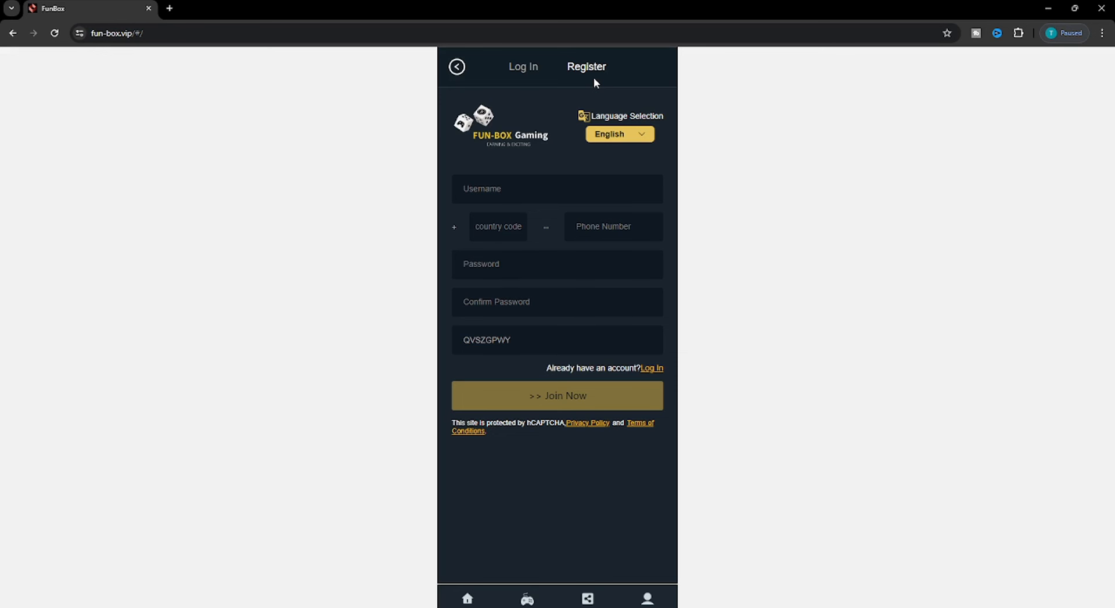
mouse_move(743, 277)
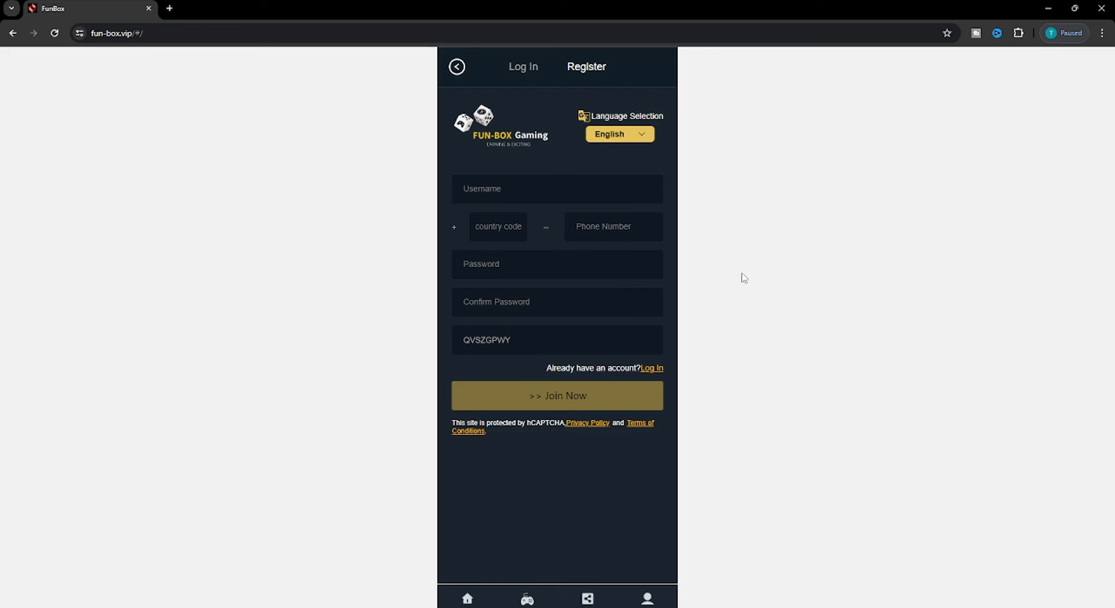
mouse_move(572, 214)
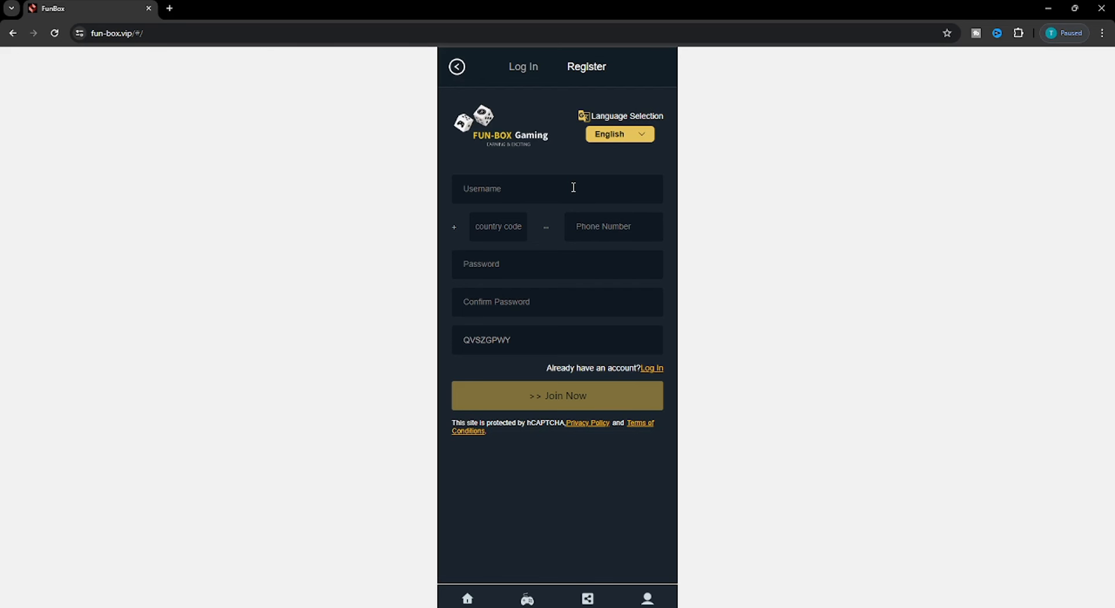
mouse_move(499, 226)
type("94")
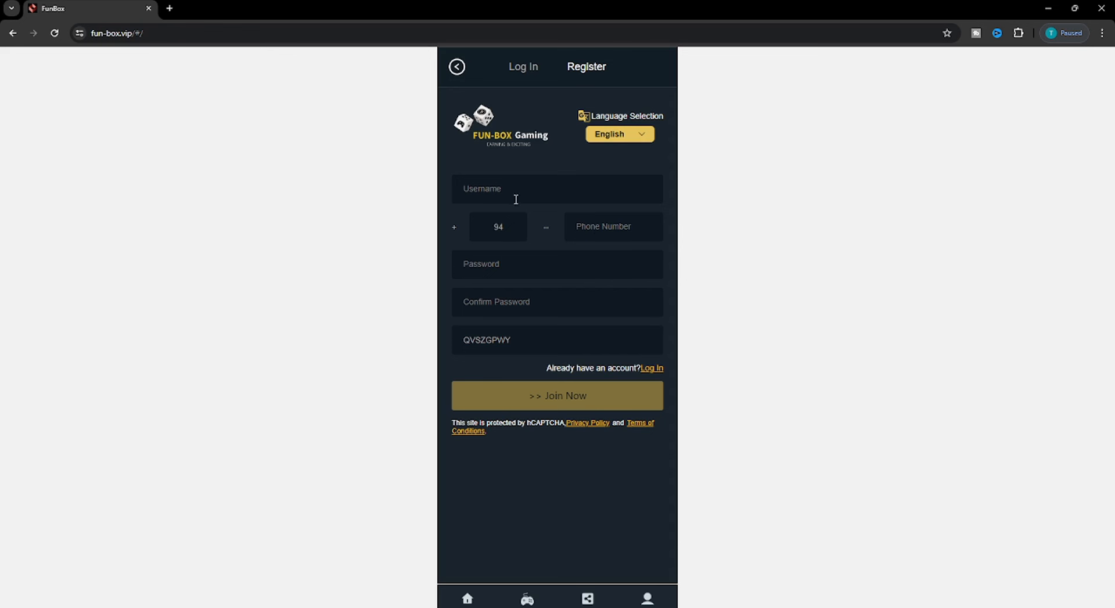
mouse_move(596, 228)
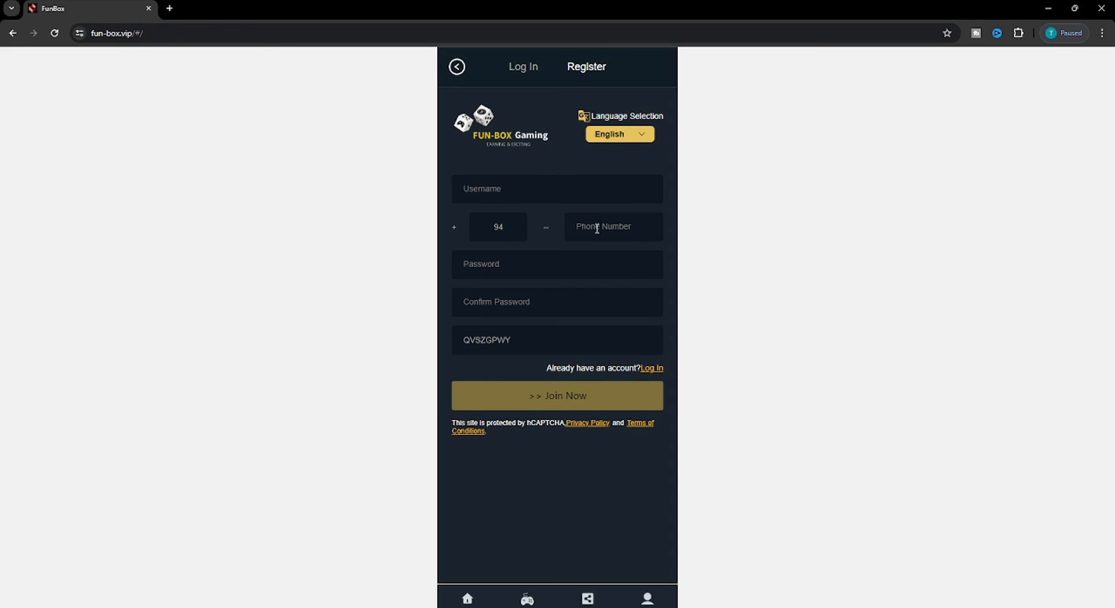
mouse_move(567, 240)
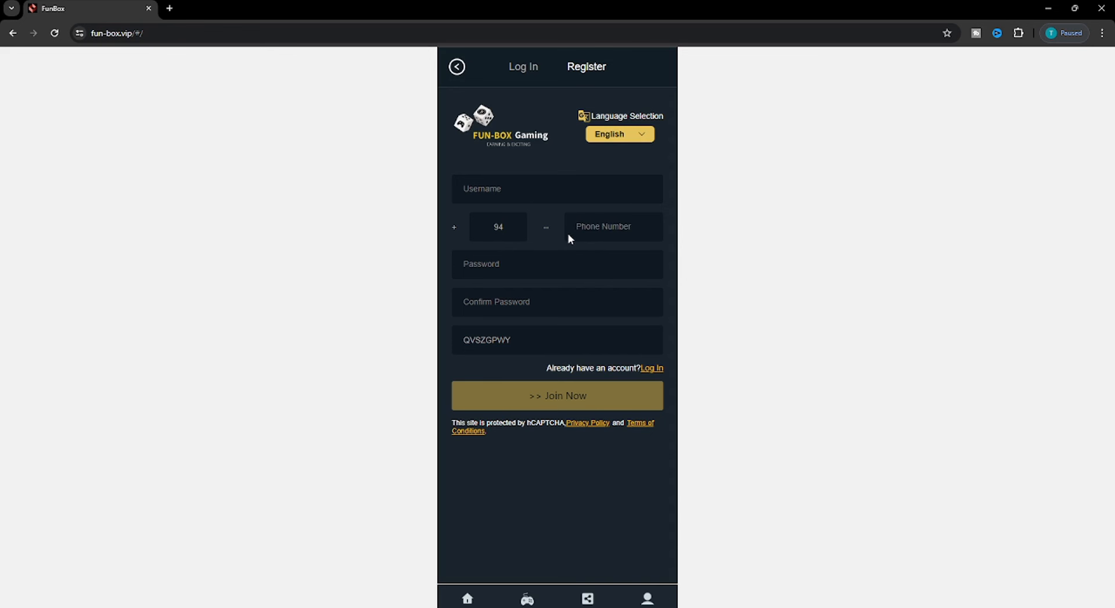
- Enter country code 77 on the FunBox registration form
type("77")
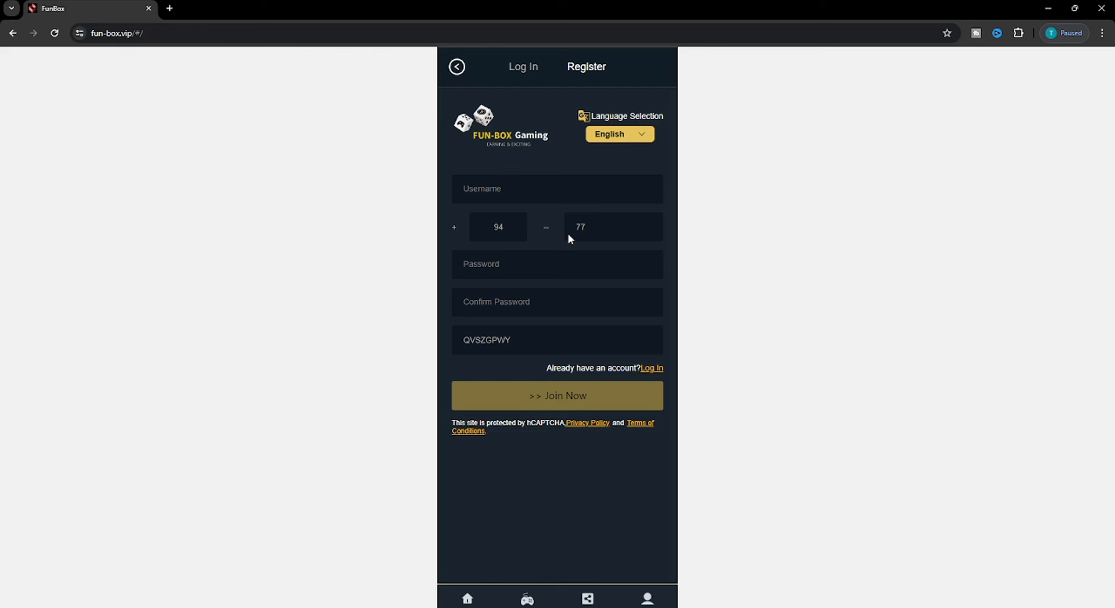
mouse_move(502, 215)
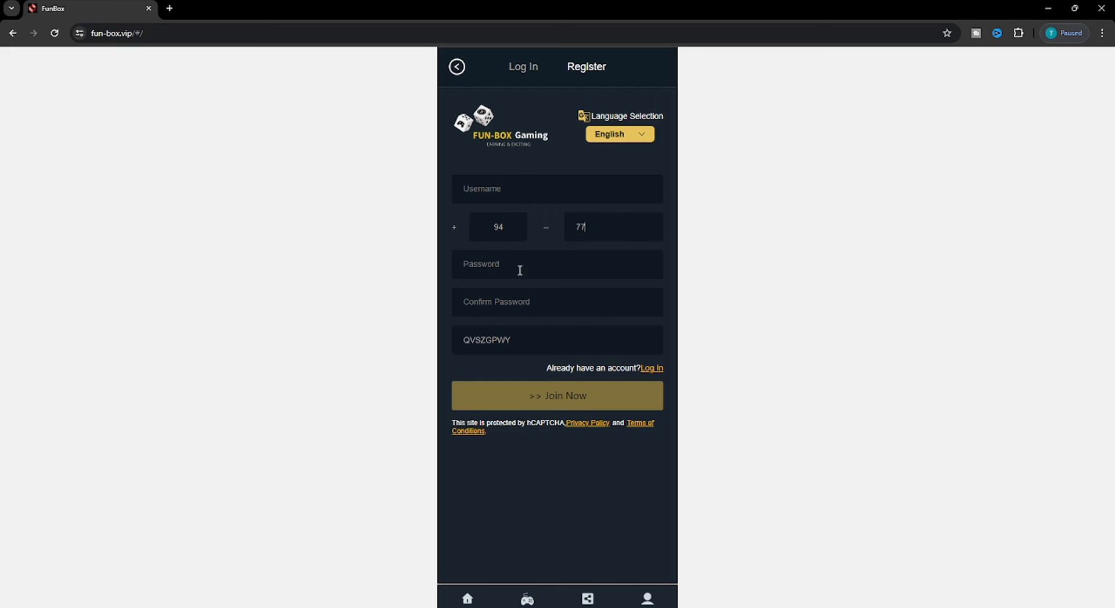
mouse_move(582, 384)
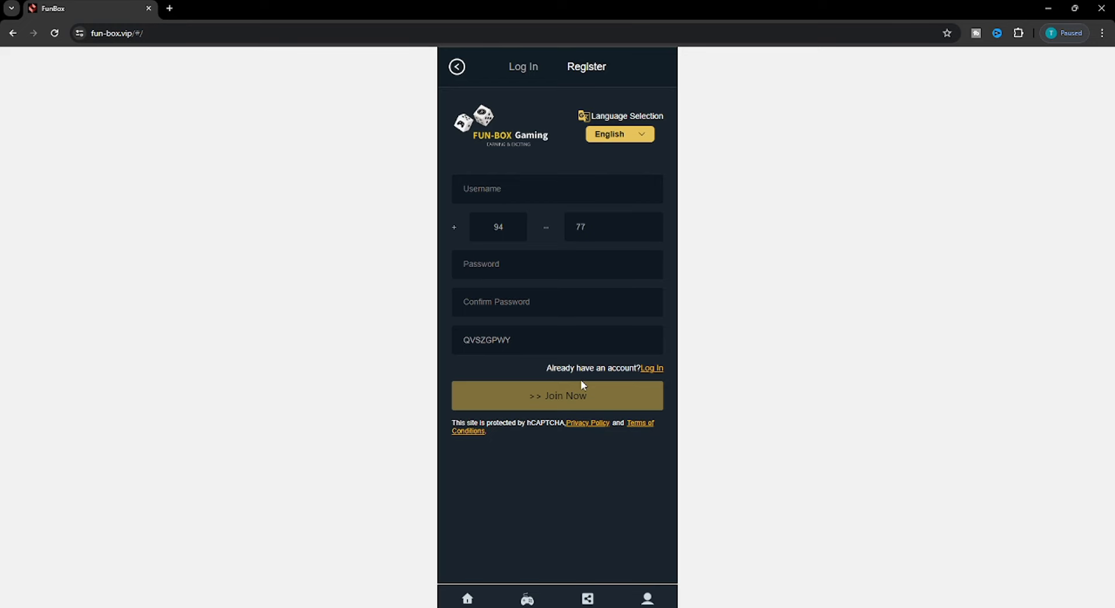
mouse_move(646, 373)
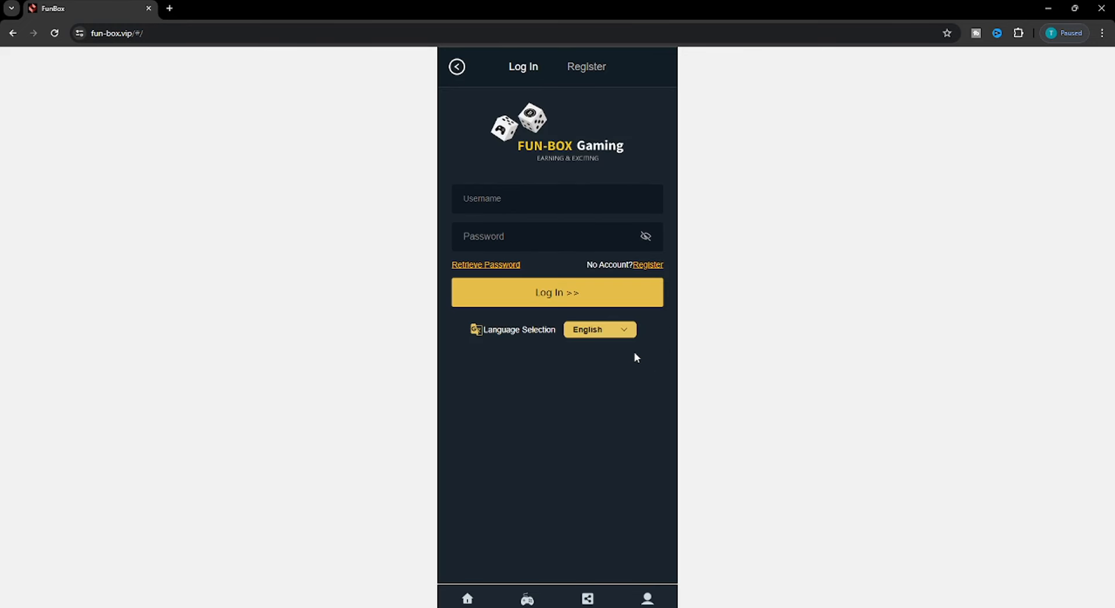
- Sign in to FunBox and view the personal center with $0 balance and $713.350 withdrawals
left_click(556, 293)
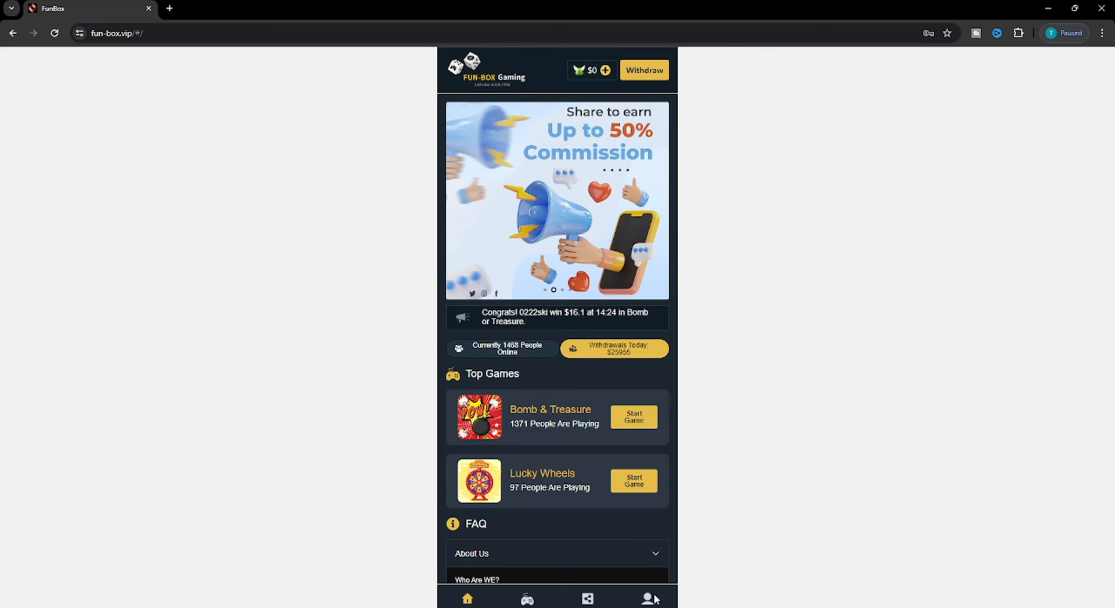
left_click(646, 598)
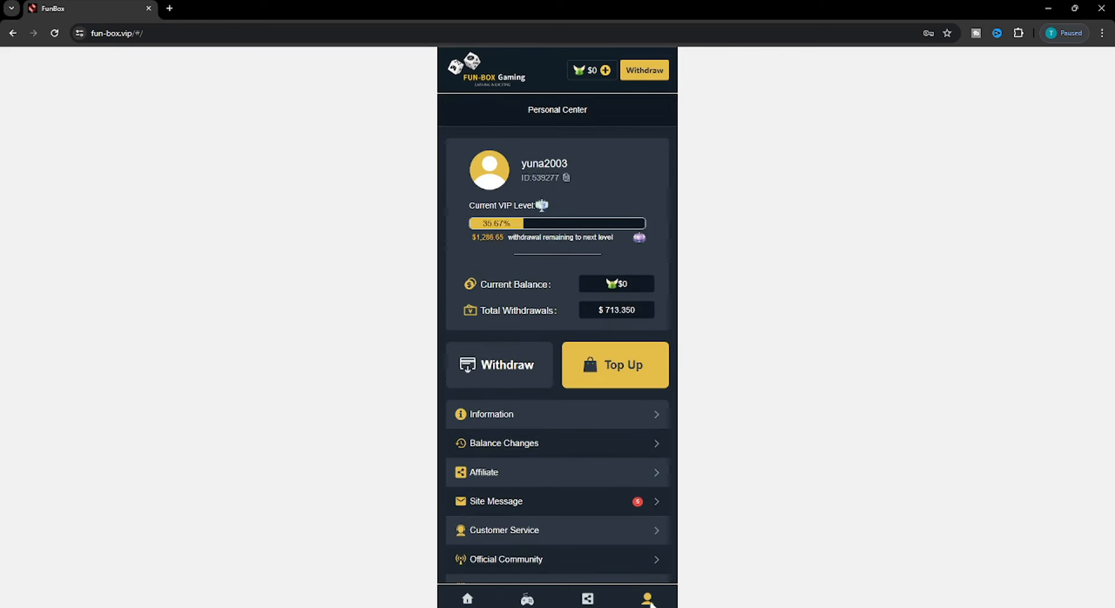
mouse_move(761, 391)
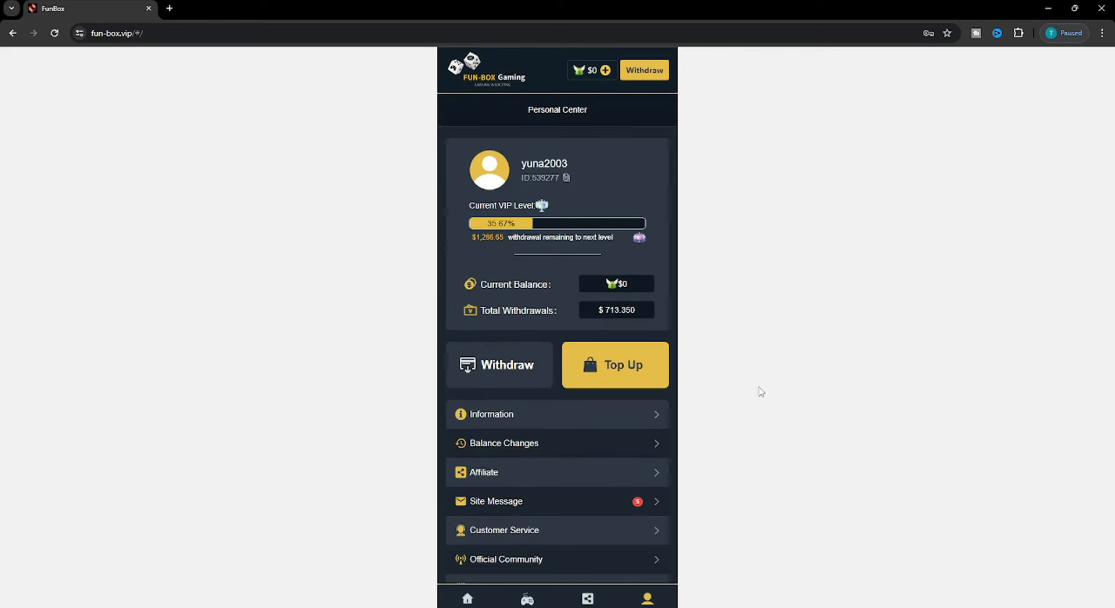
mouse_move(615, 318)
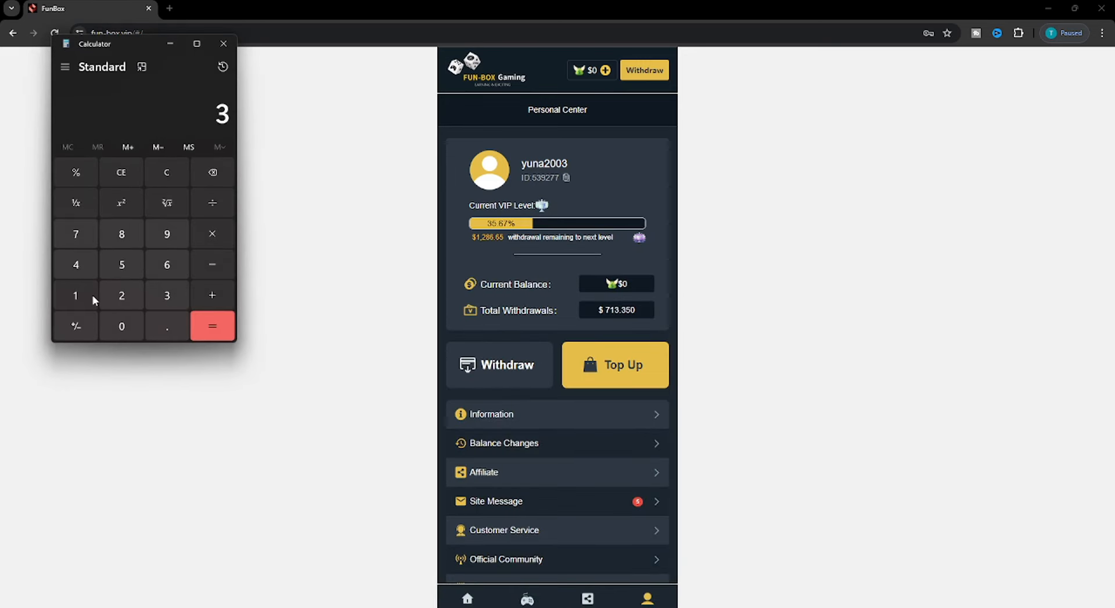
- Multiply 311 by 713 in Calculator to get 221,743, then close it
left_click(74, 295)
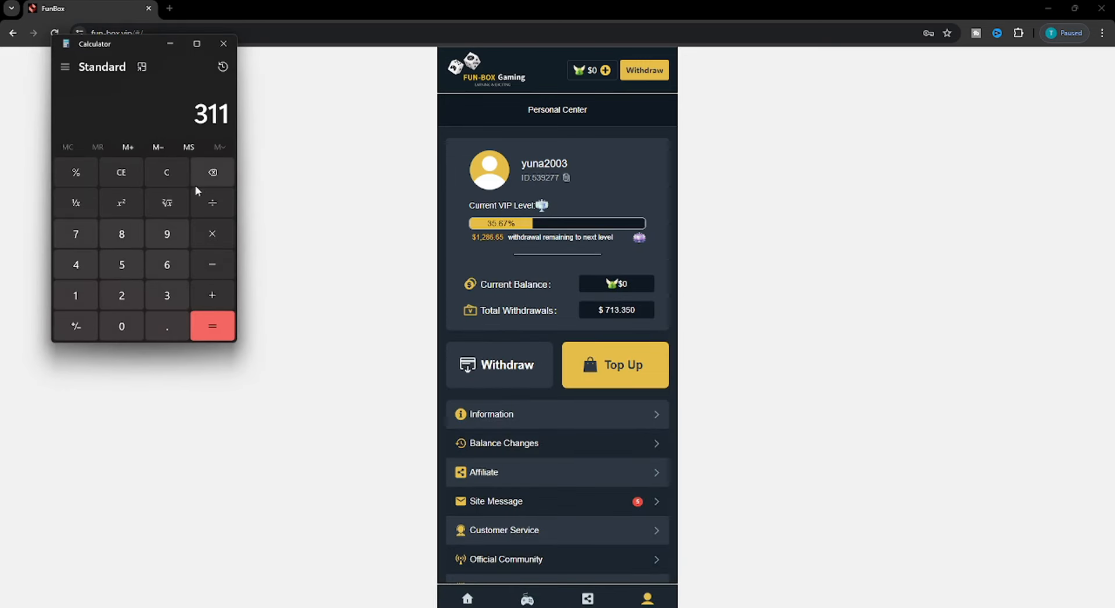
left_click(211, 233)
type("7")
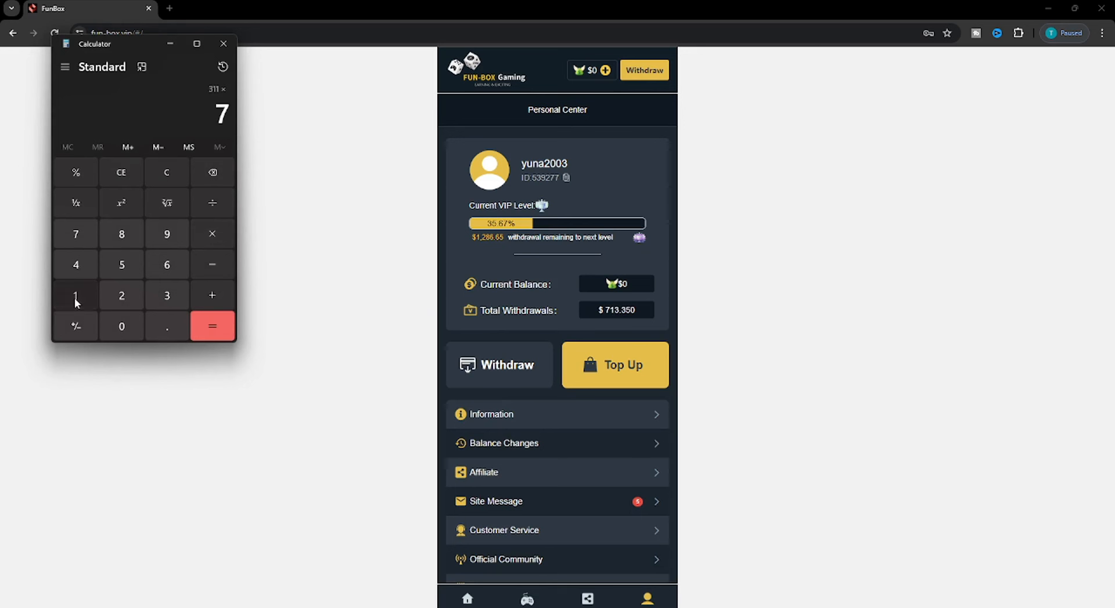
left_click(211, 326)
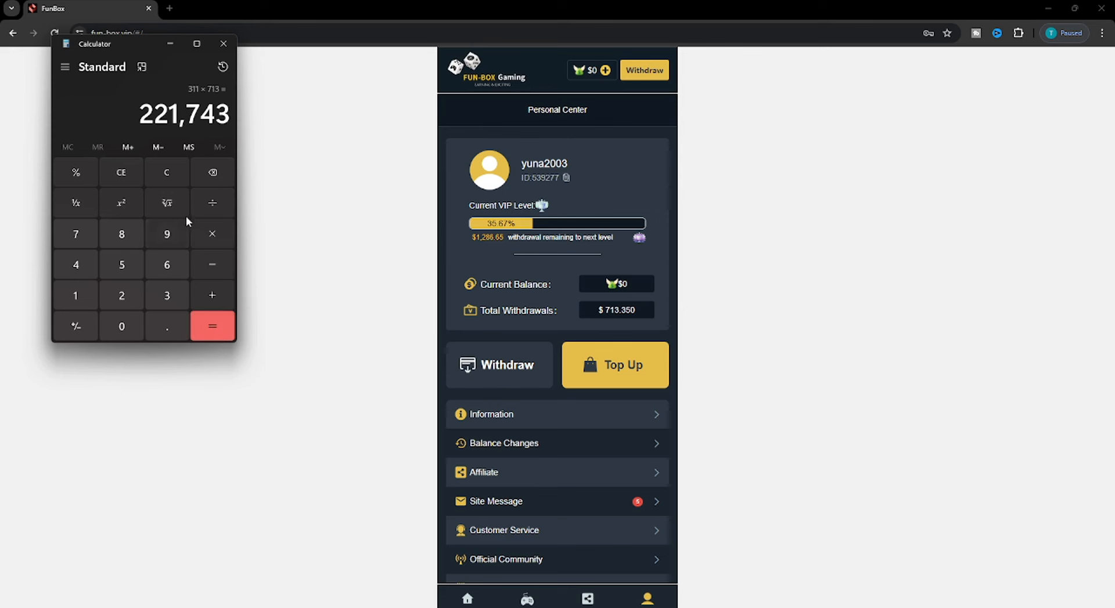
mouse_move(188, 148)
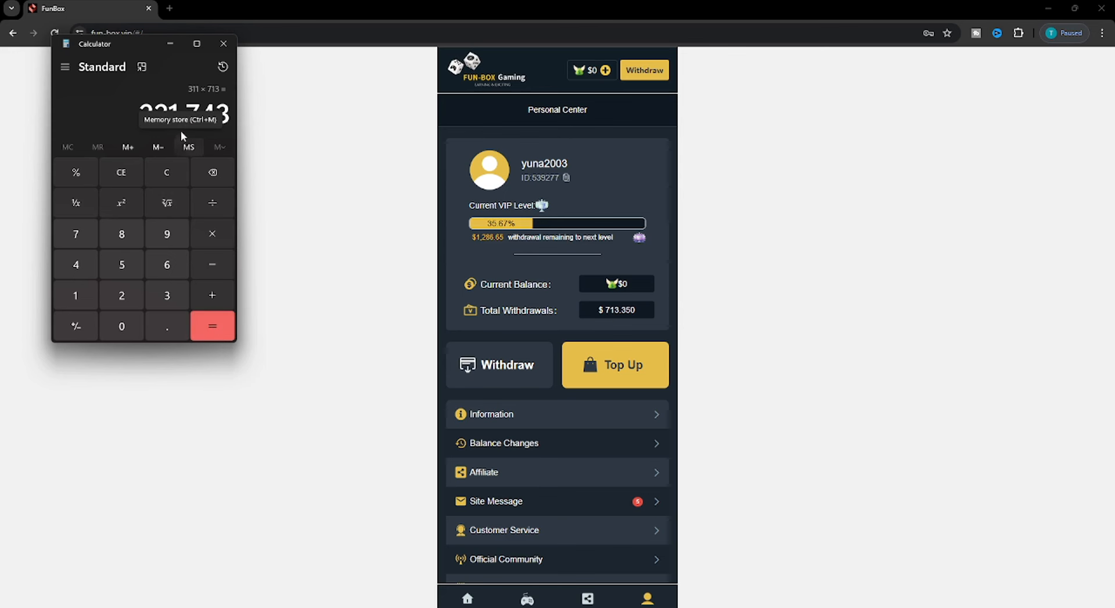
left_click(223, 43)
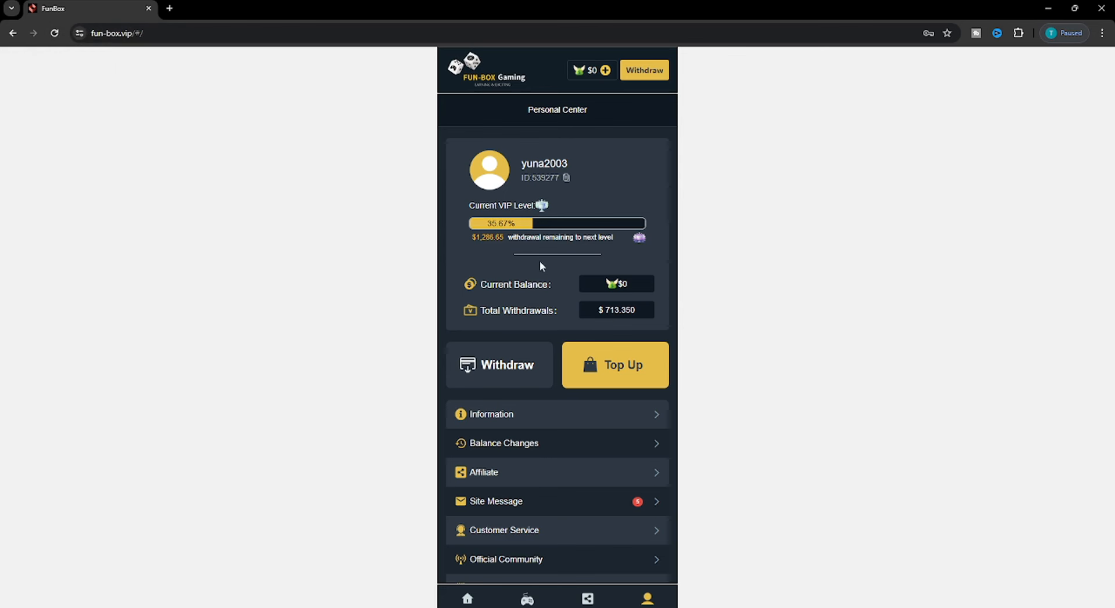
mouse_move(562, 284)
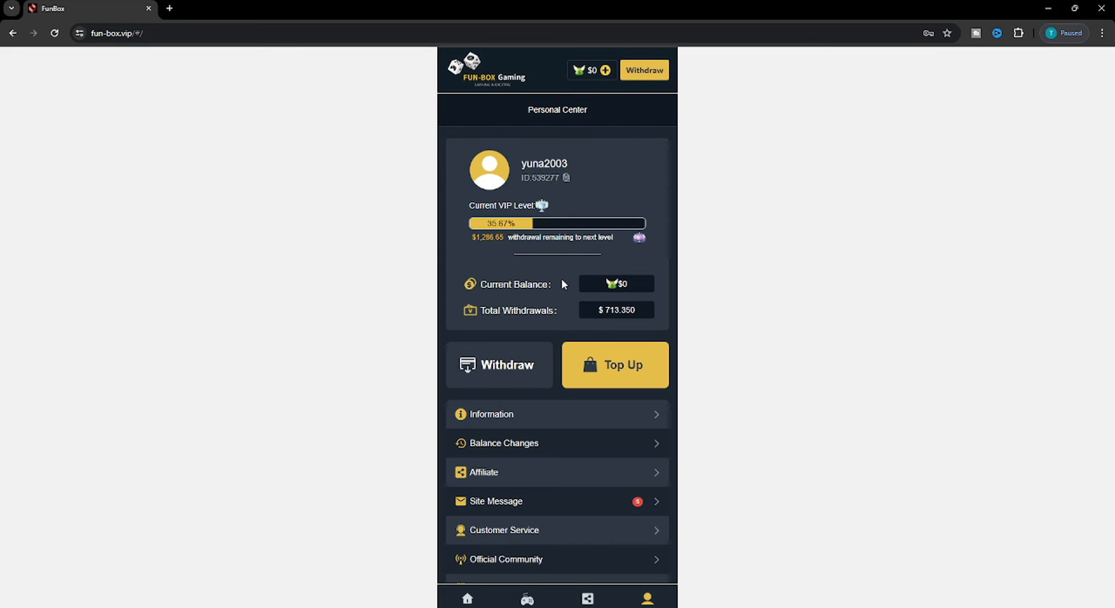
mouse_move(584, 333)
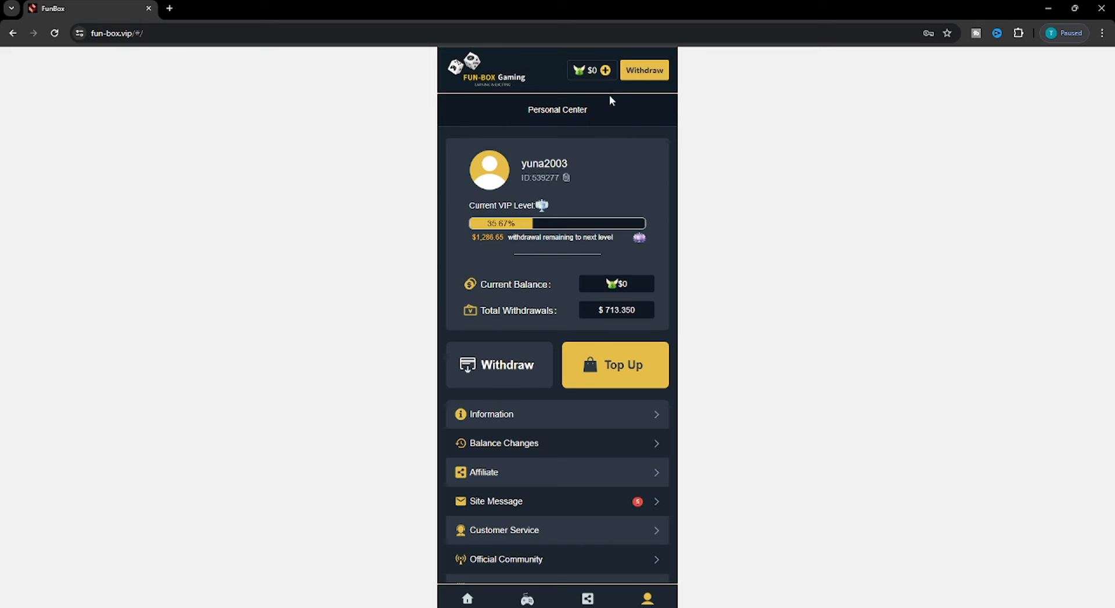
mouse_move(638, 224)
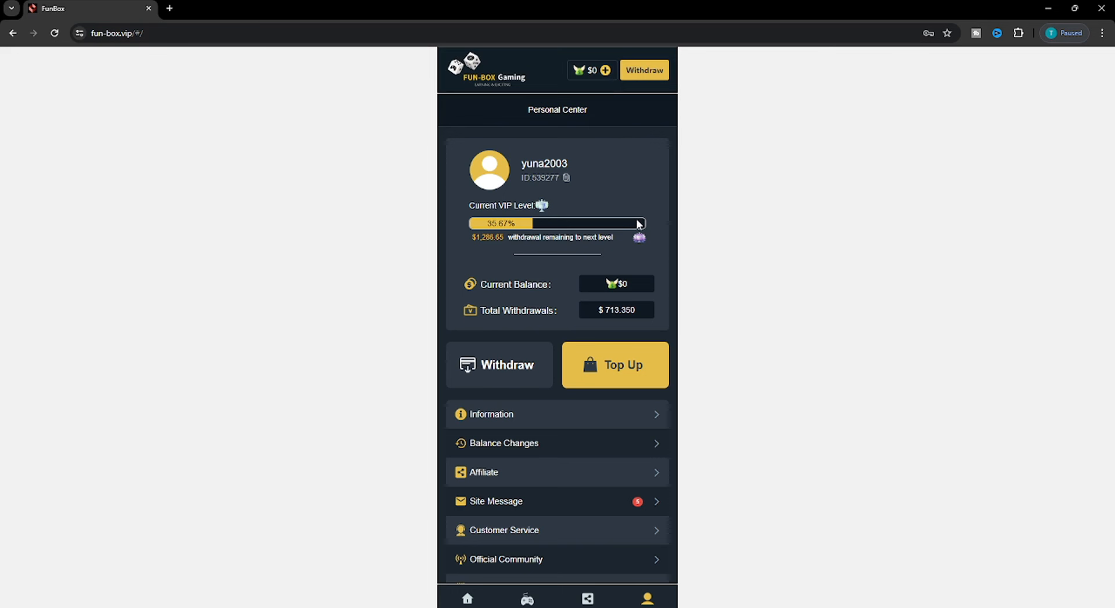
mouse_move(638, 292)
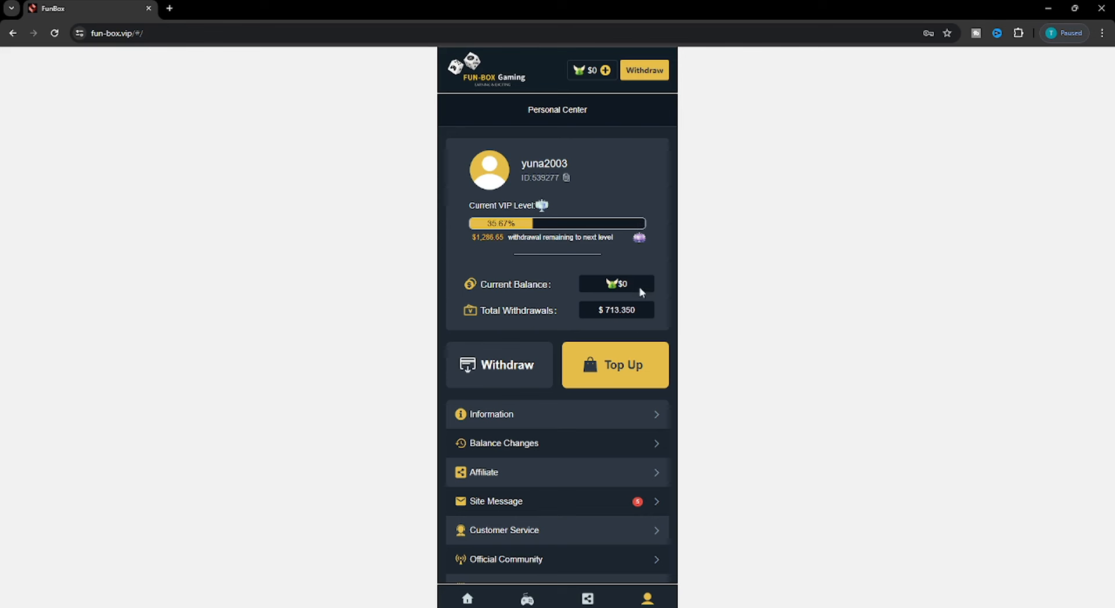
left_click(614, 365)
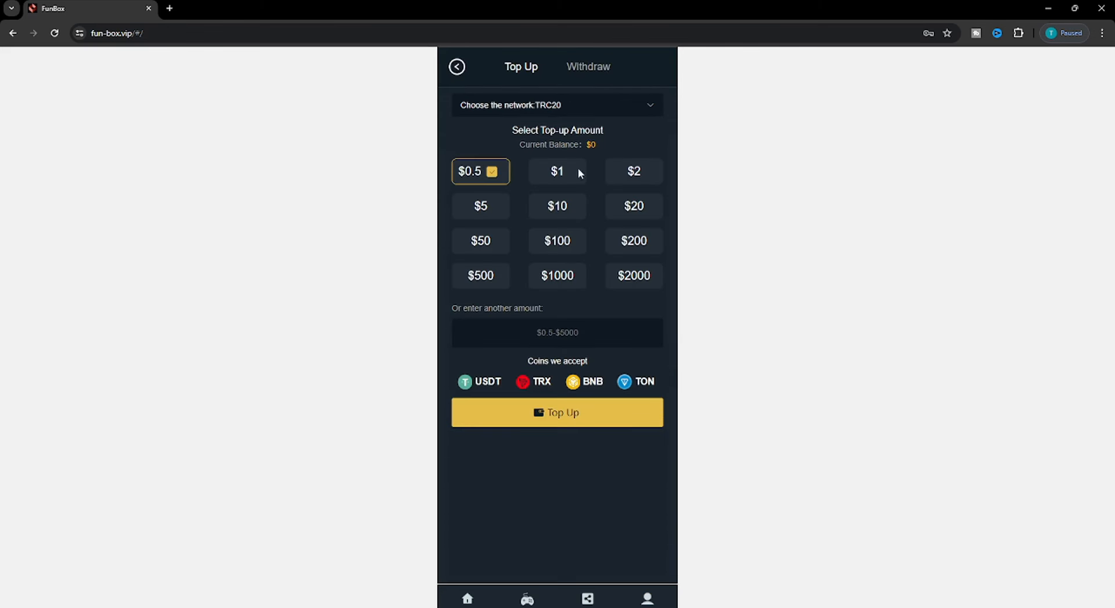
mouse_move(610, 197)
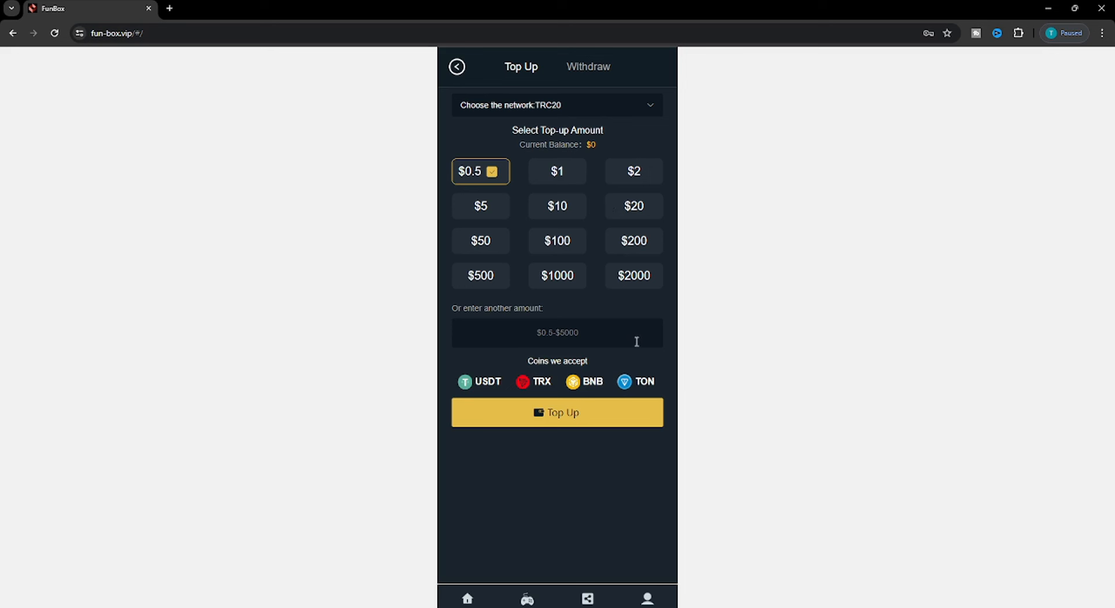
mouse_move(592, 183)
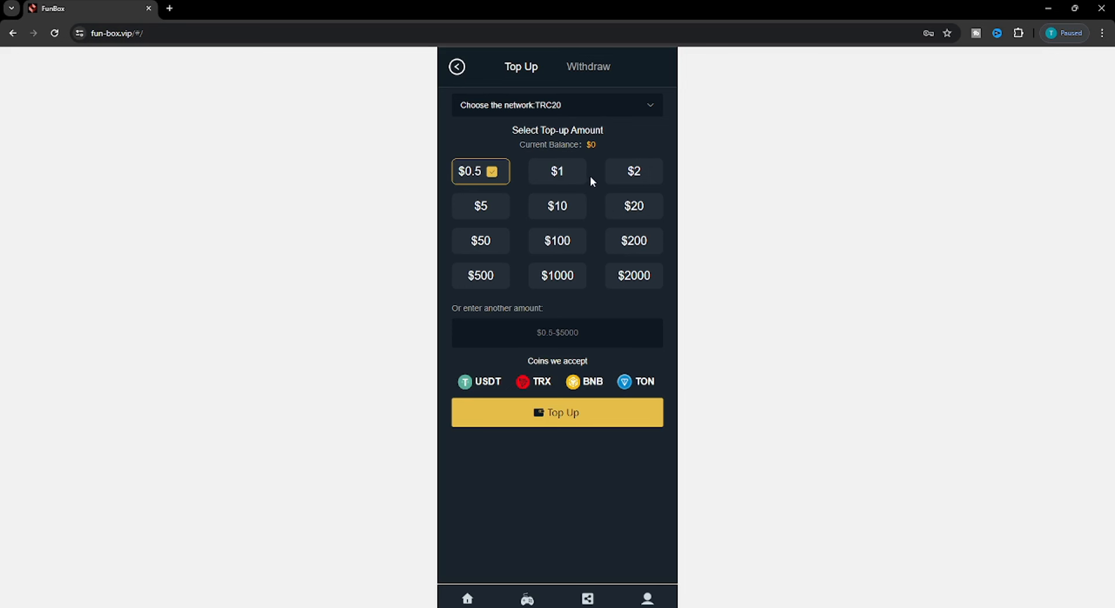
mouse_move(640, 178)
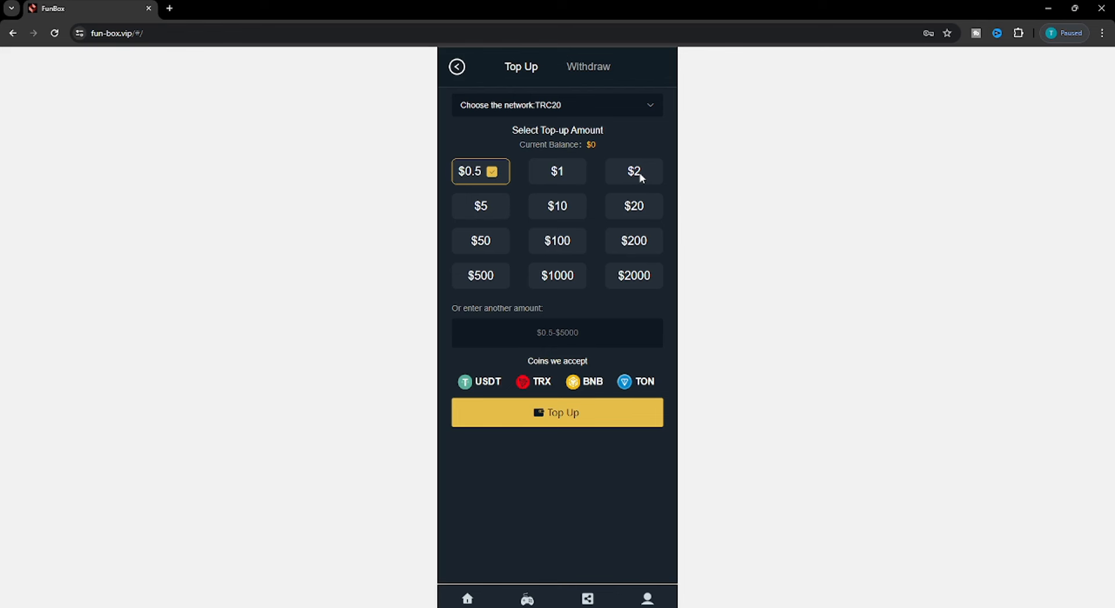
mouse_move(458, 68)
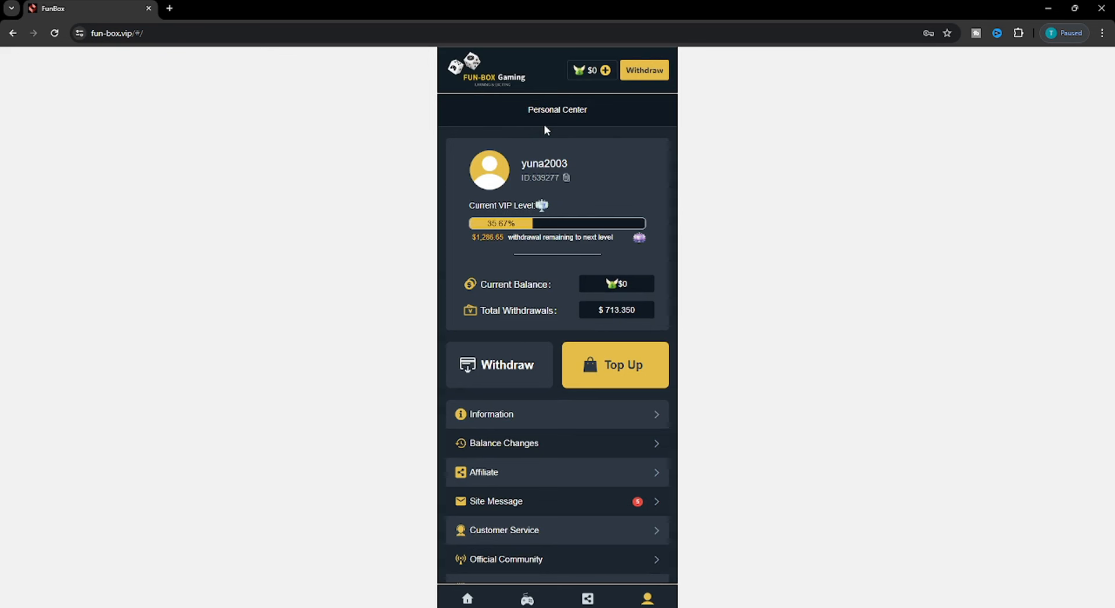
mouse_move(657, 344)
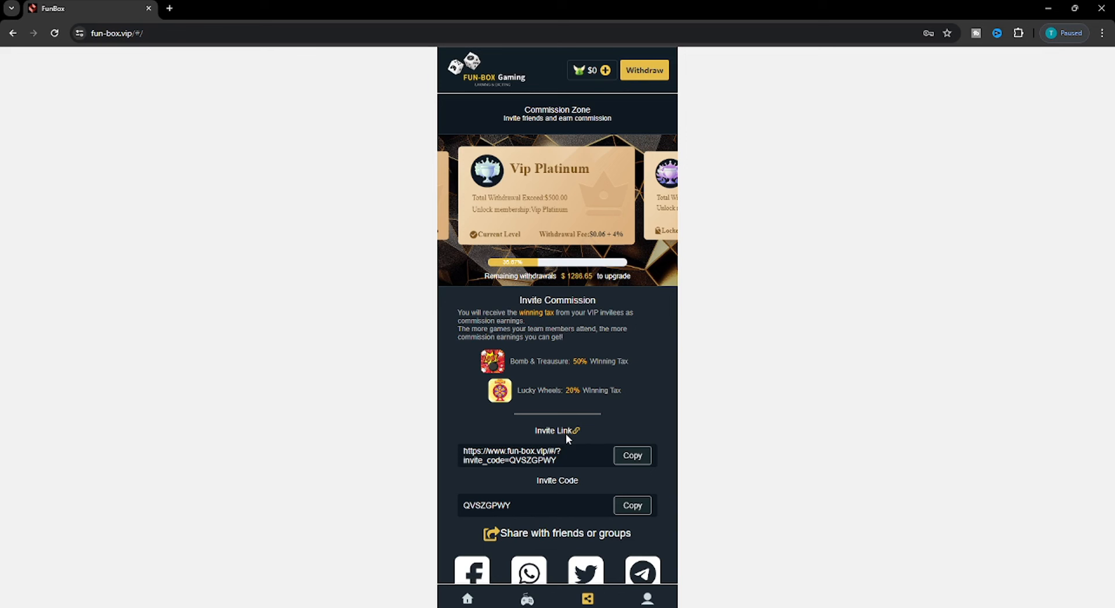
mouse_move(565, 436)
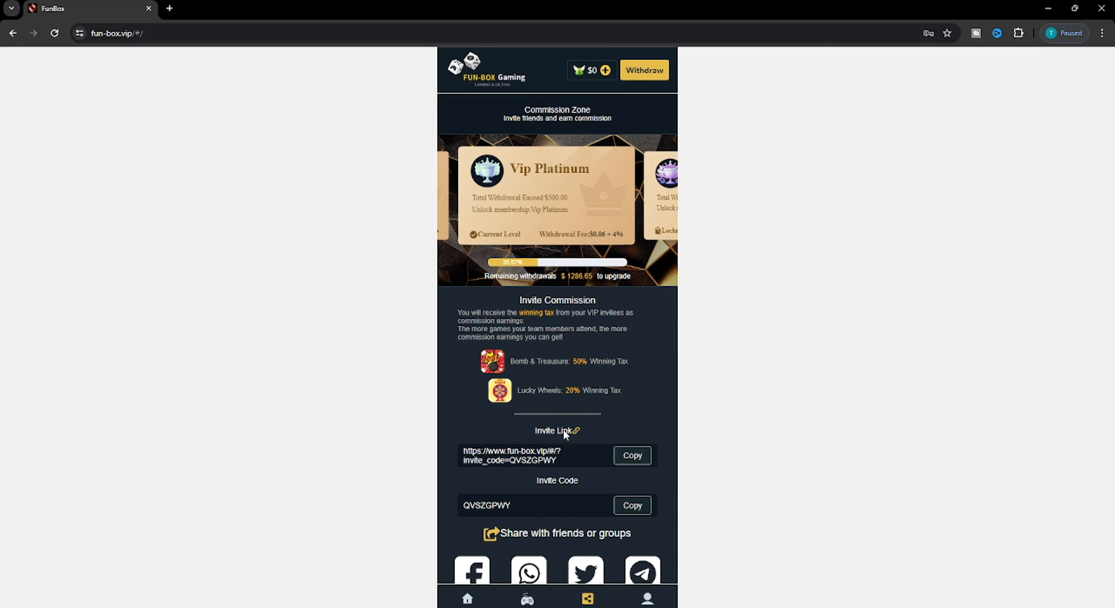
mouse_move(646, 379)
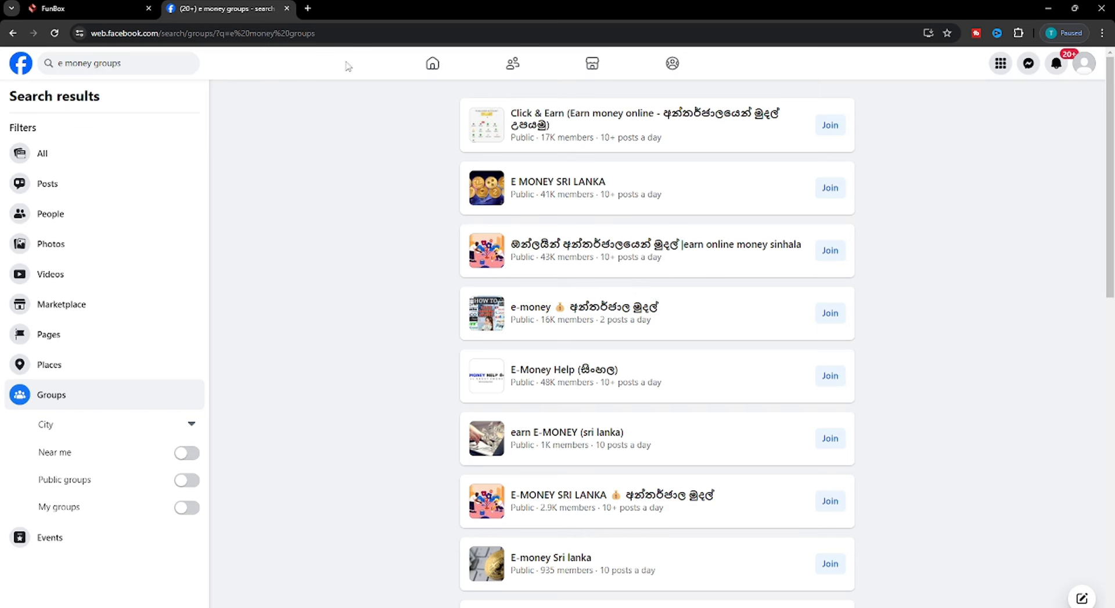
mouse_move(600, 131)
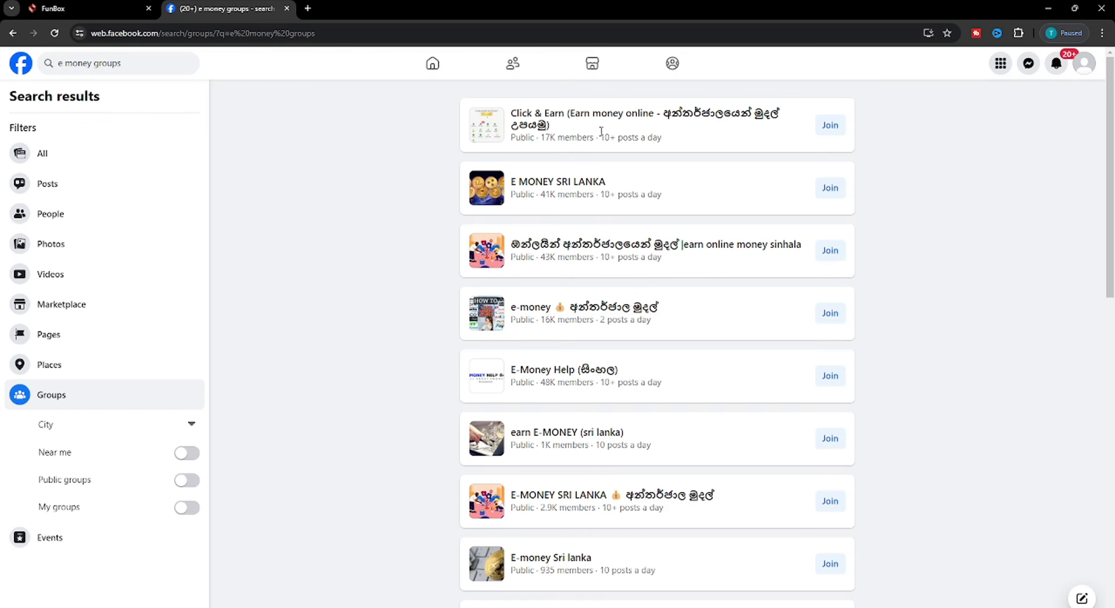
mouse_move(885, 213)
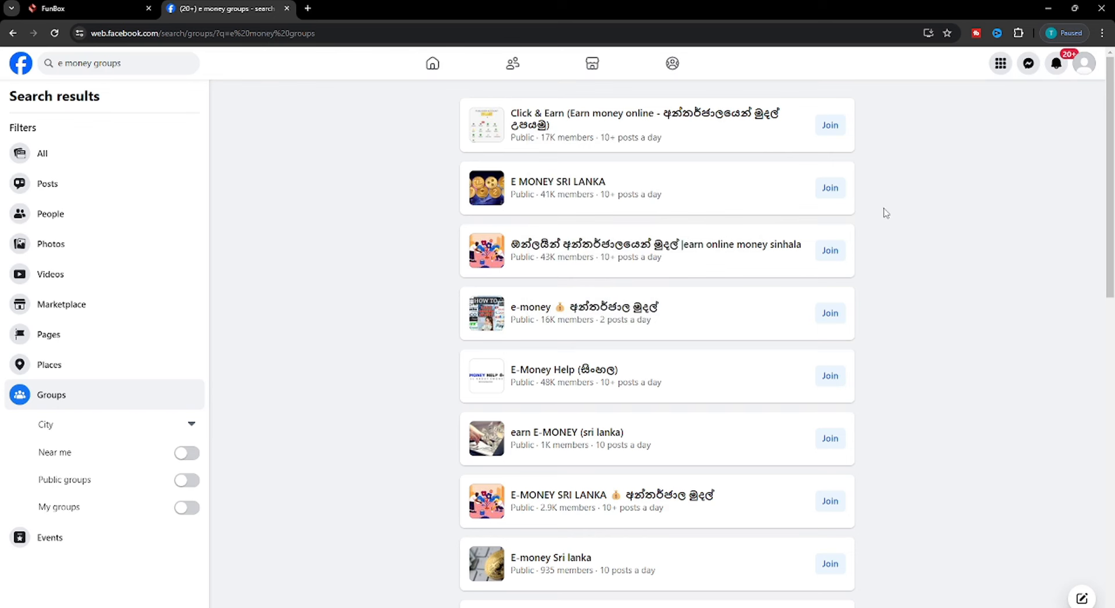
mouse_move(64, 404)
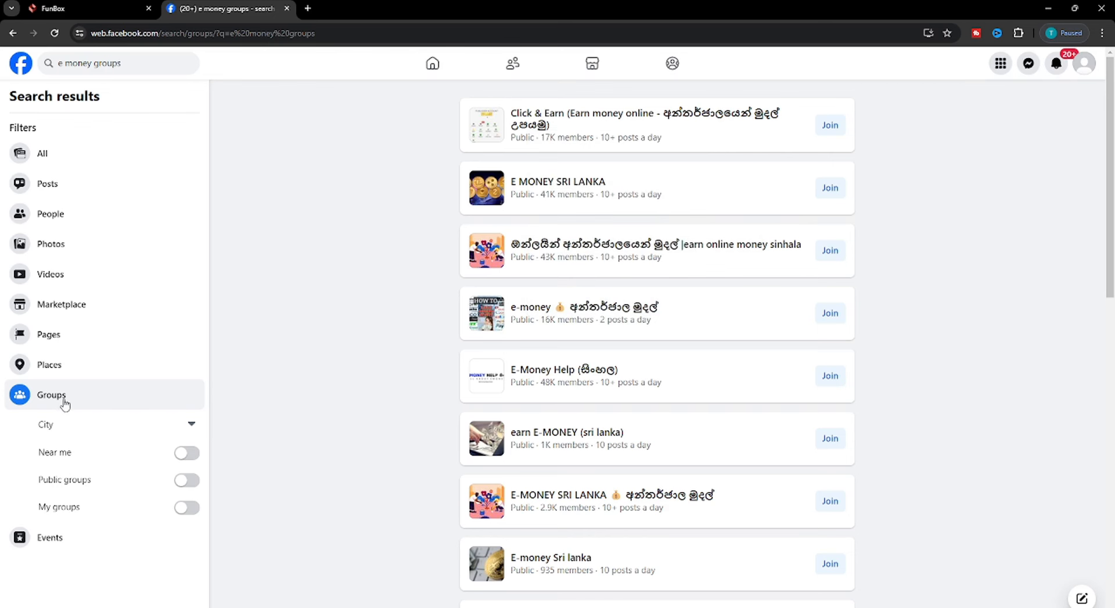
scroll("down", 3)
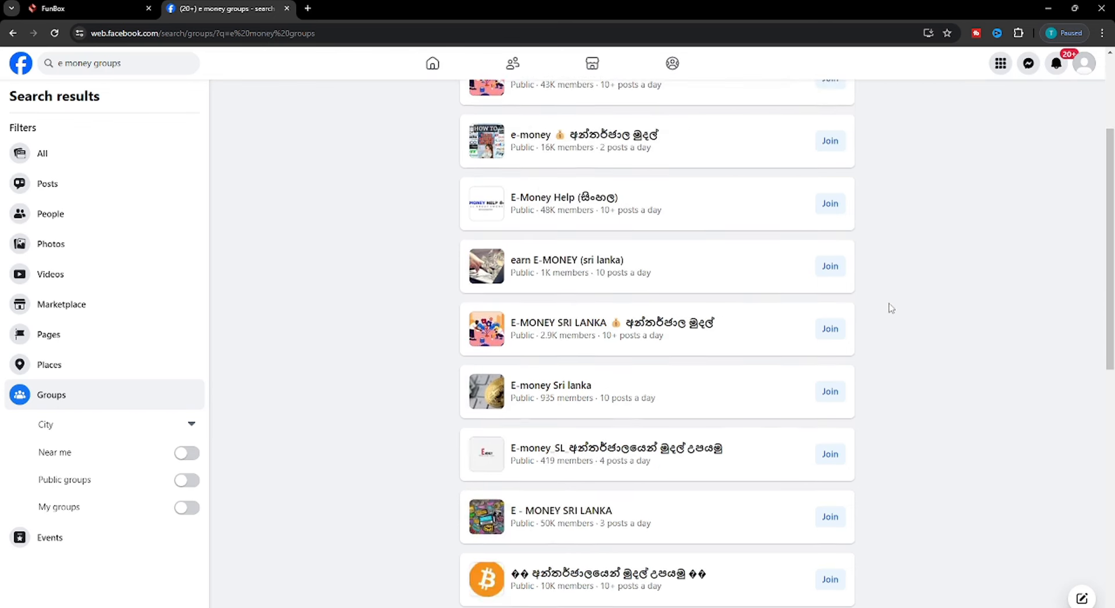
scroll("down", 3)
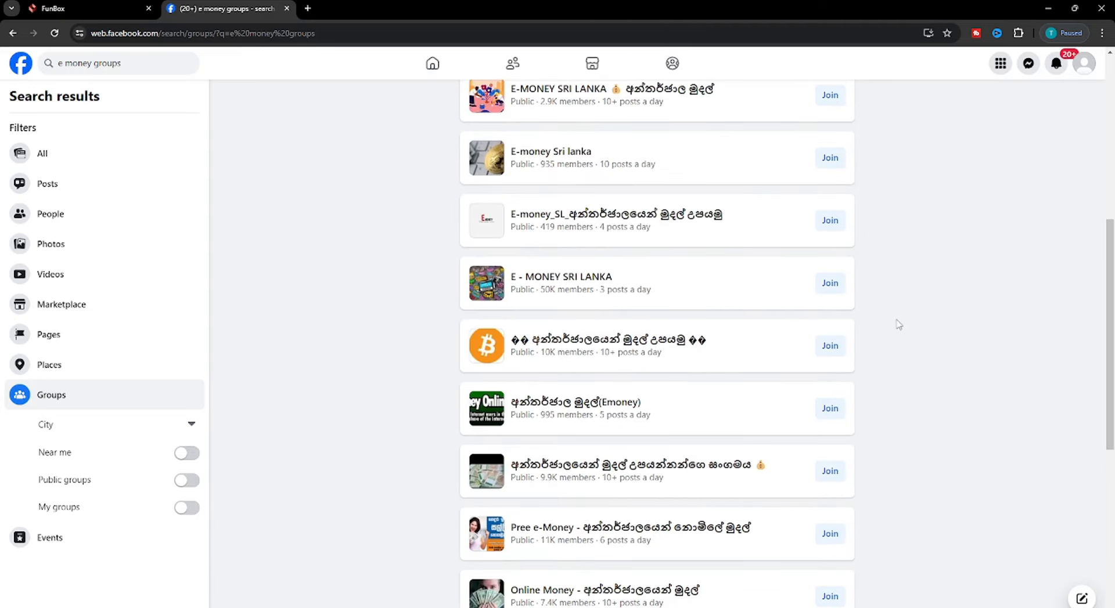
scroll("up", 3)
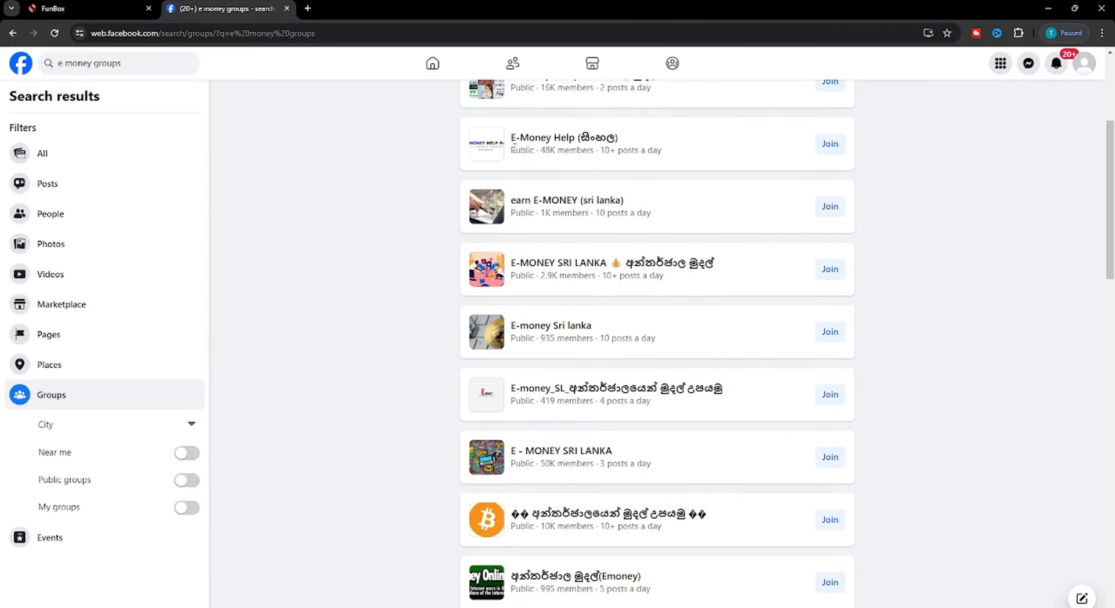
mouse_move(567, 200)
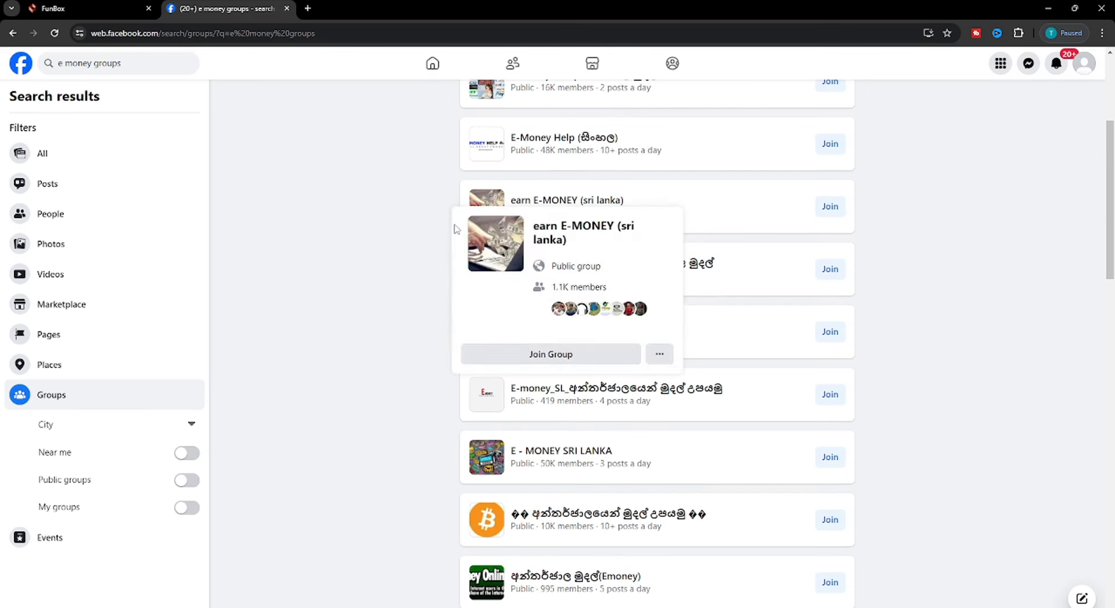
mouse_move(425, 214)
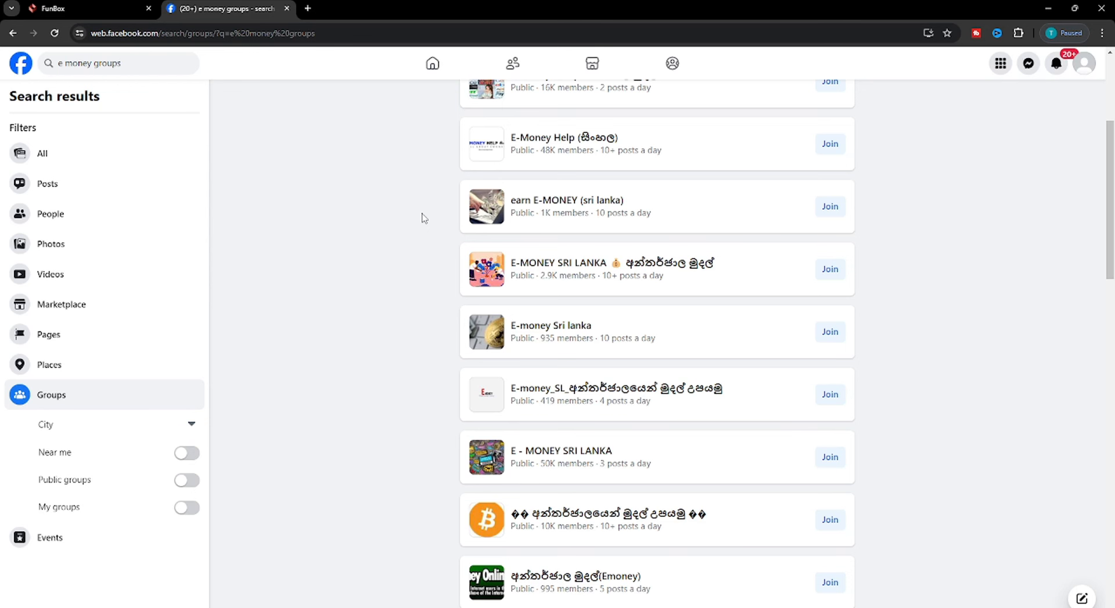
scroll("up", 3)
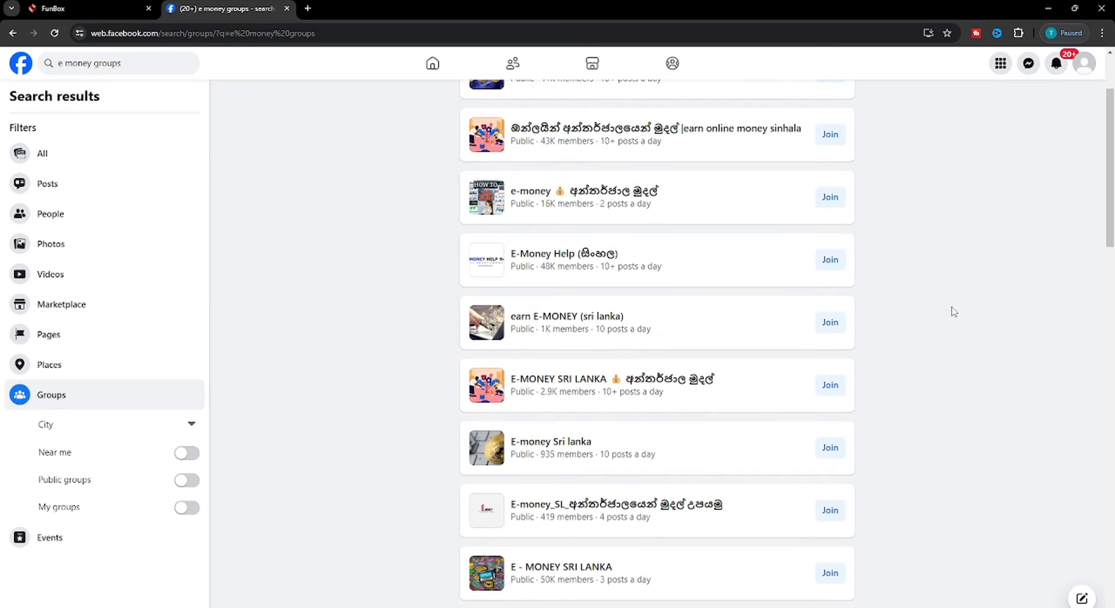
mouse_move(816, 336)
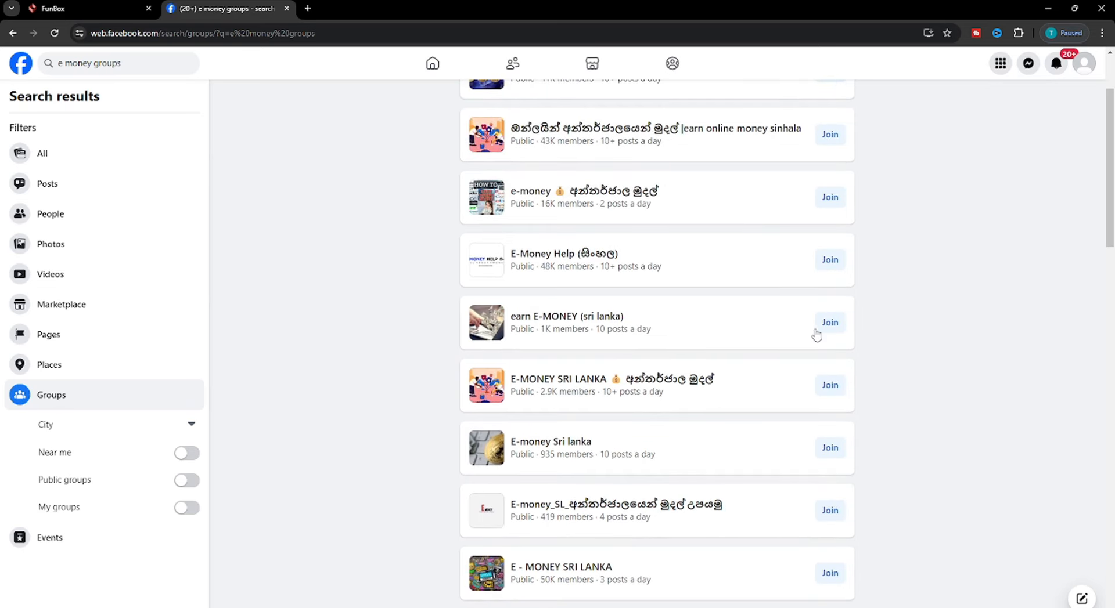
scroll("up", 3)
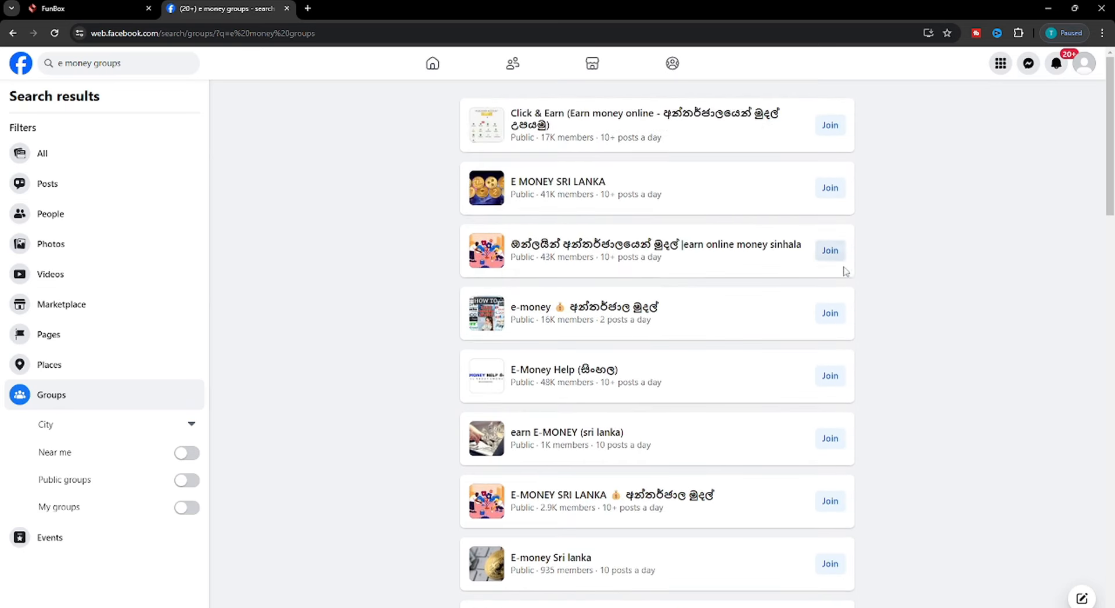
scroll("down", 3)
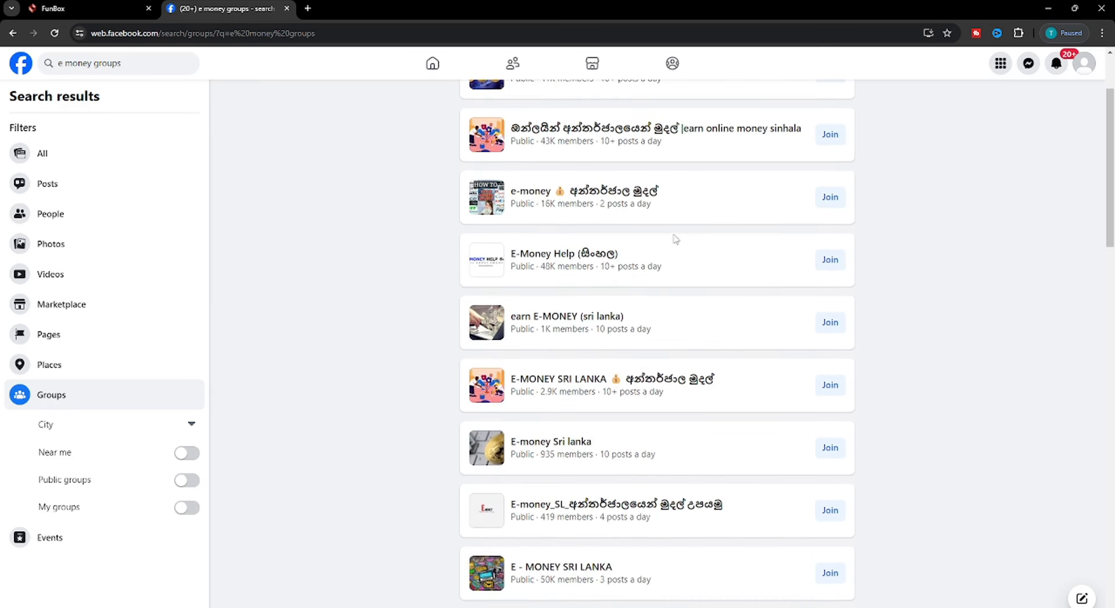
- Return to the FunBox Commission Zone page and review the invite link, team commission and $0 balance
left_click(85, 8)
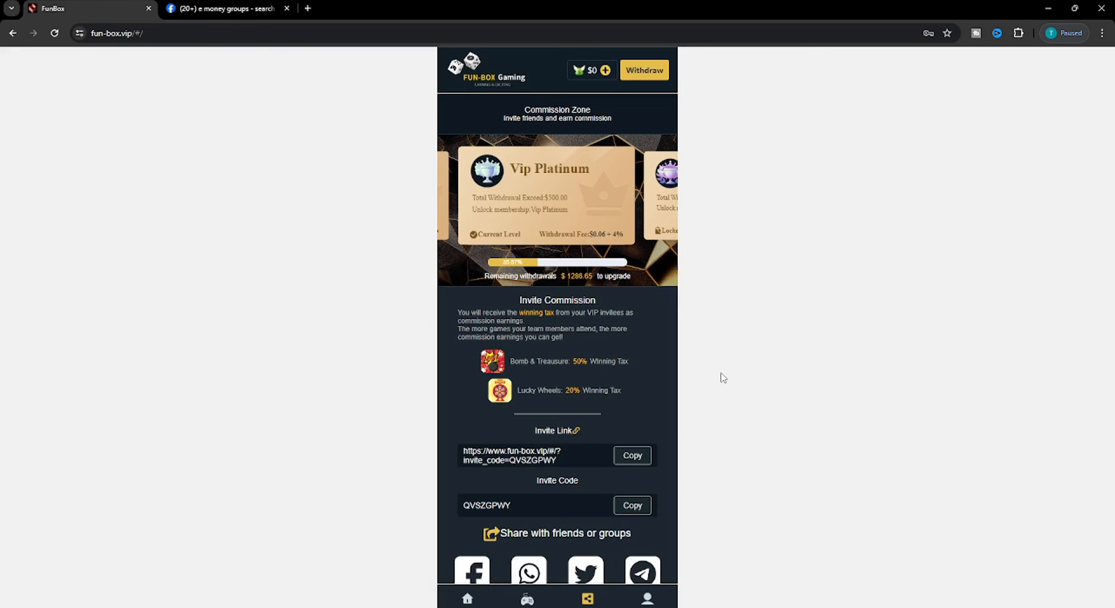
scroll("down", 3)
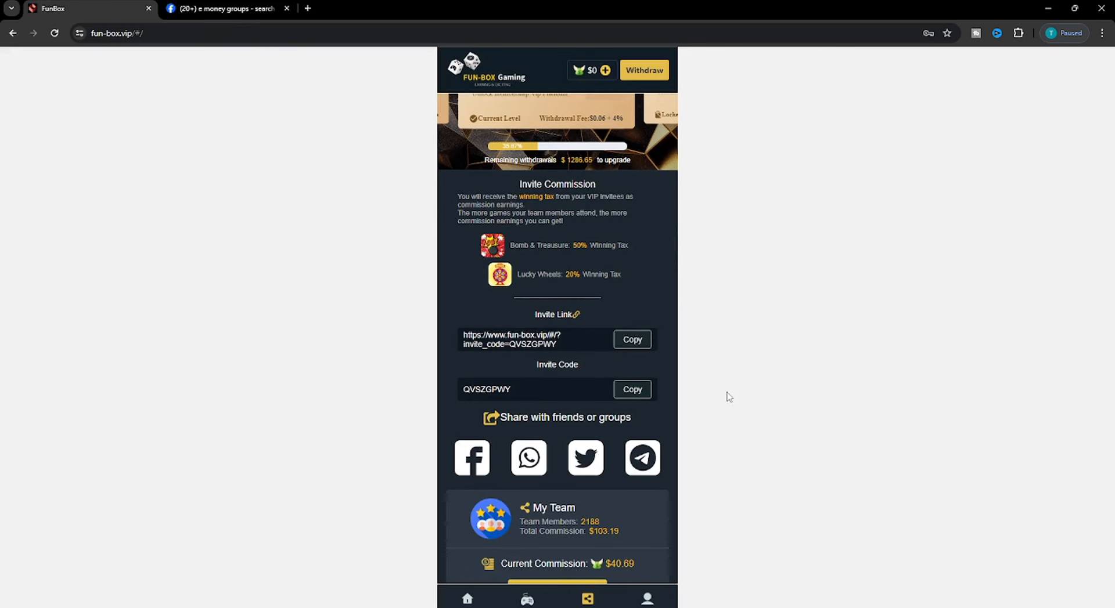
scroll("down", 3)
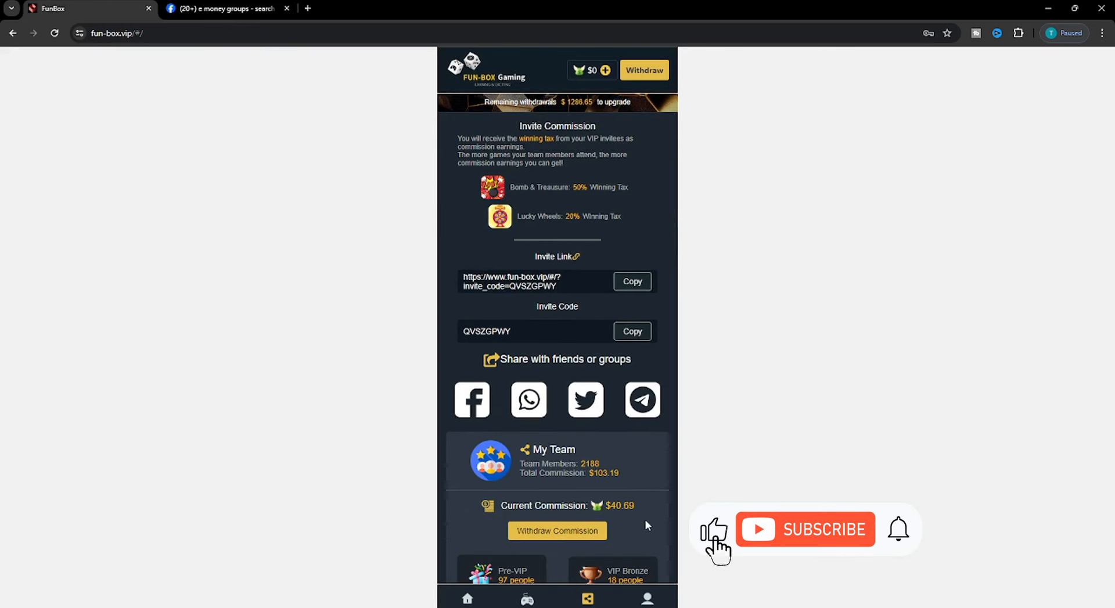
scroll("up", 3)
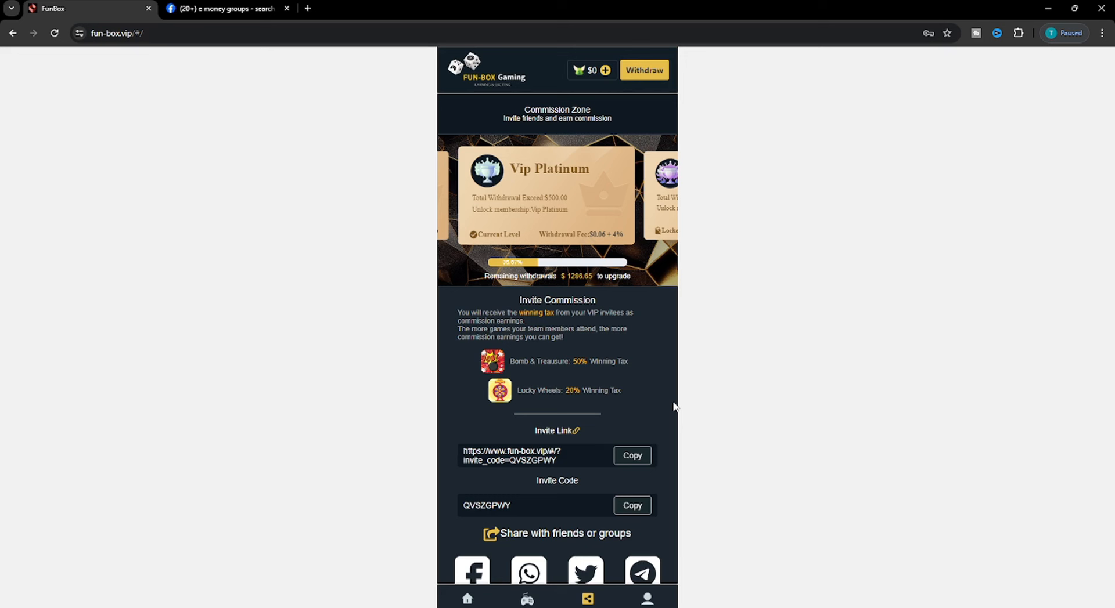
mouse_move(616, 131)
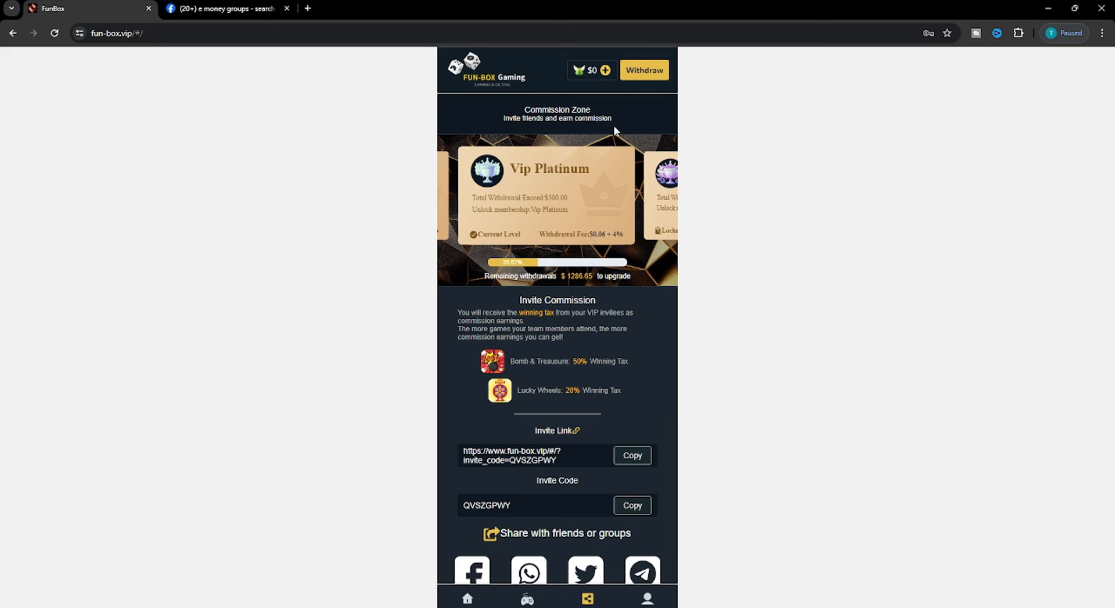
mouse_move(605, 74)
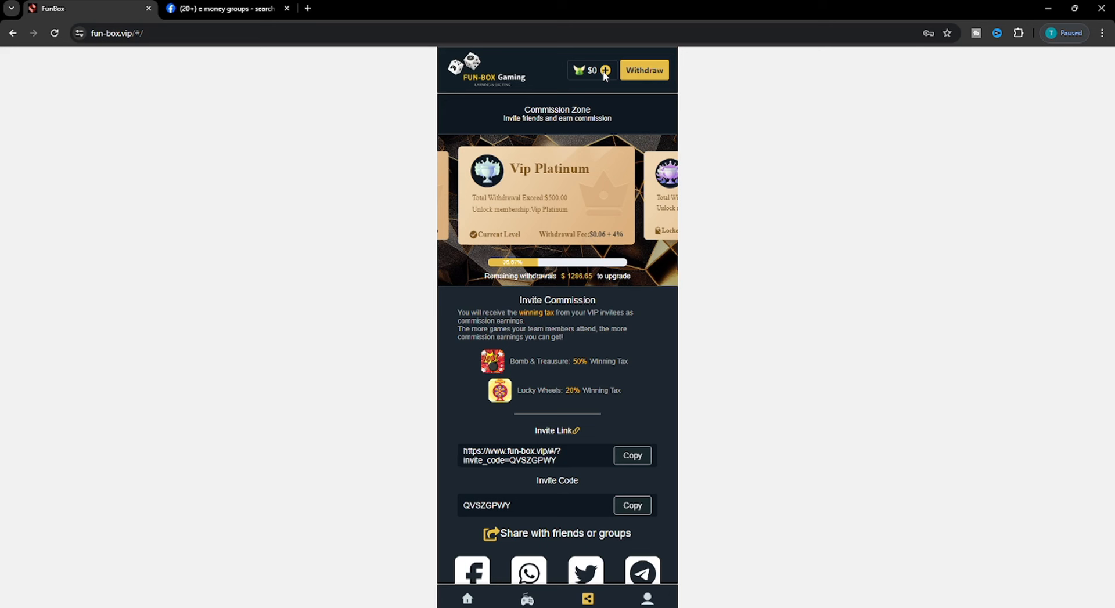
mouse_move(625, 403)
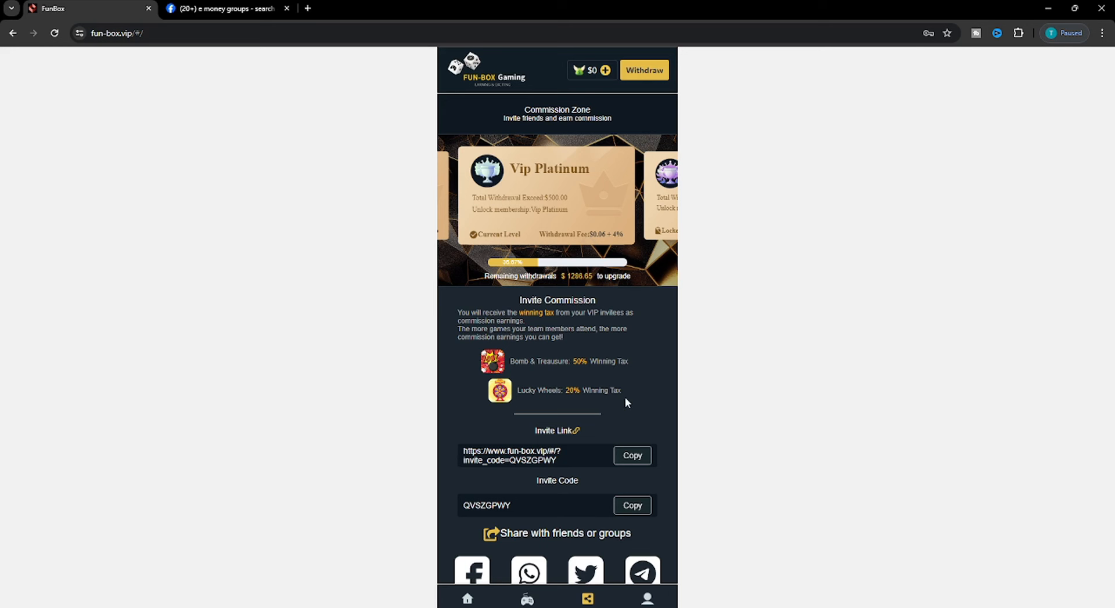
mouse_move(599, 99)
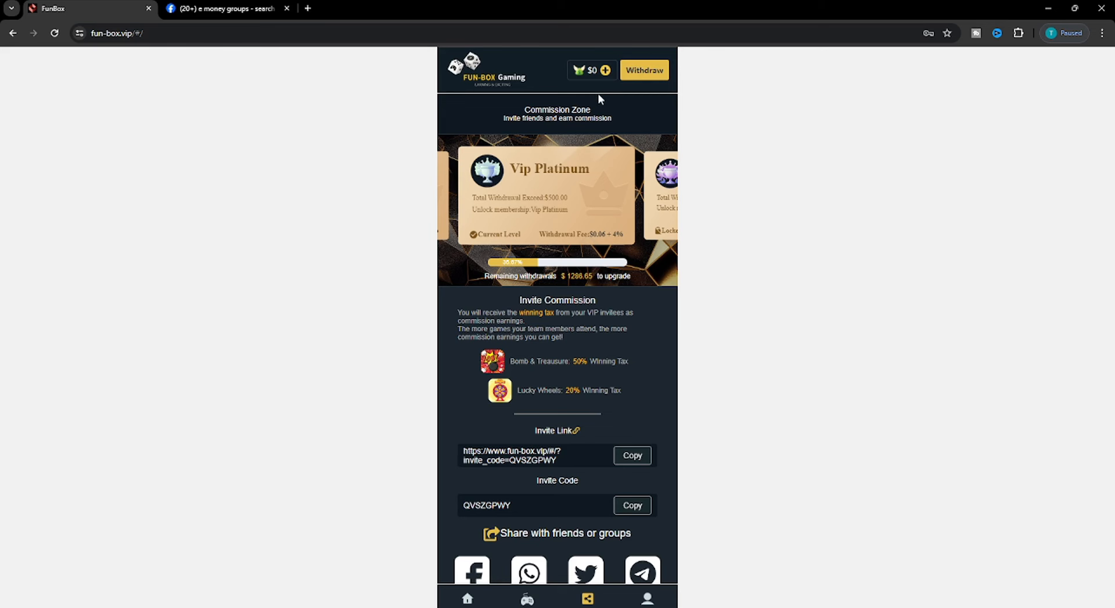
mouse_move(575, 119)
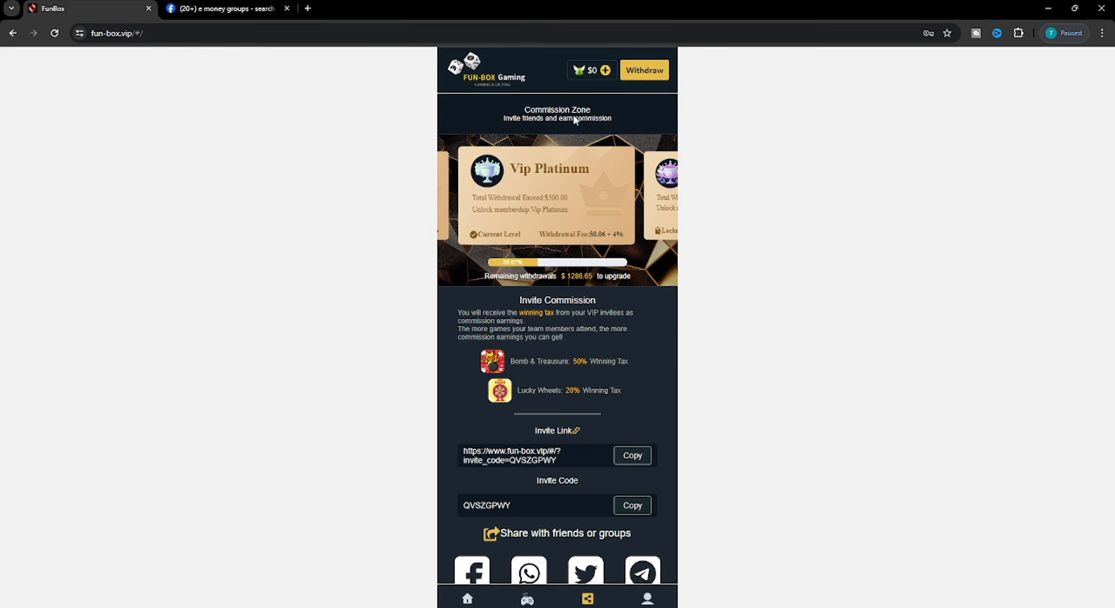
- Choose a $2 top-up amount on the TRC20 network in FunBox's Top Up page
left_click(606, 70)
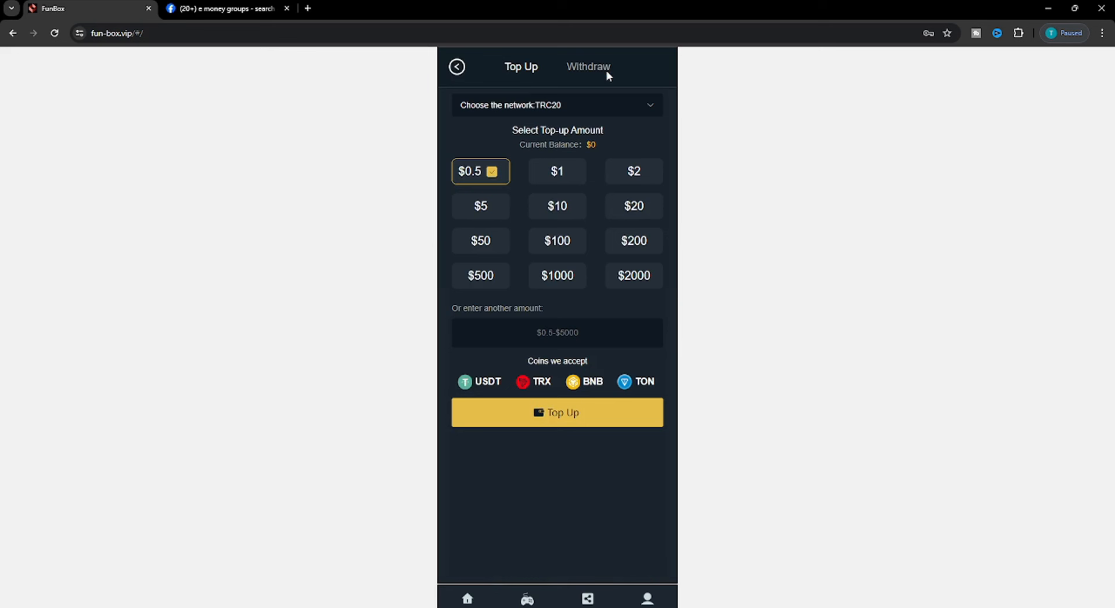
mouse_move(483, 176)
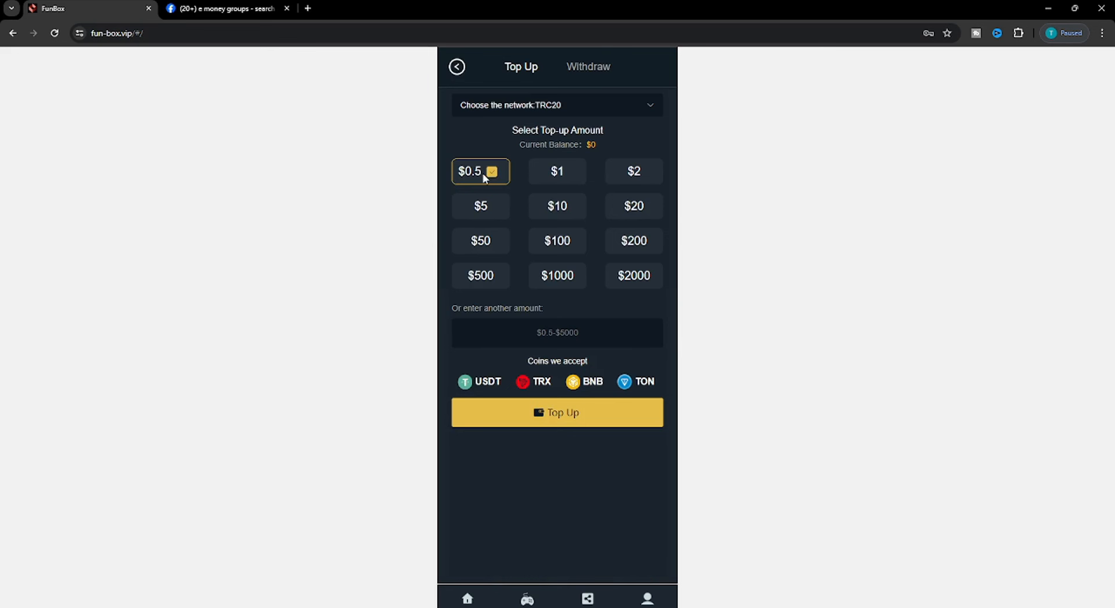
left_click(633, 172)
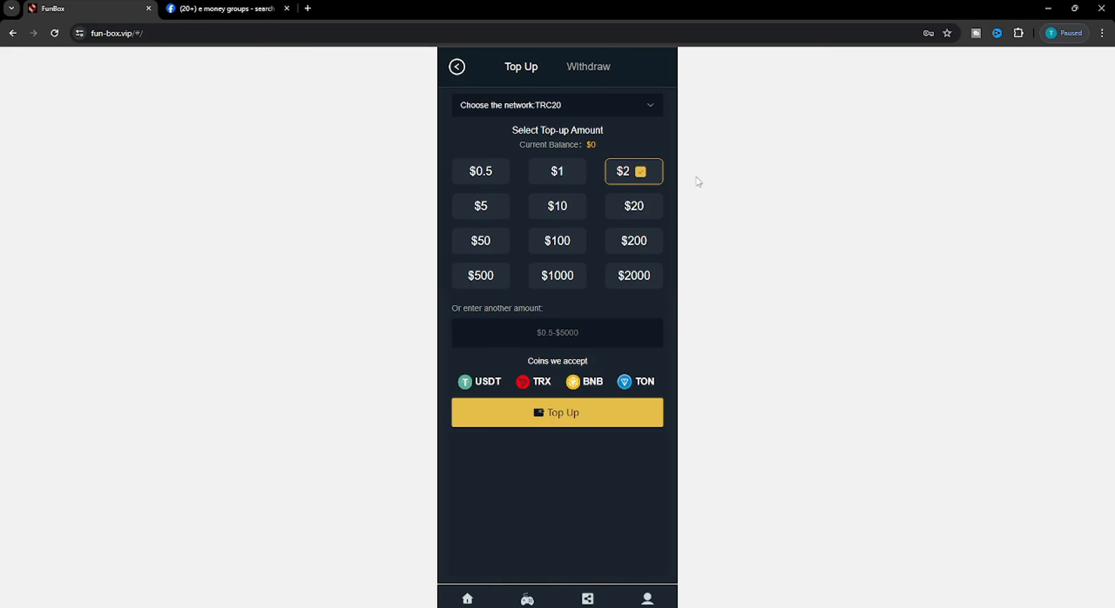
mouse_move(475, 210)
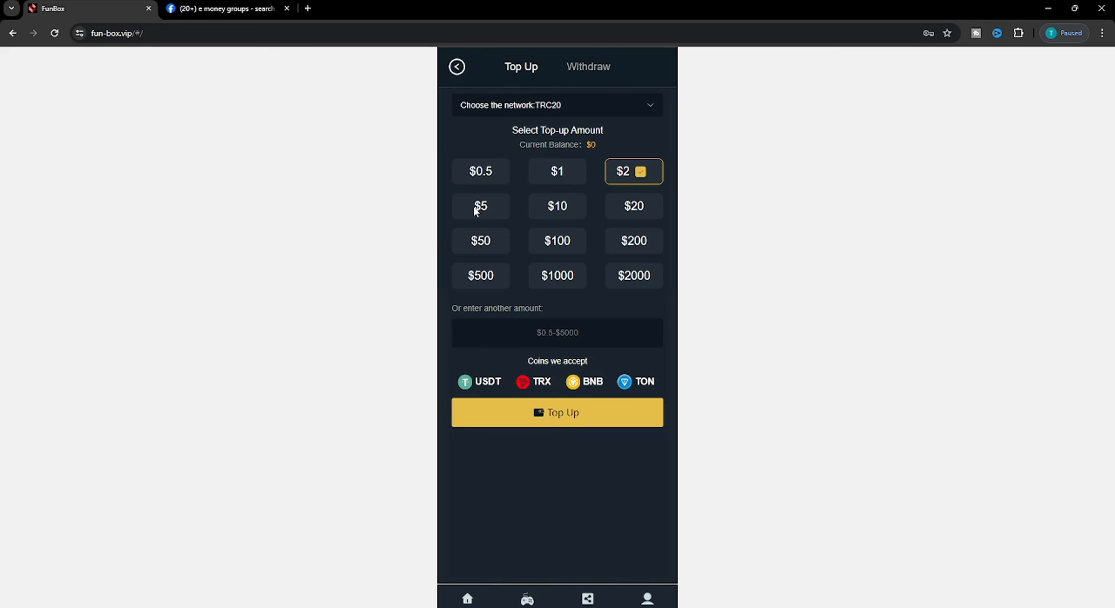
mouse_move(606, 211)
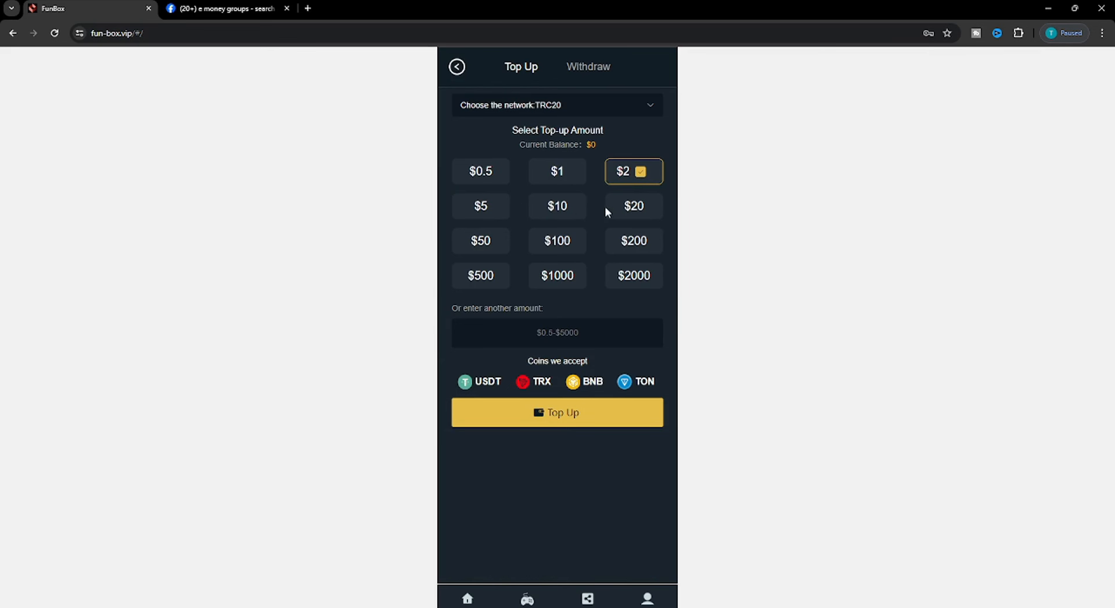
mouse_move(508, 220)
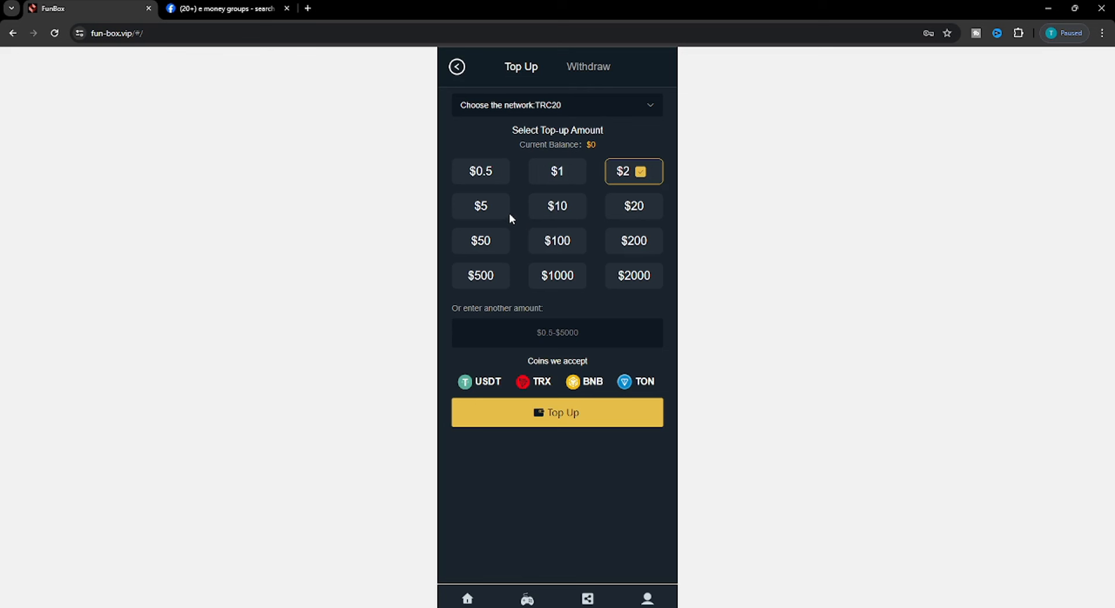
mouse_move(565, 182)
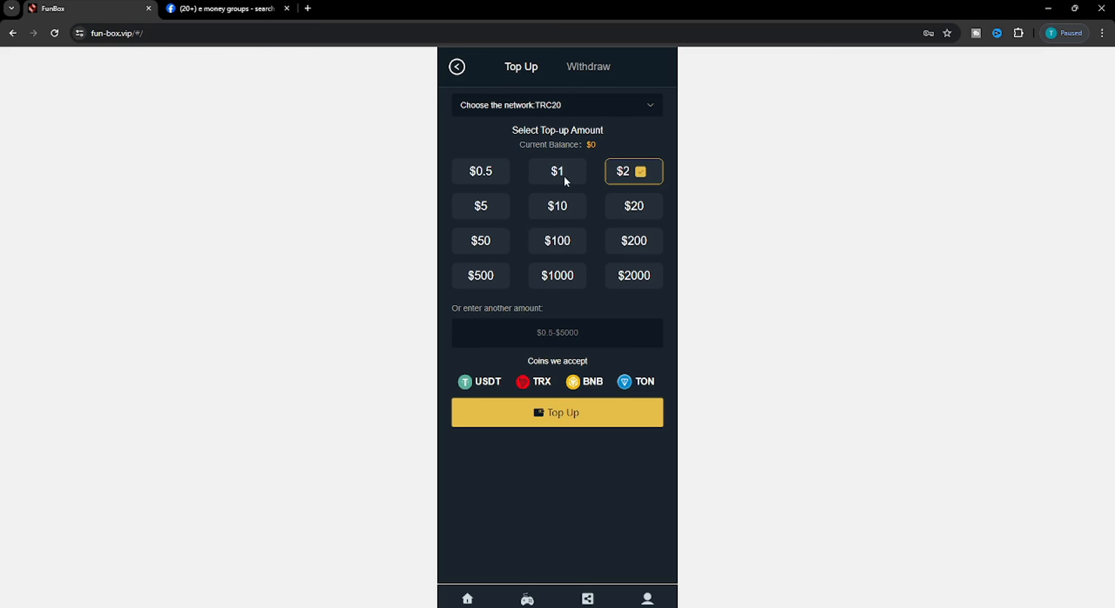
mouse_move(489, 170)
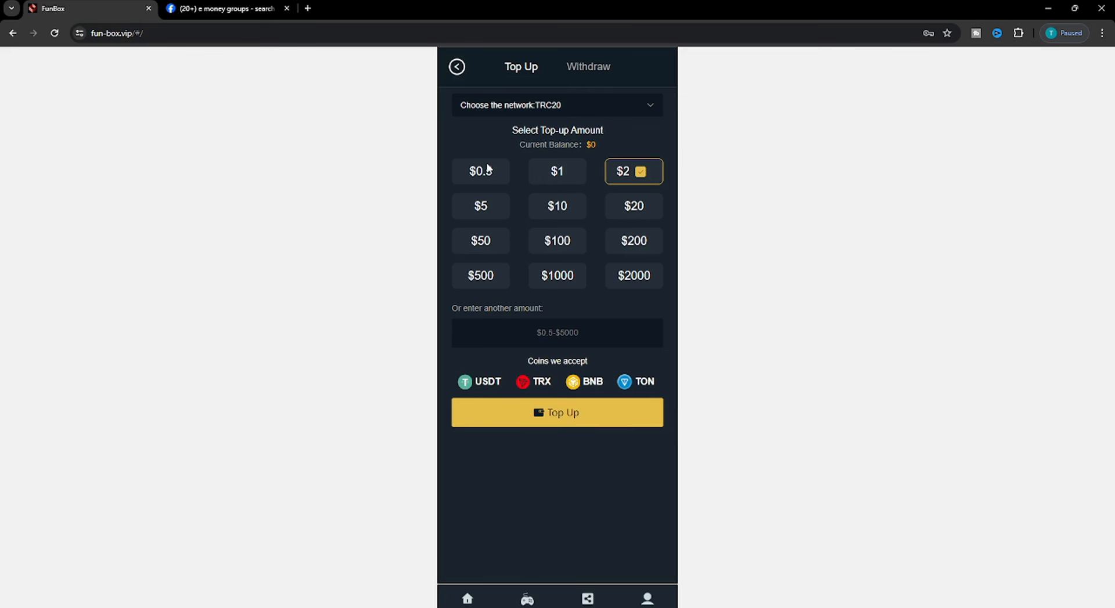
mouse_move(574, 178)
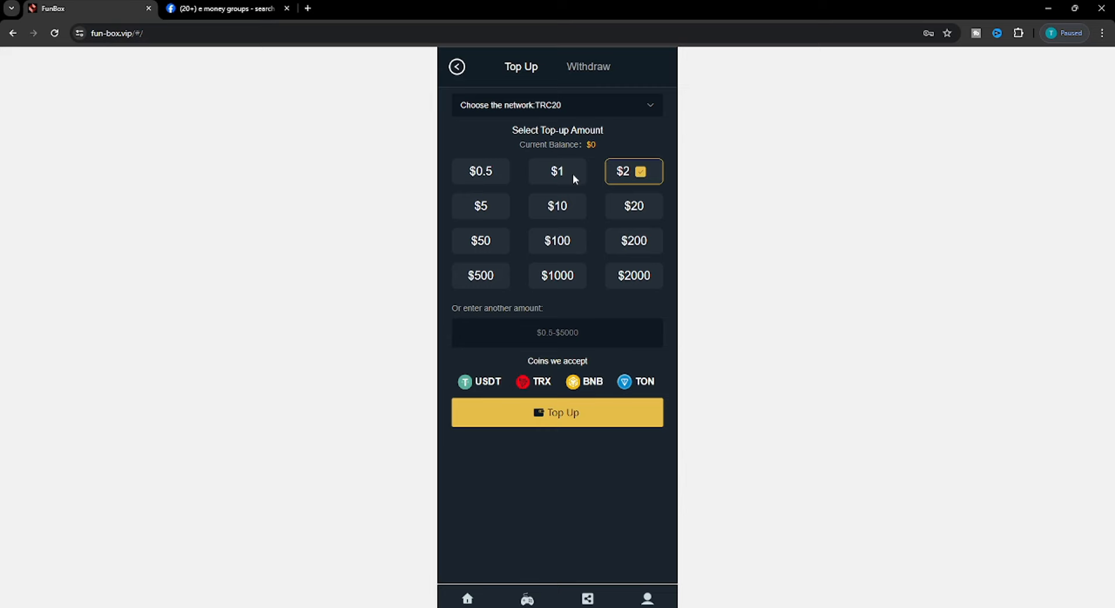
mouse_move(577, 185)
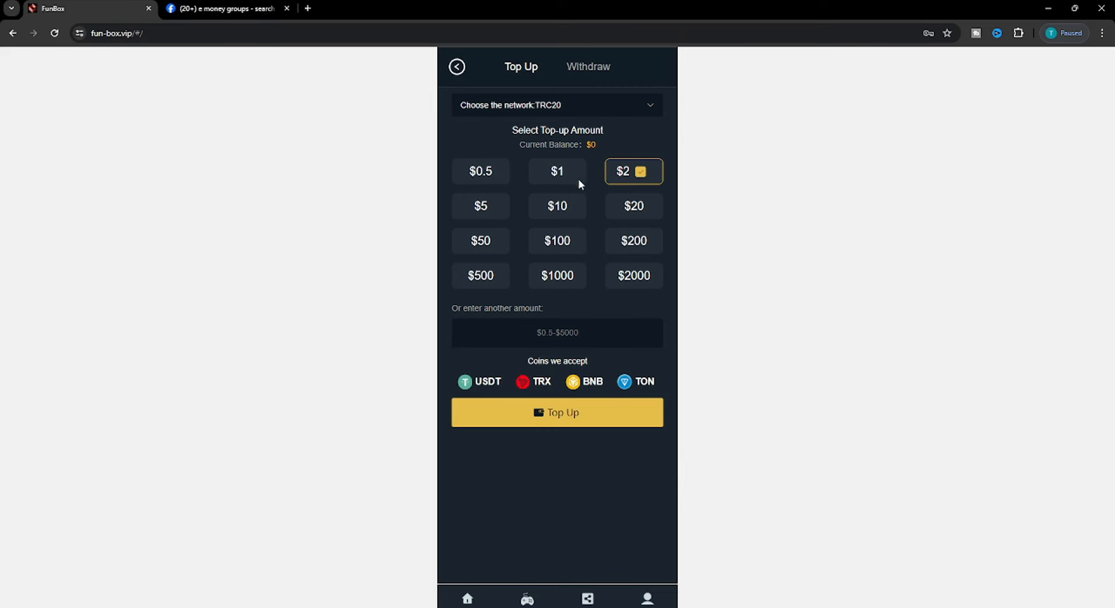
left_click(556, 413)
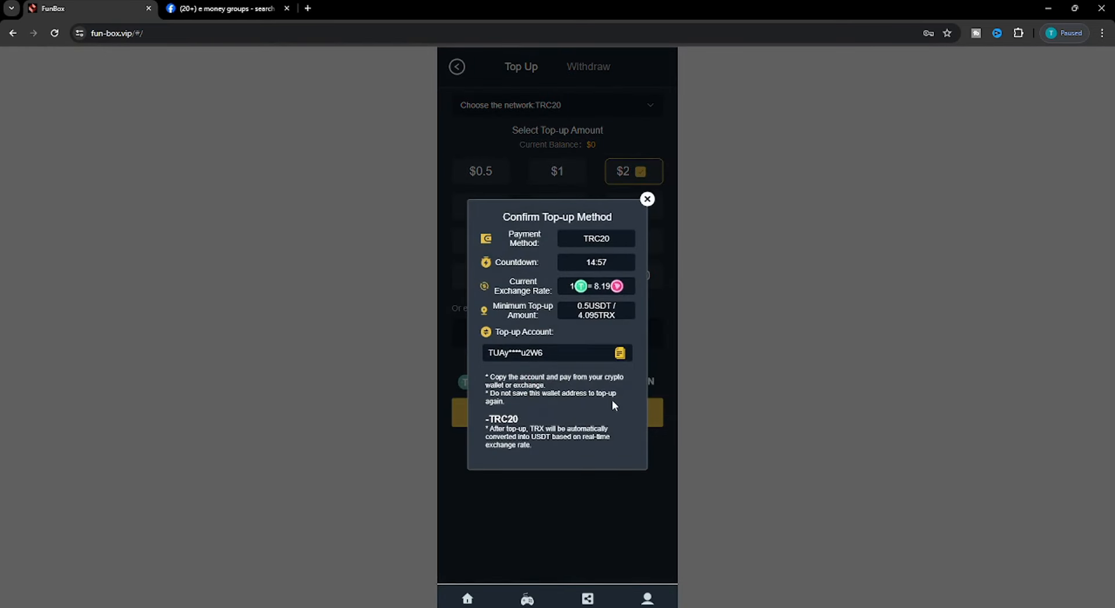
mouse_move(603, 359)
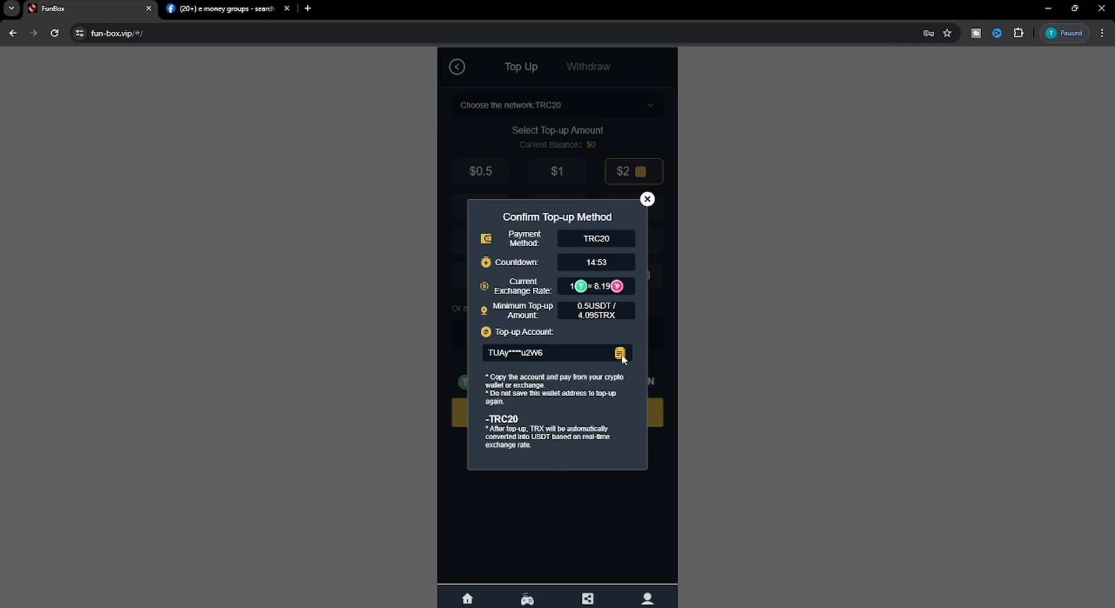
mouse_move(603, 360)
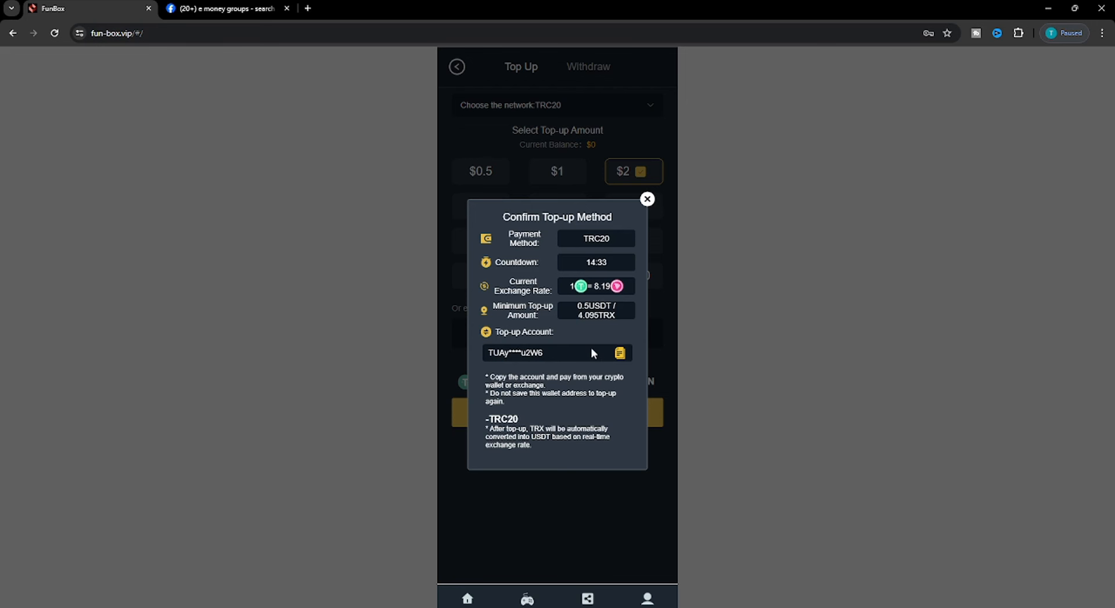
mouse_move(594, 391)
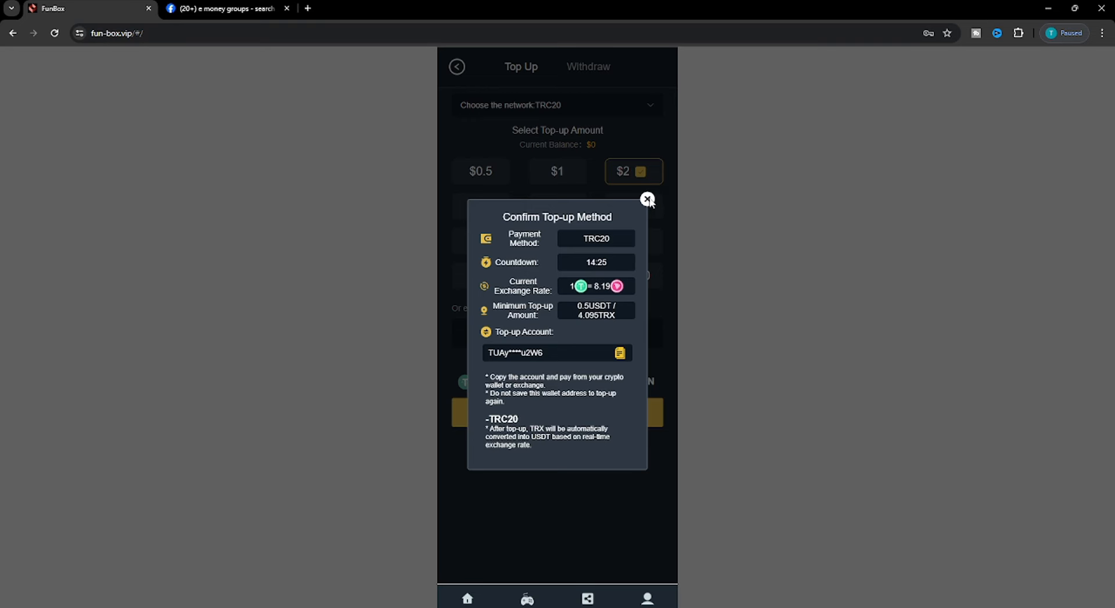
- Leave top-up details and view My Team and the $40.69 current commission
left_click(647, 200)
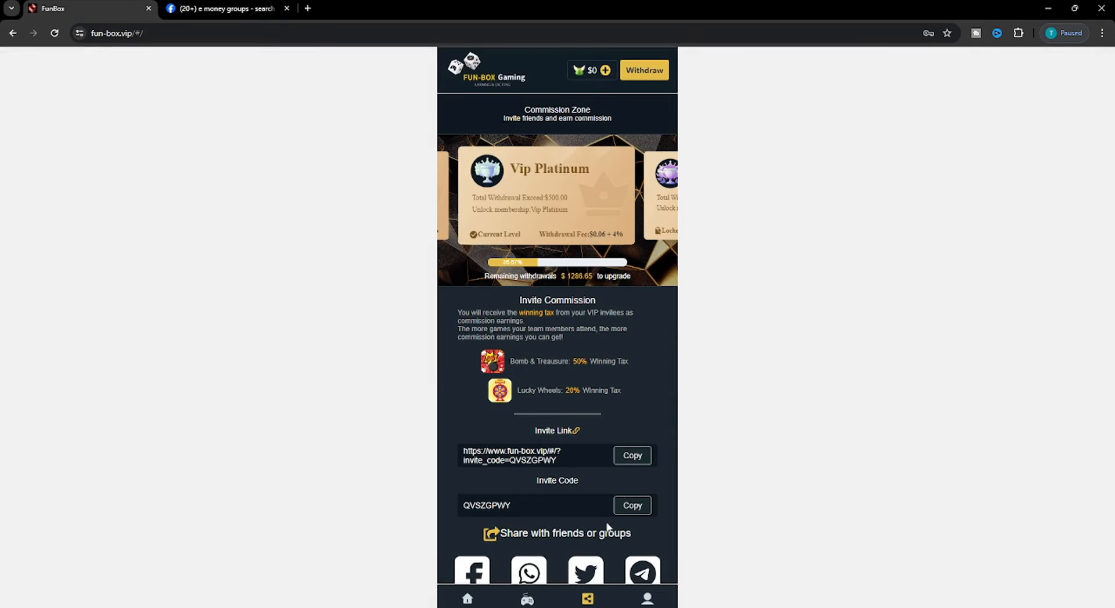
mouse_move(643, 387)
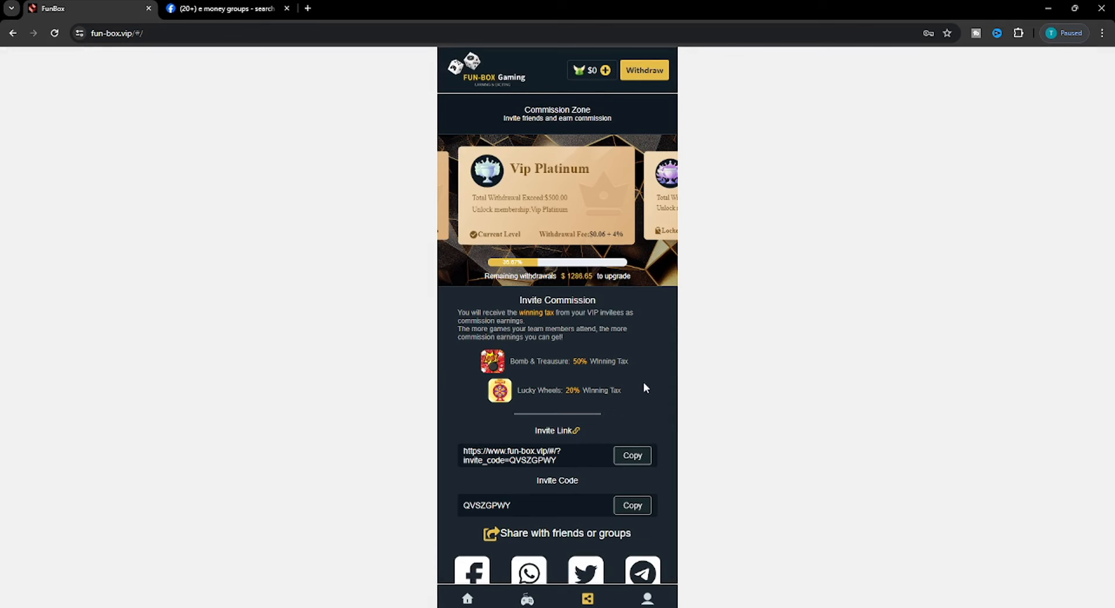
scroll("down", 3)
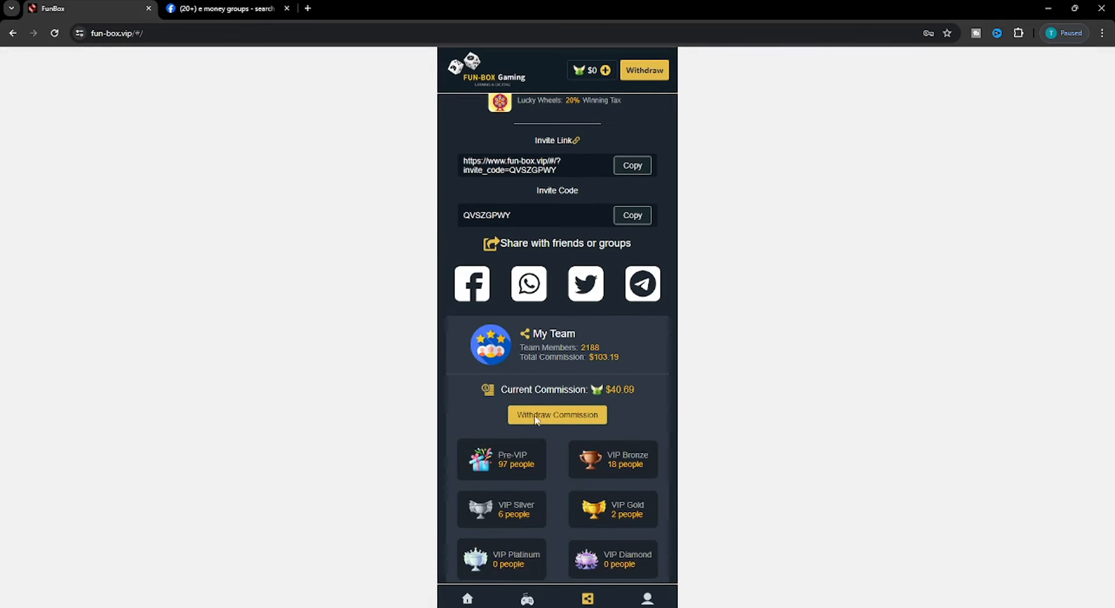
mouse_move(592, 411)
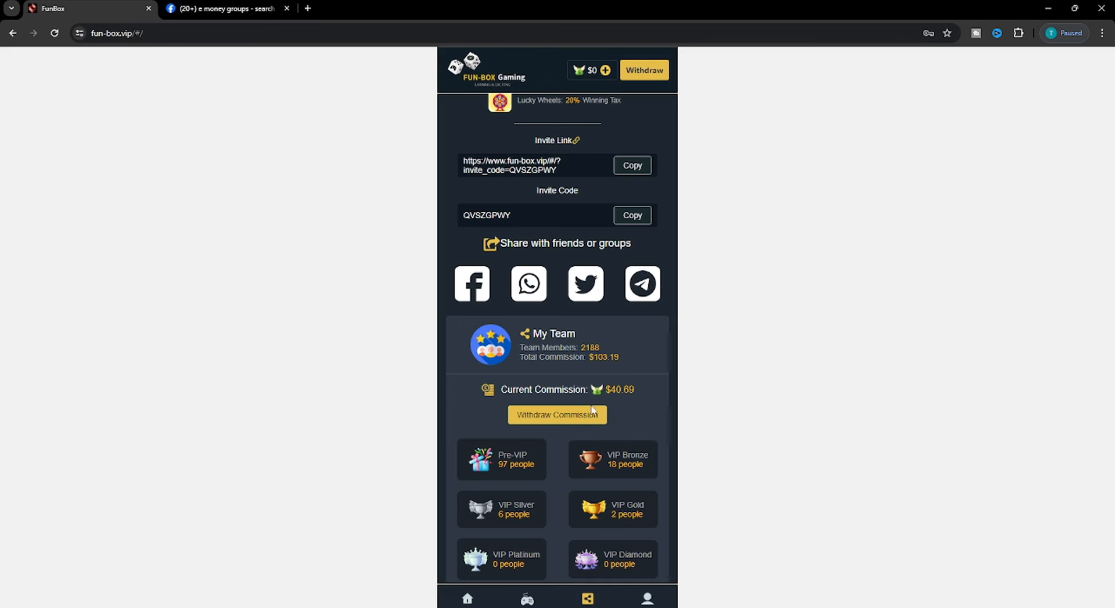
- Withdraw $20 of commission to the game balance and confirm it
left_click(556, 415)
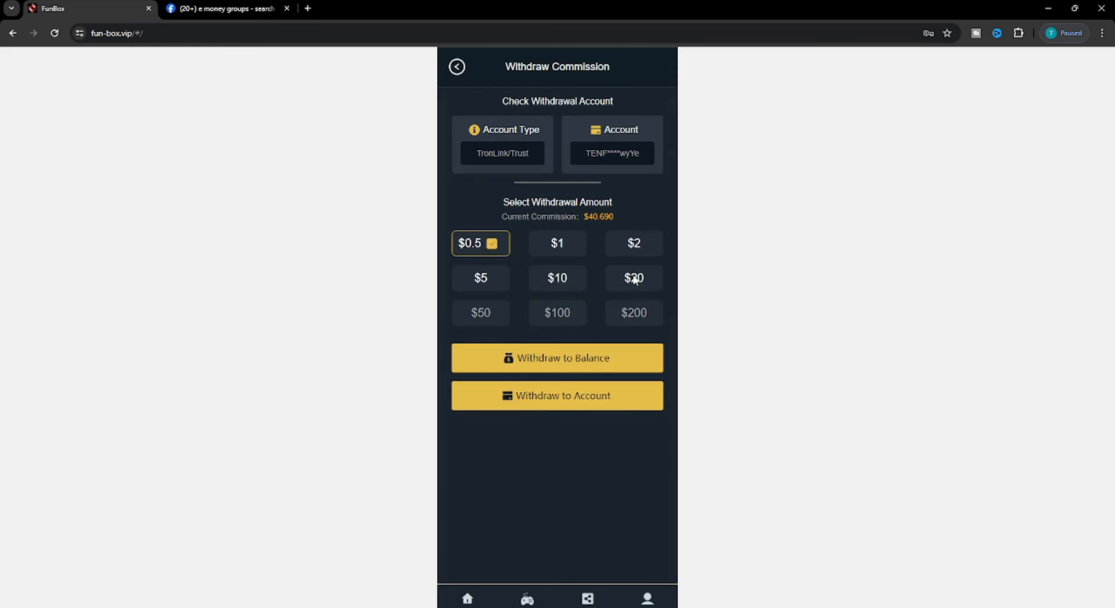
left_click(631, 277)
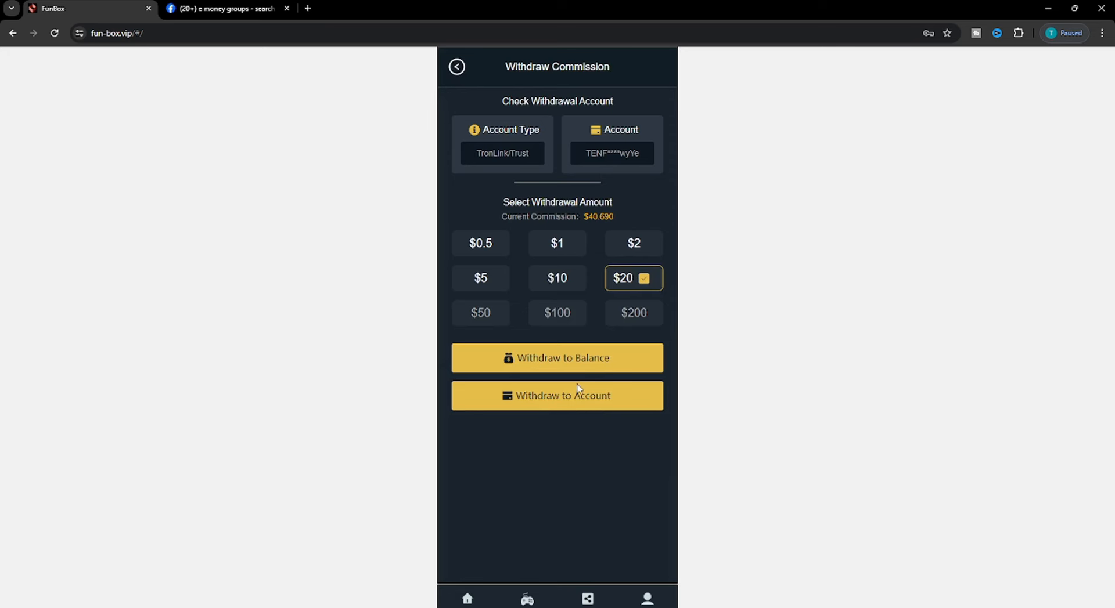
left_click(556, 359)
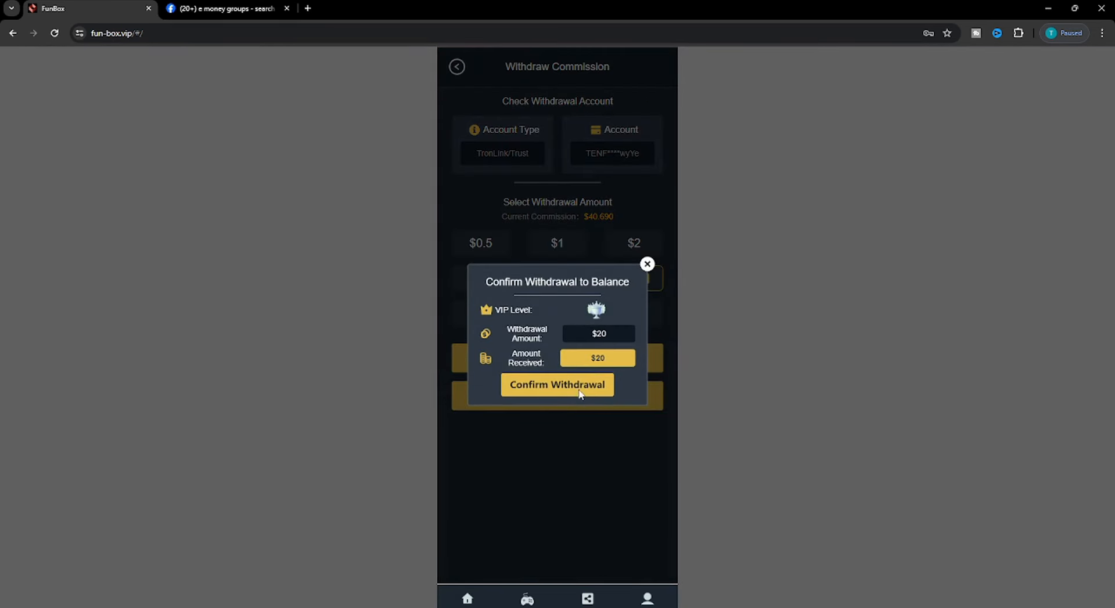
left_click(556, 384)
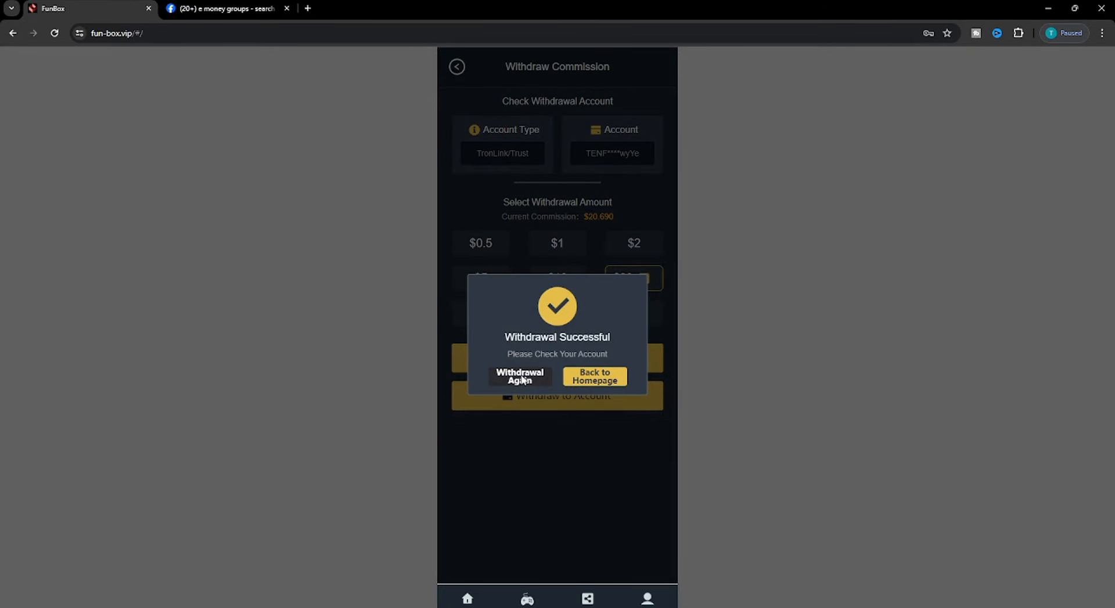
- Withdraw a second $20 of commission to the balance and confirm it
left_click(519, 376)
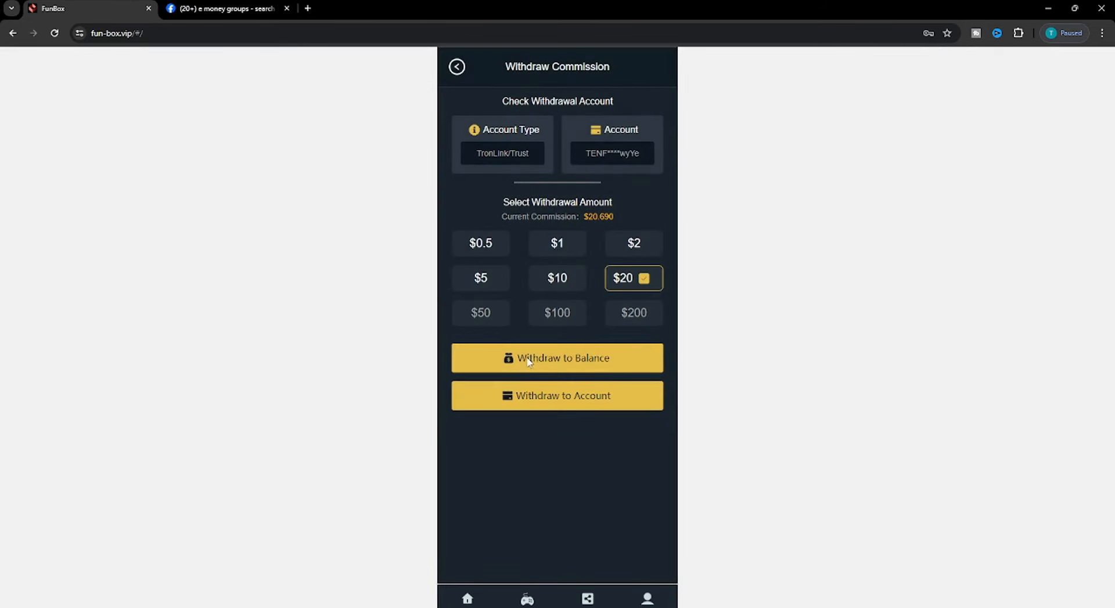
left_click(556, 359)
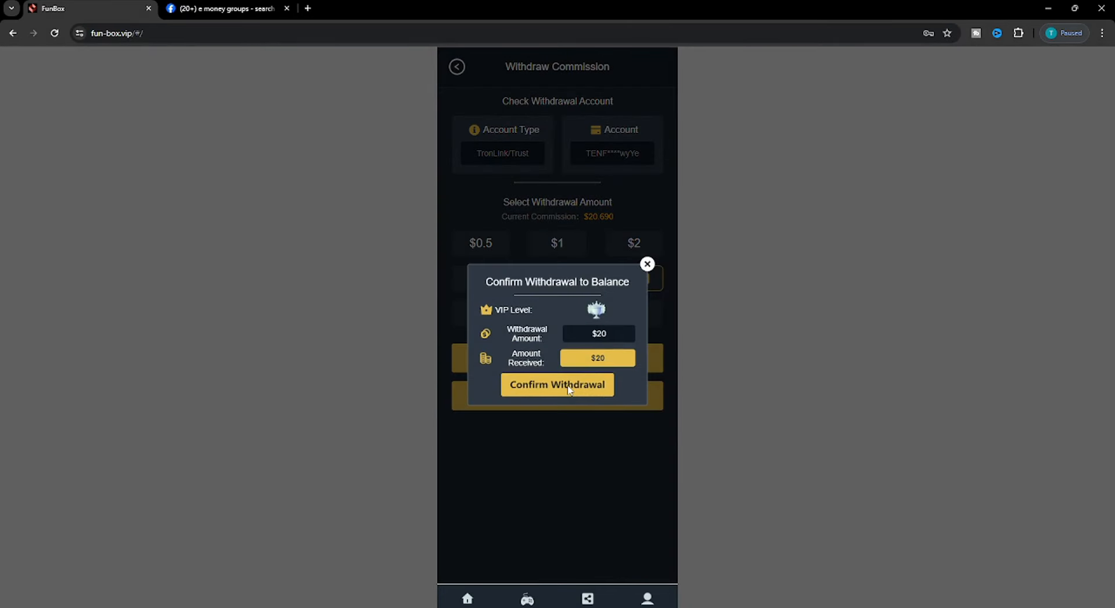
left_click(556, 385)
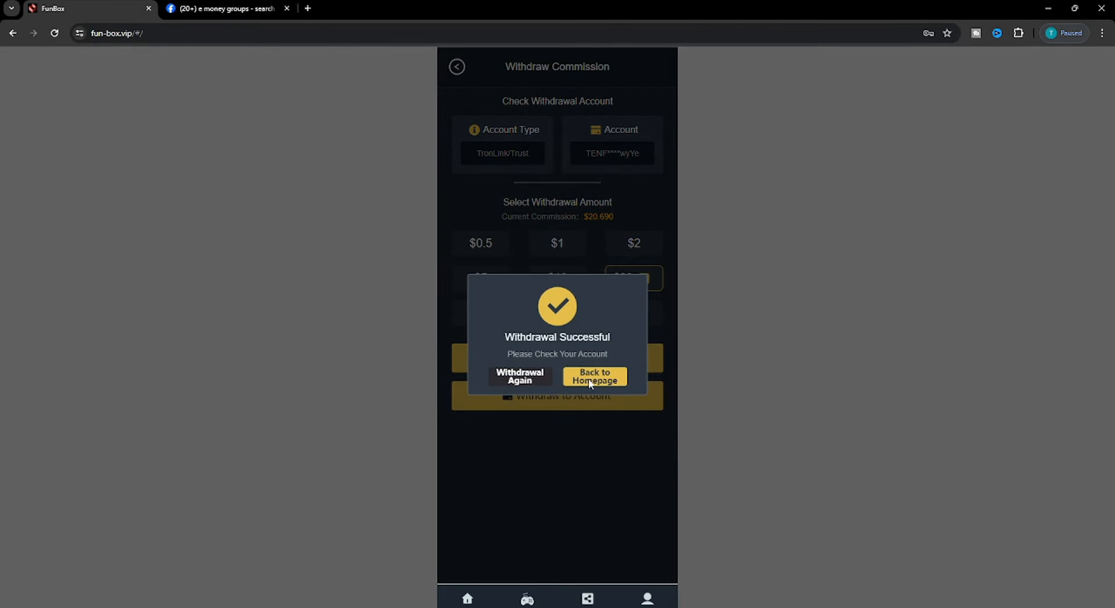
- Go back to the FunBox homepage, now showing a $40 balance
left_click(594, 376)
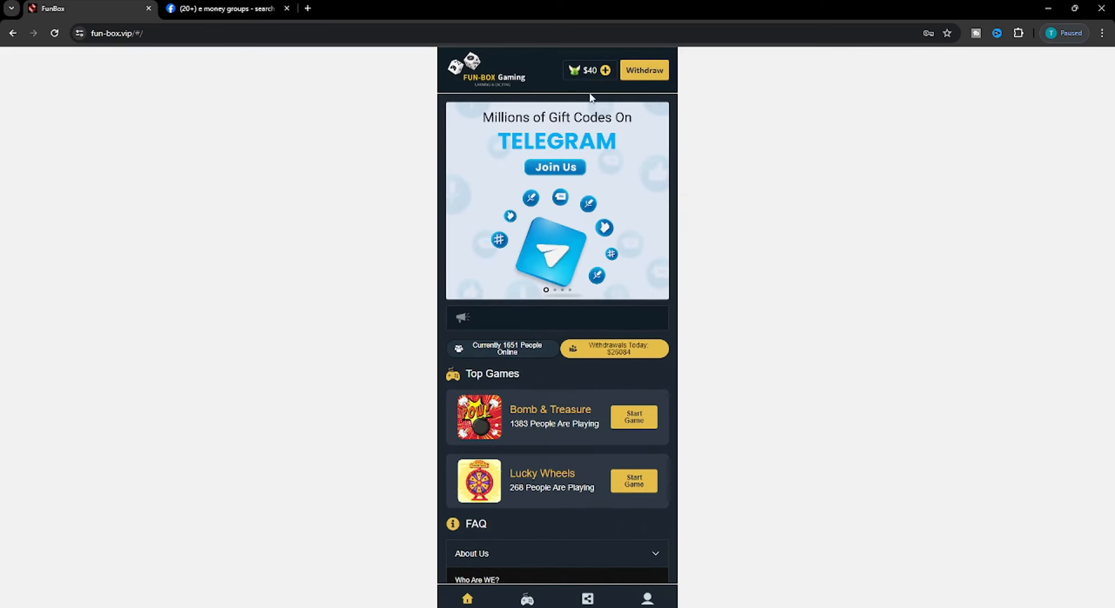
mouse_move(588, 81)
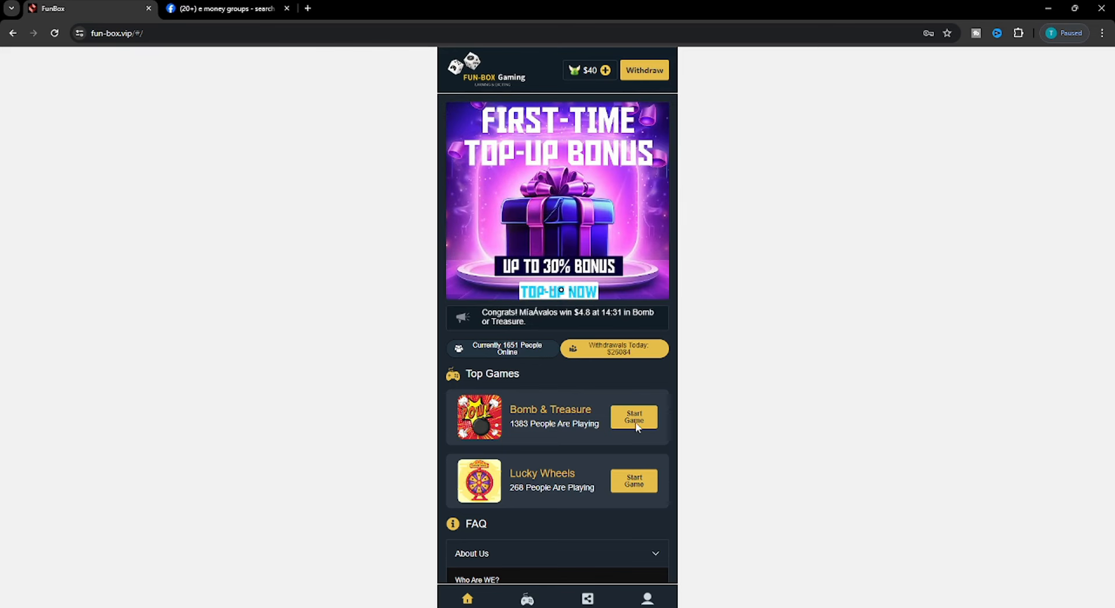
- Load the Bomb & Treasure 3x3 board and set the round's stake to $1
left_click(632, 417)
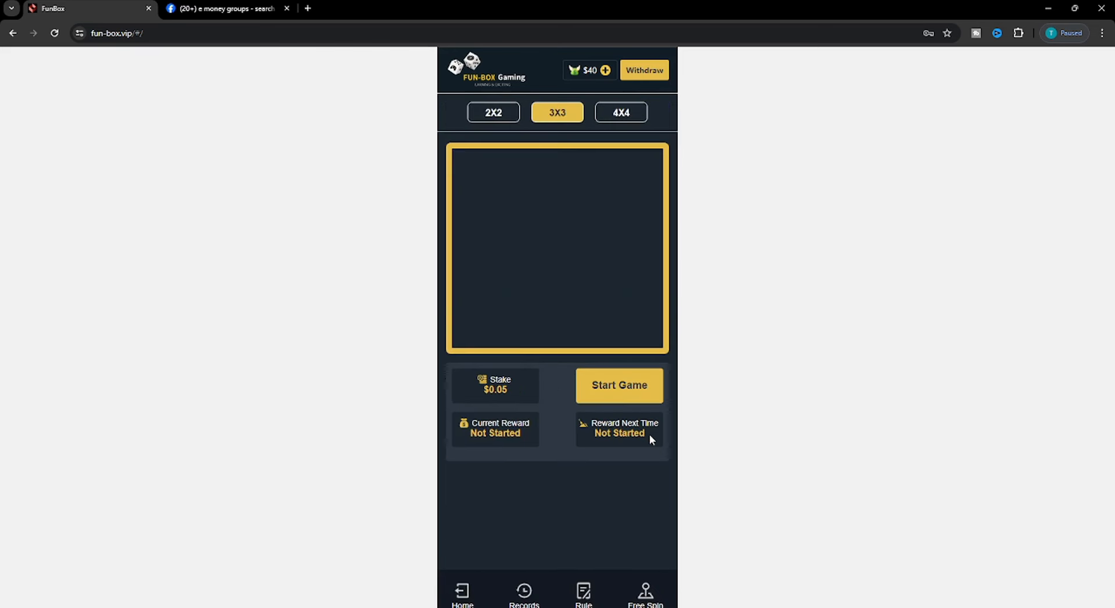
left_click(618, 386)
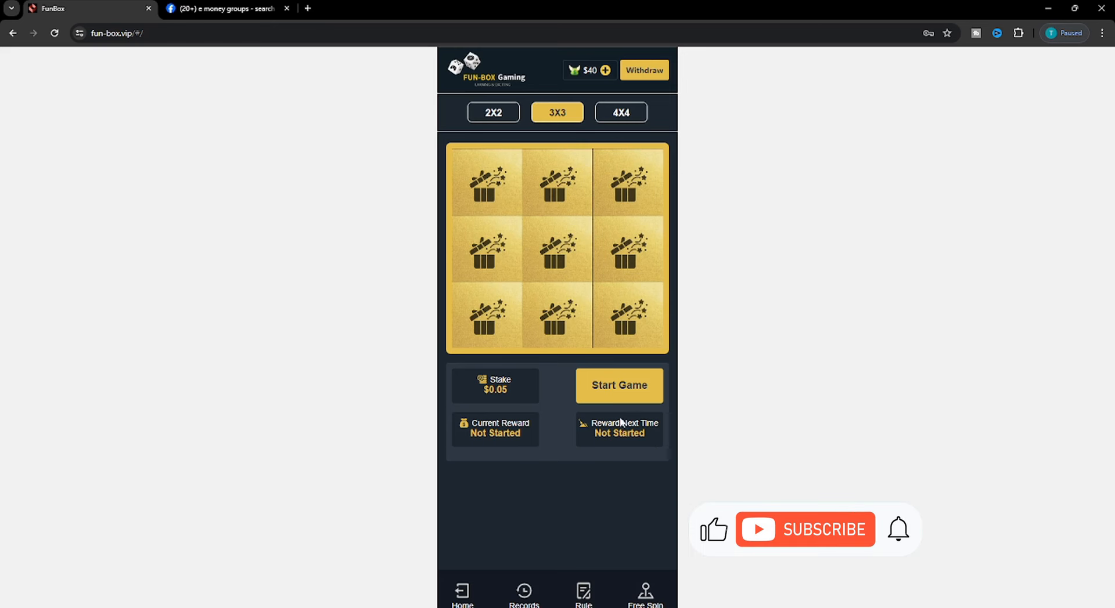
left_click(618, 385)
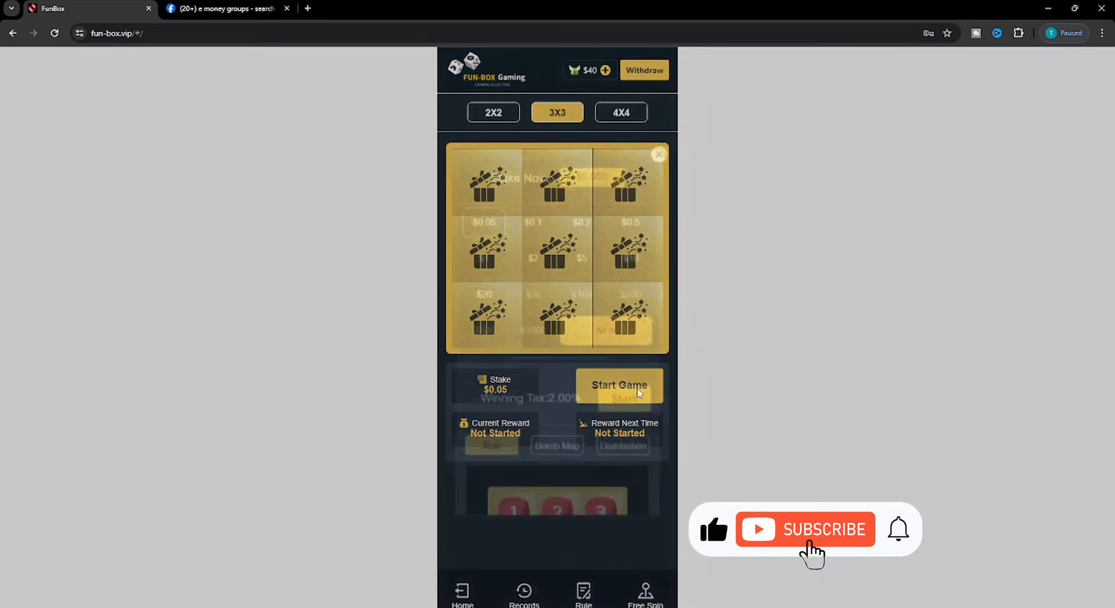
left_click(617, 386)
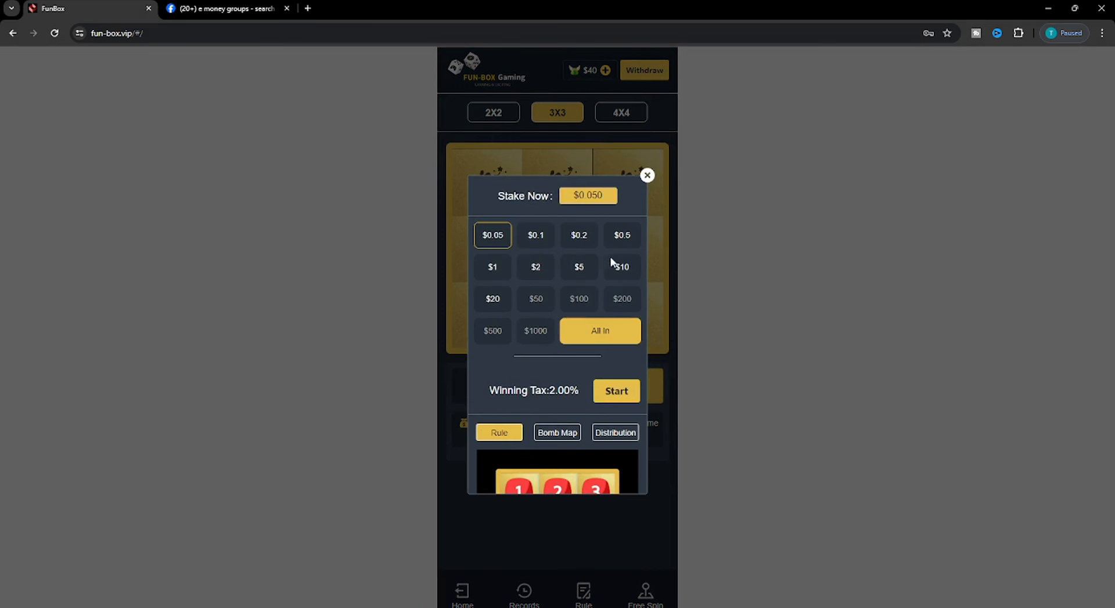
mouse_move(519, 247)
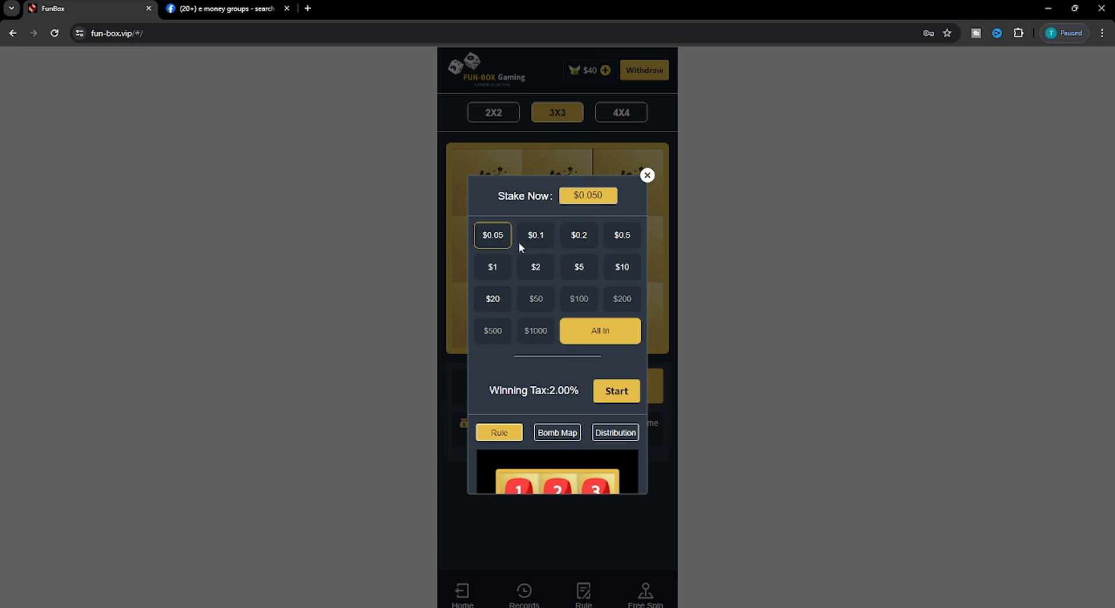
mouse_move(496, 249)
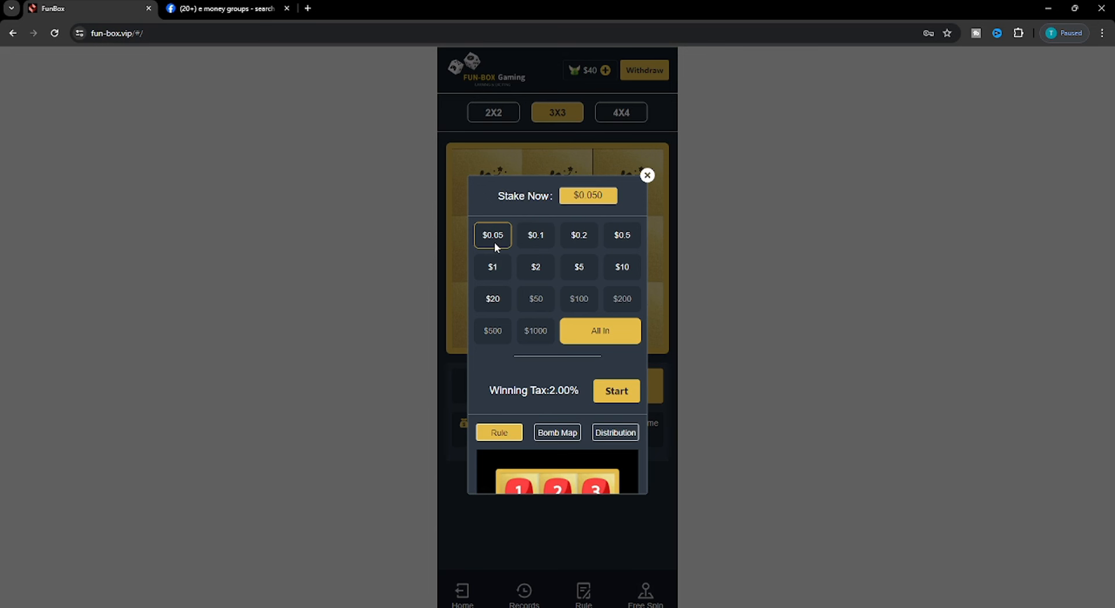
mouse_move(520, 227)
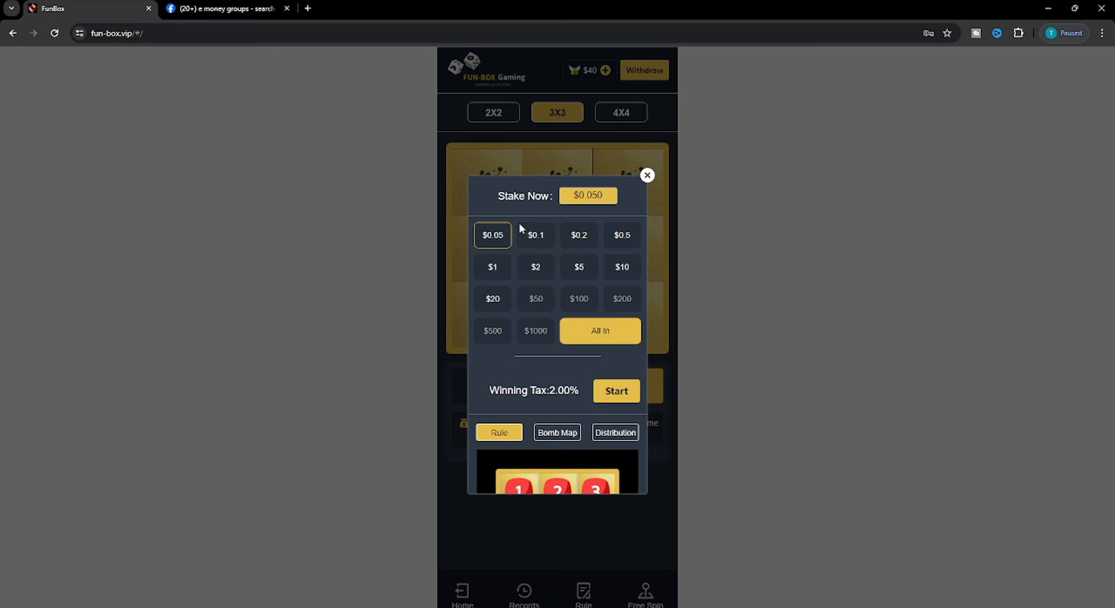
mouse_move(630, 115)
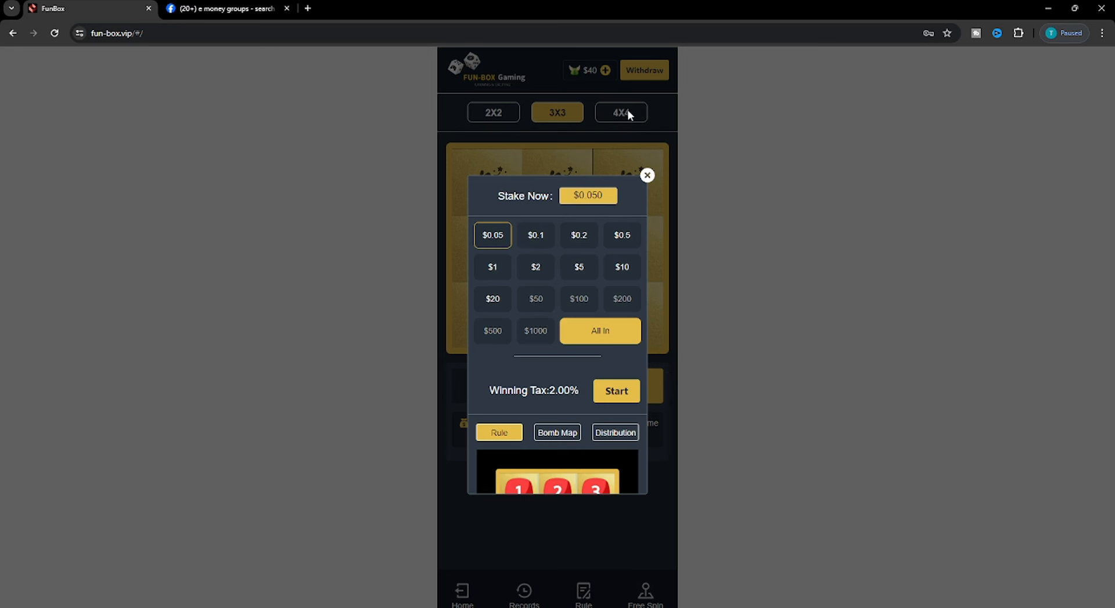
left_click(491, 267)
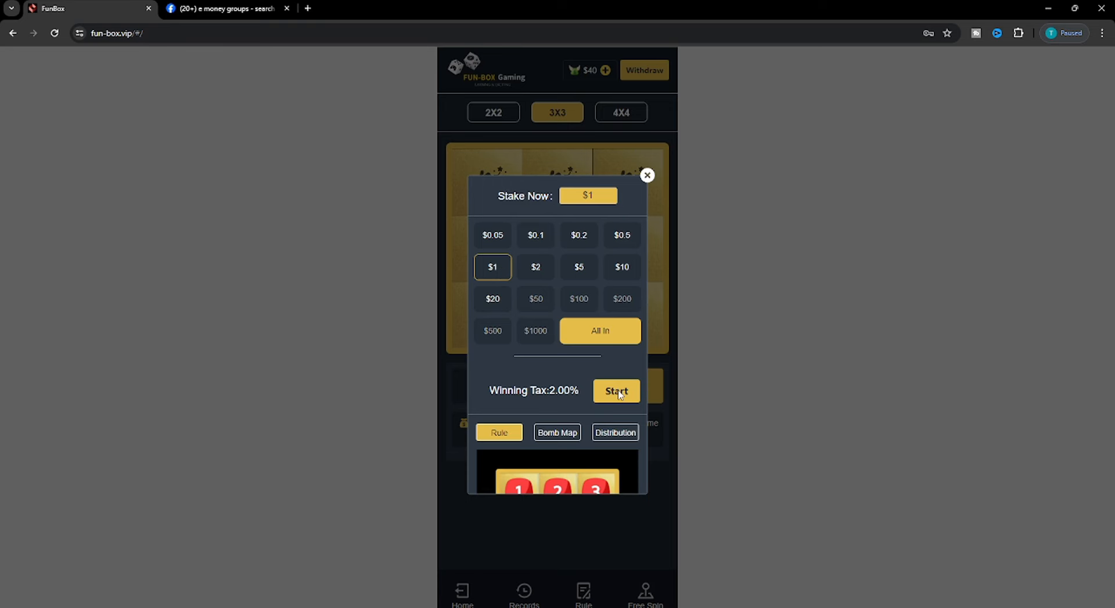
- Play $1 rounds revealing one safe box and cashing out $1.121 each time
left_click(615, 391)
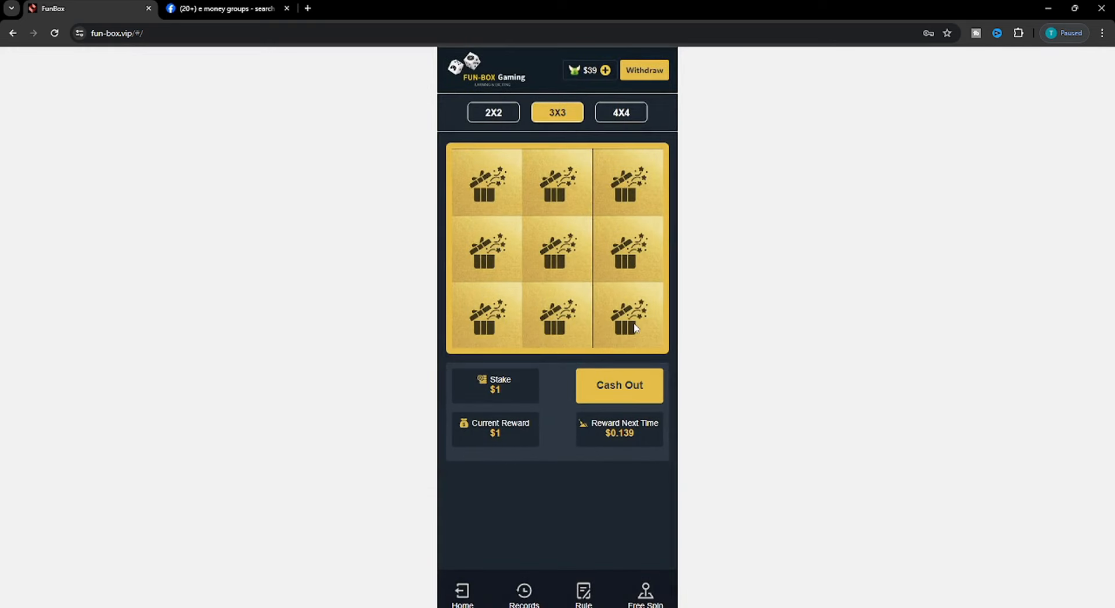
left_click(627, 315)
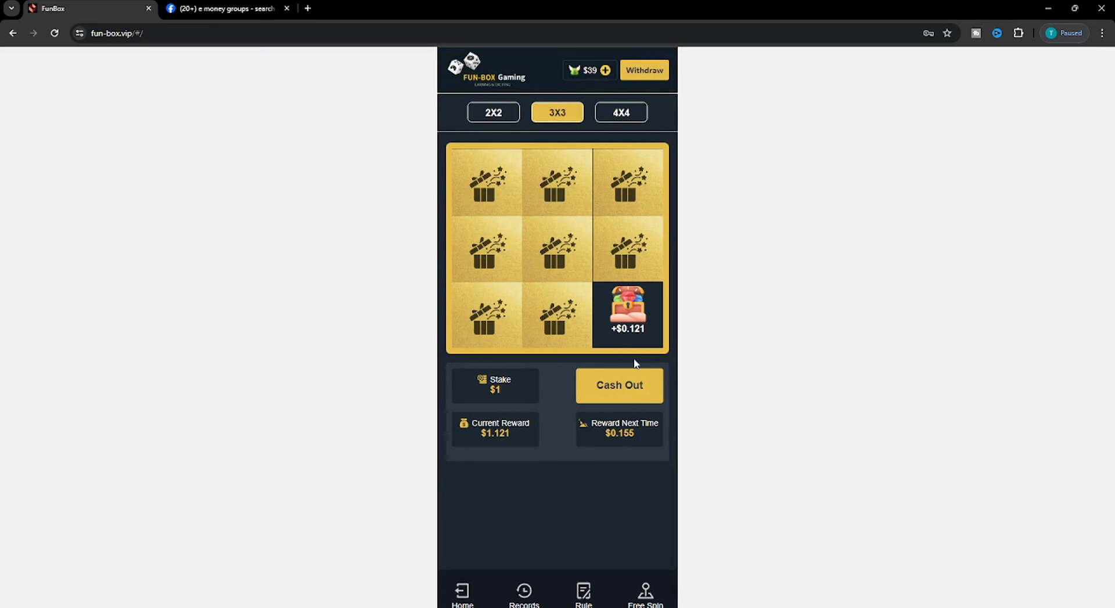
mouse_move(628, 357)
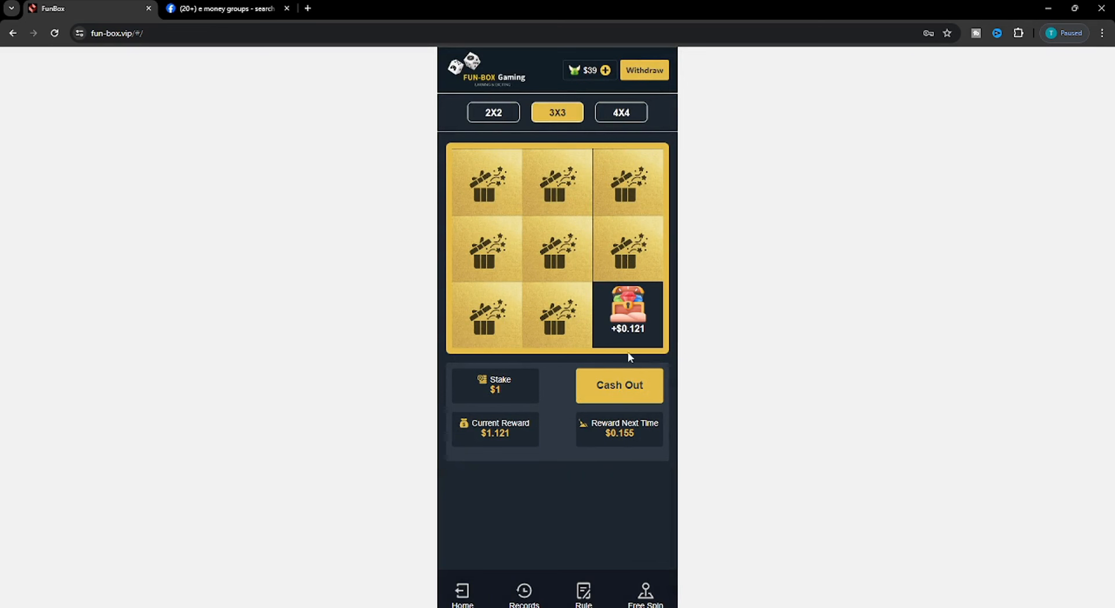
mouse_move(607, 223)
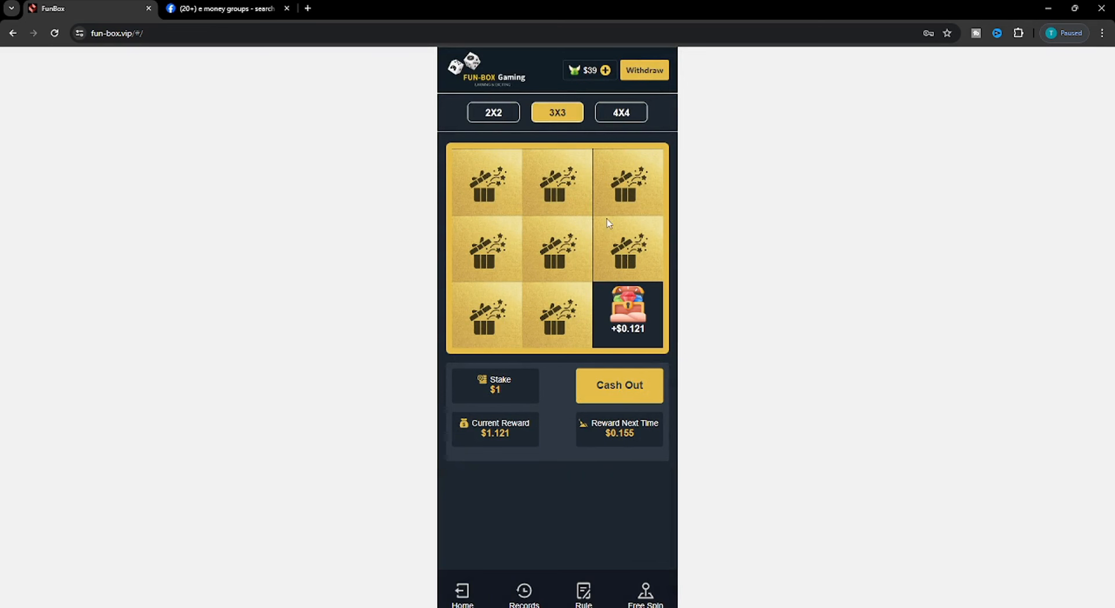
mouse_move(613, 321)
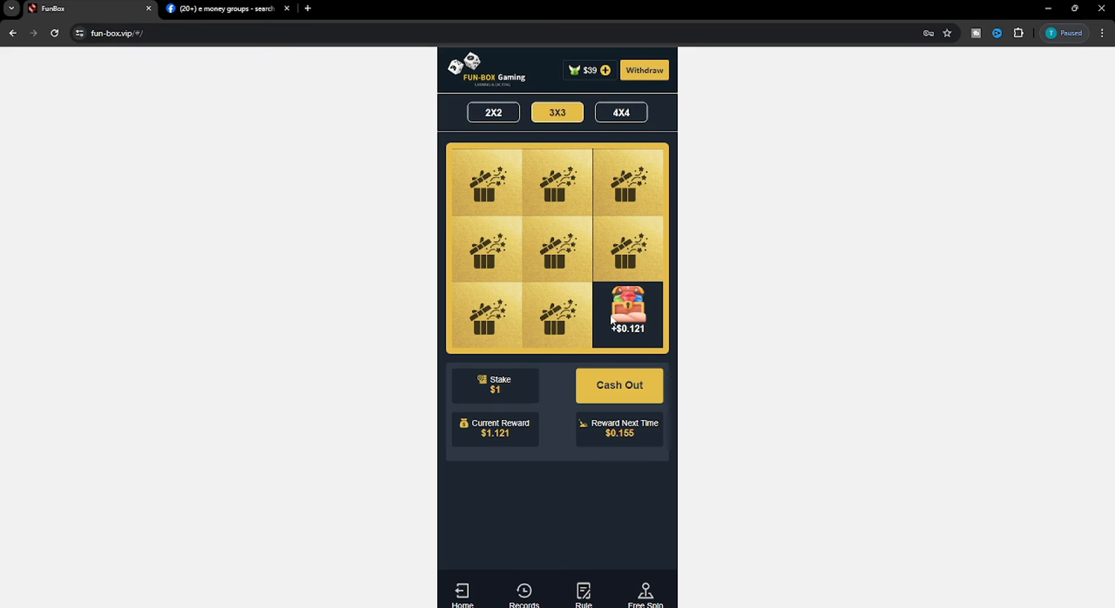
mouse_move(610, 331)
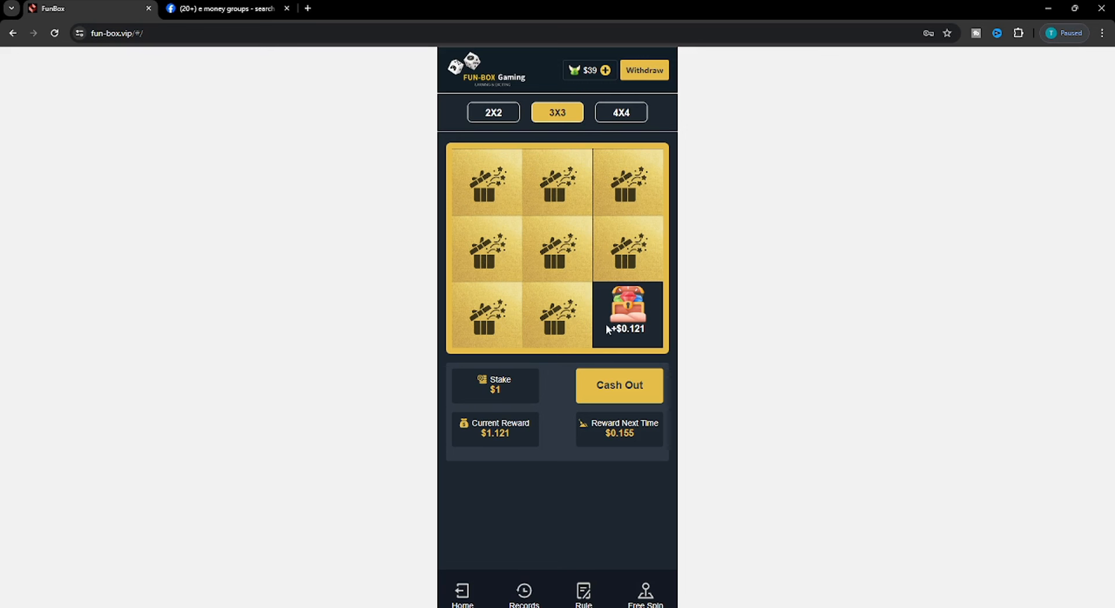
mouse_move(612, 389)
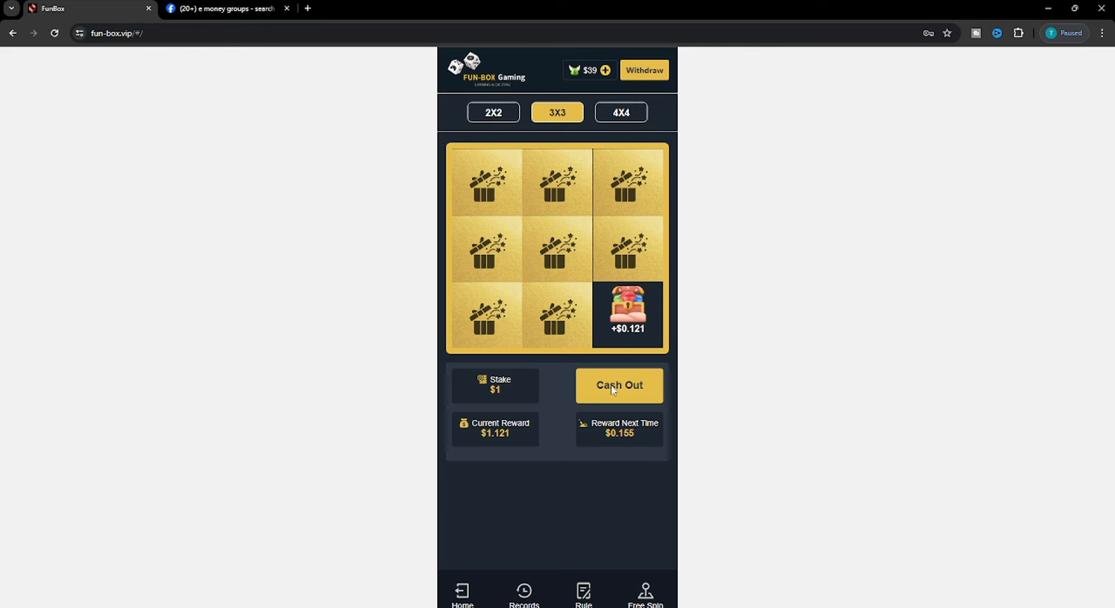
left_click(619, 386)
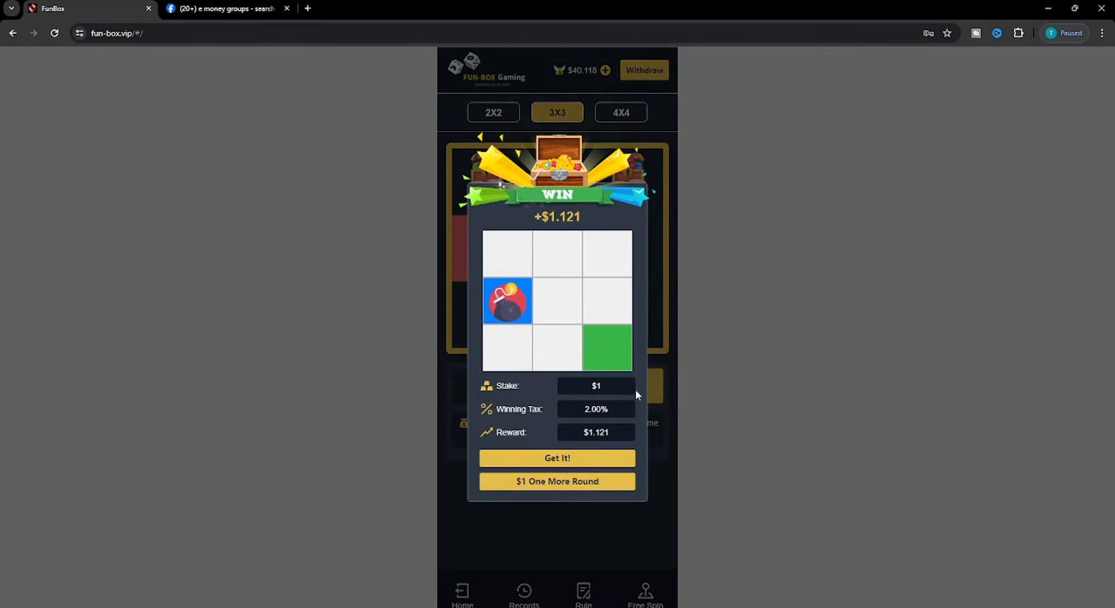
mouse_move(574, 330)
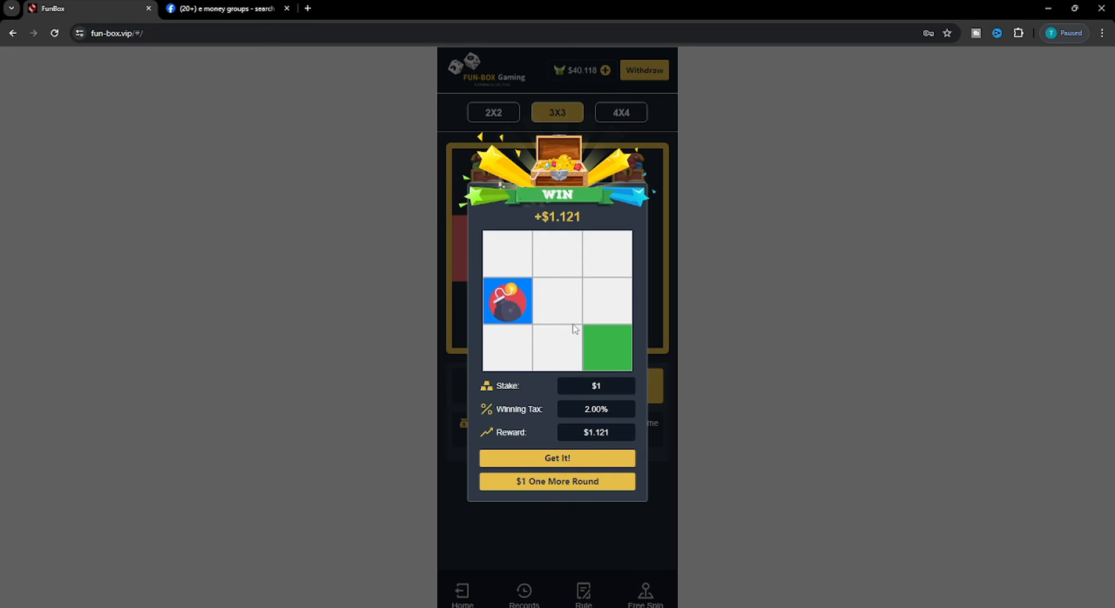
mouse_move(628, 485)
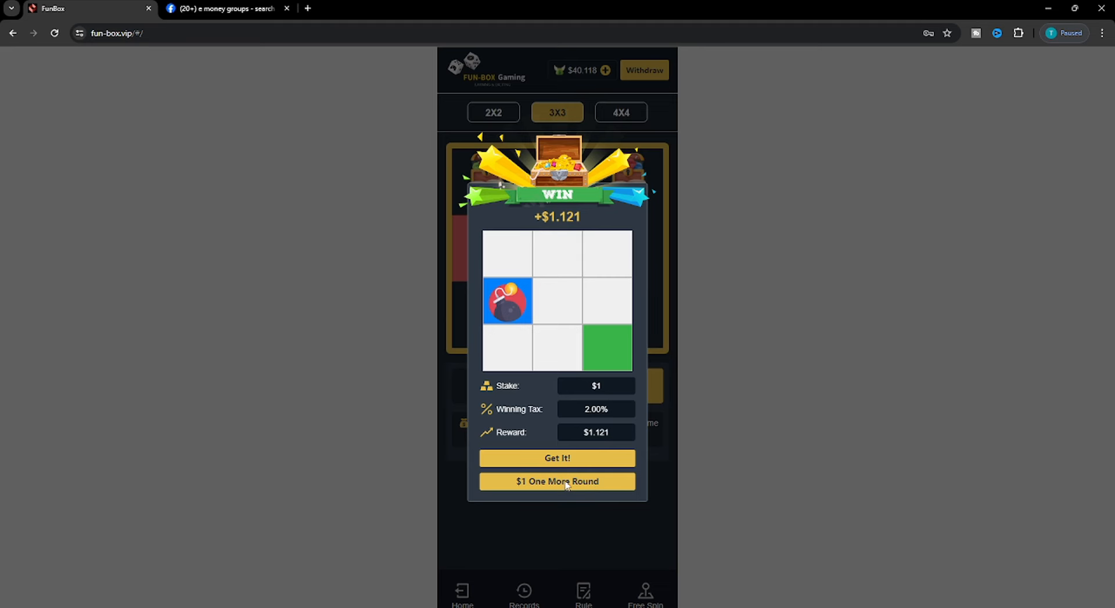
left_click(556, 481)
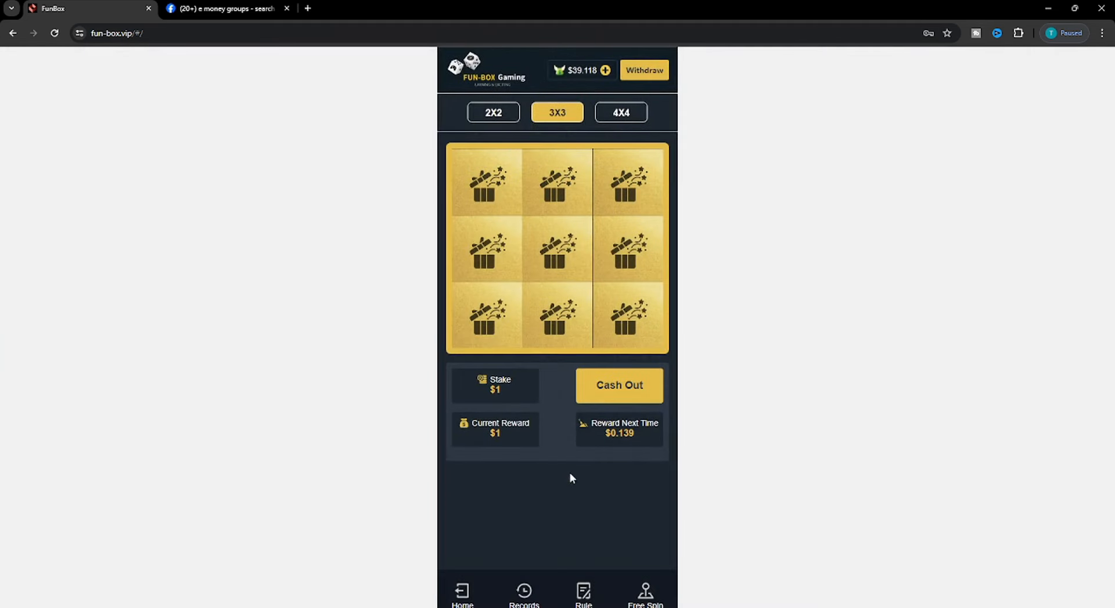
mouse_move(489, 260)
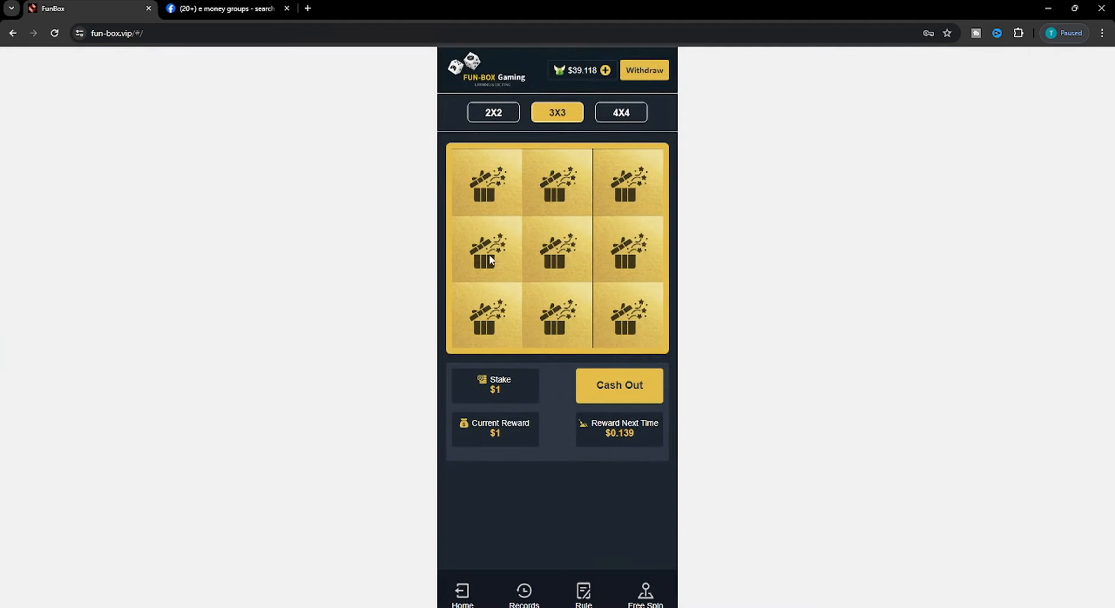
mouse_move(604, 278)
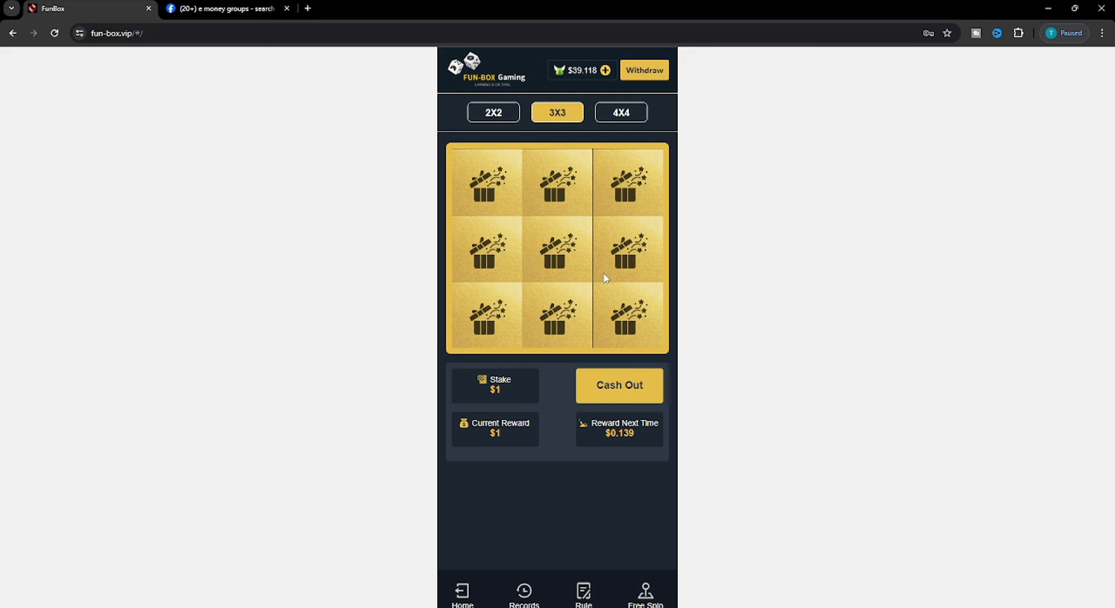
mouse_move(601, 313)
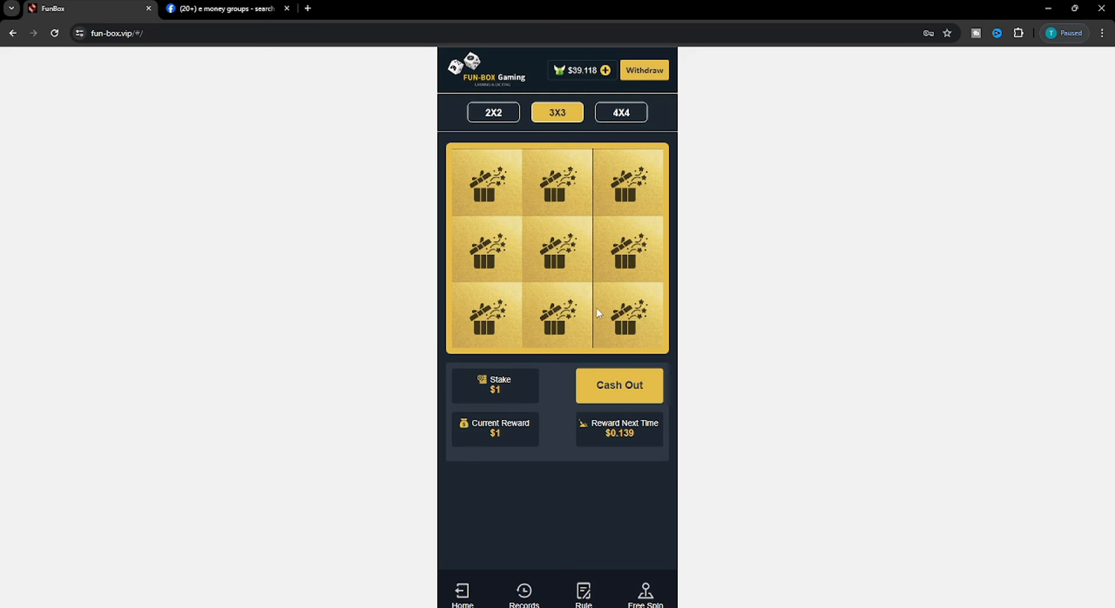
left_click(628, 314)
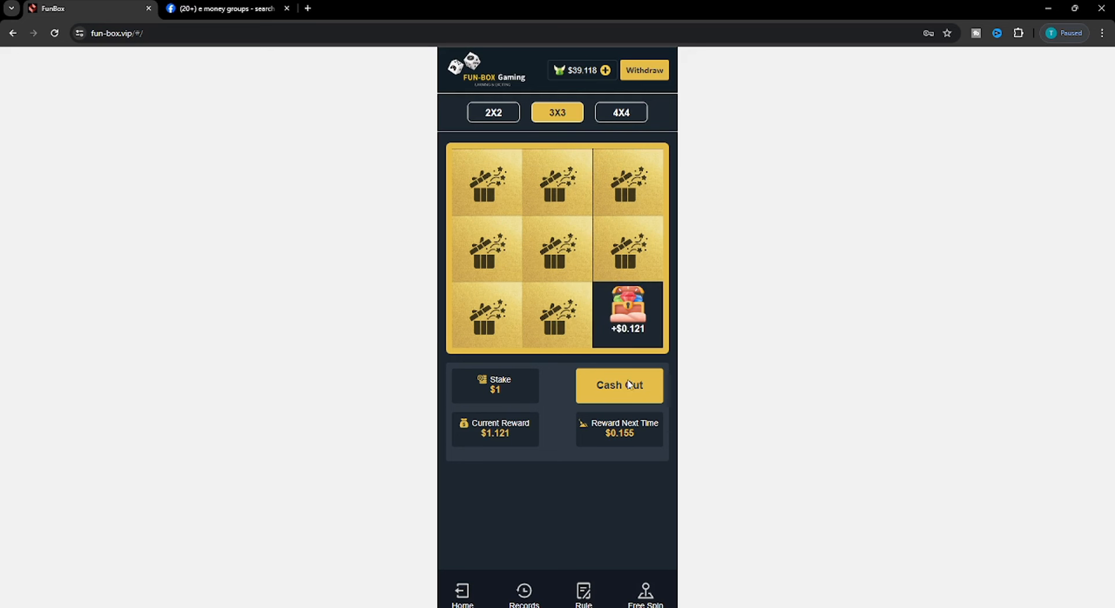
left_click(619, 385)
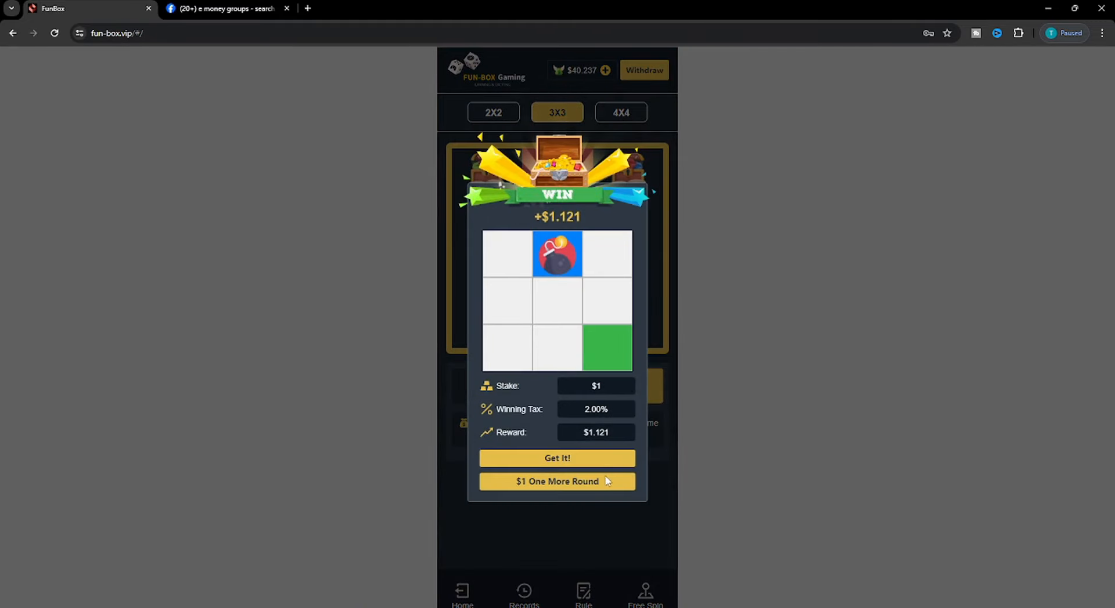
left_click(556, 480)
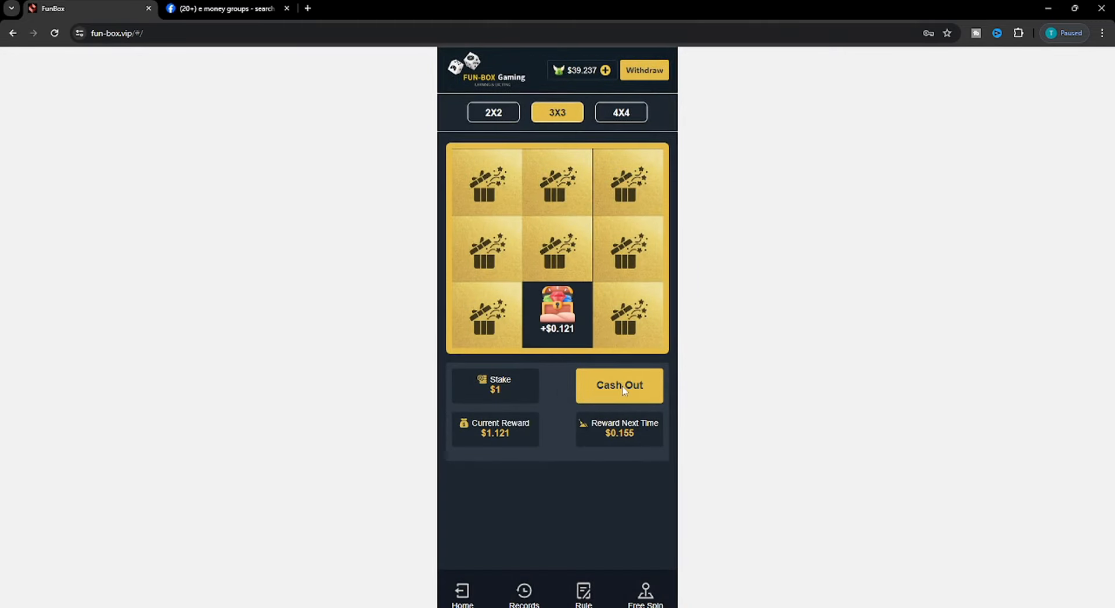
left_click(618, 386)
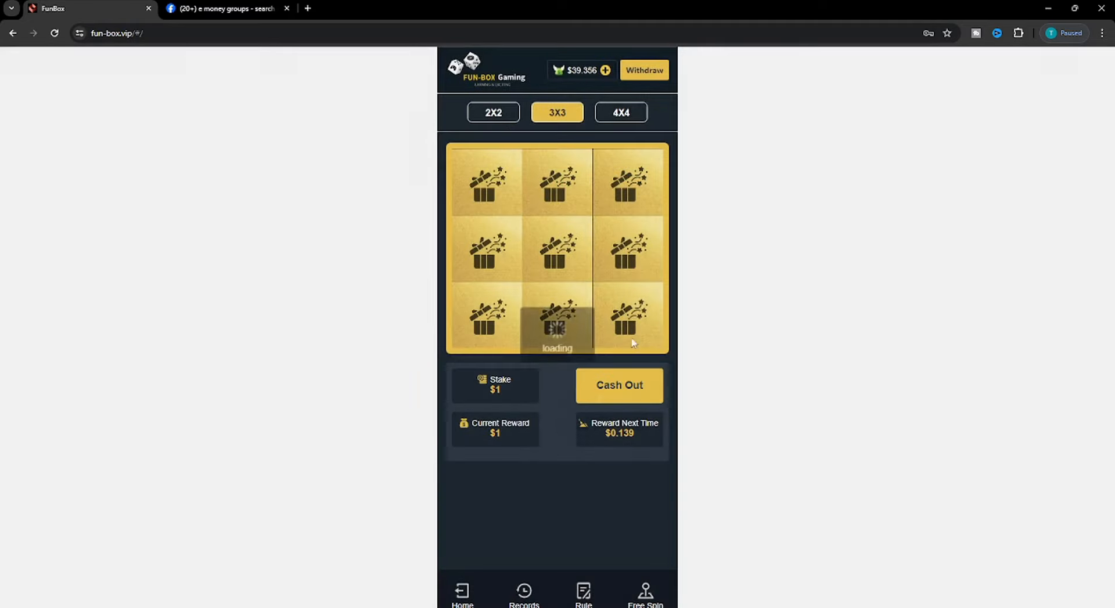
- Play further $1 rounds with single-box cash-outs, raising the balance to $40.711
left_click(619, 386)
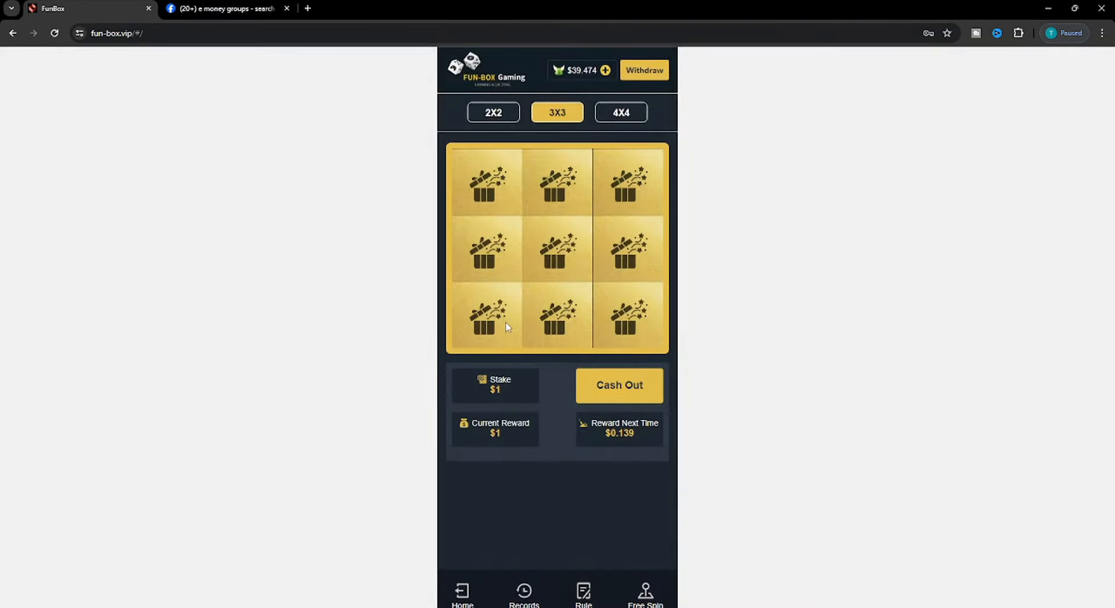
left_click(619, 386)
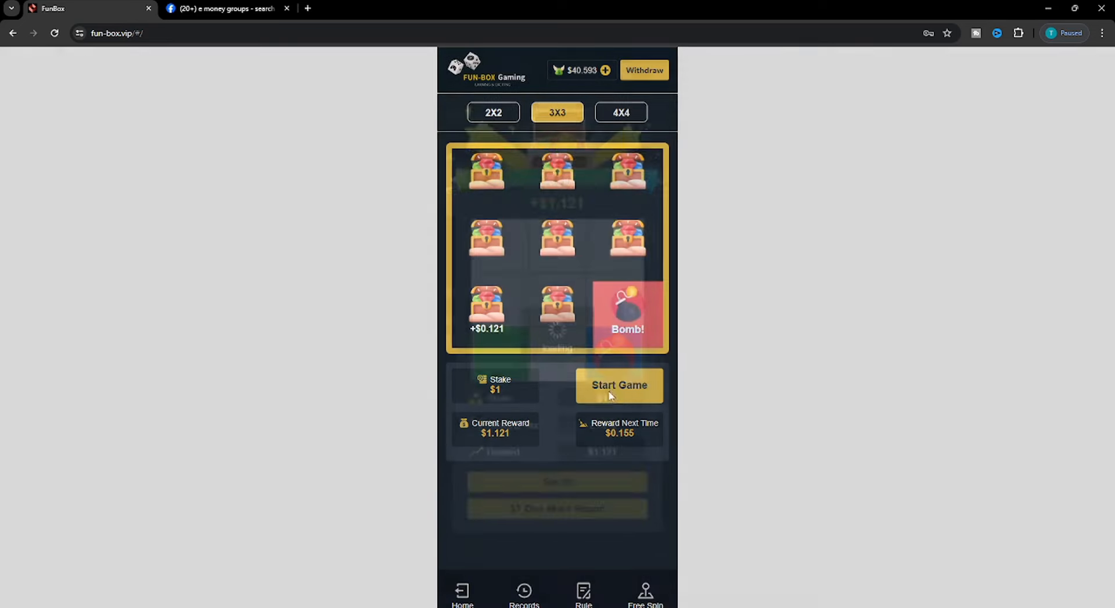
left_click(619, 385)
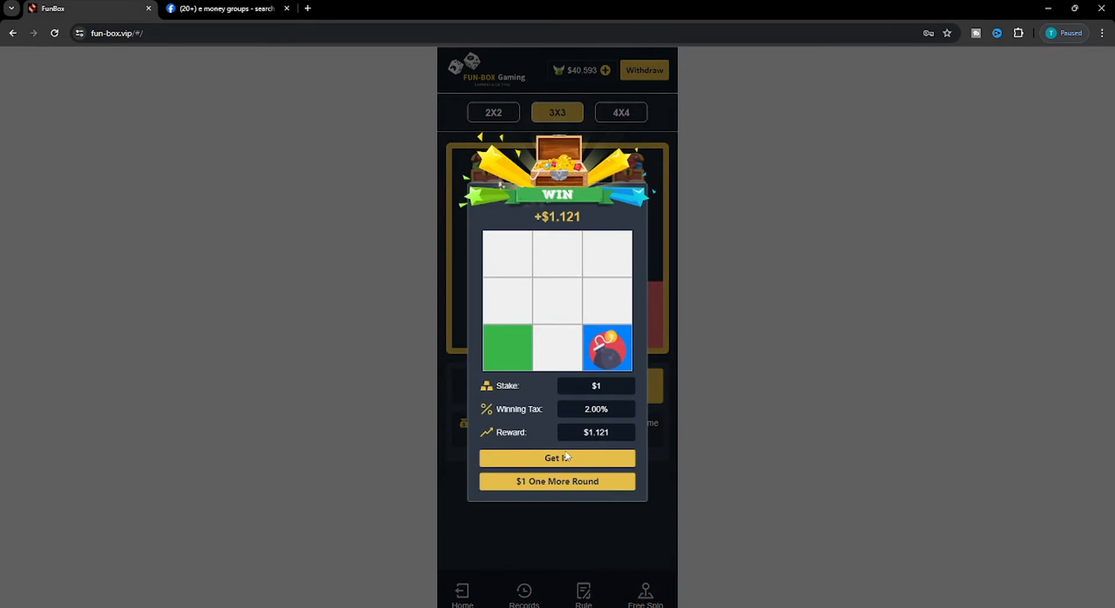
left_click(556, 458)
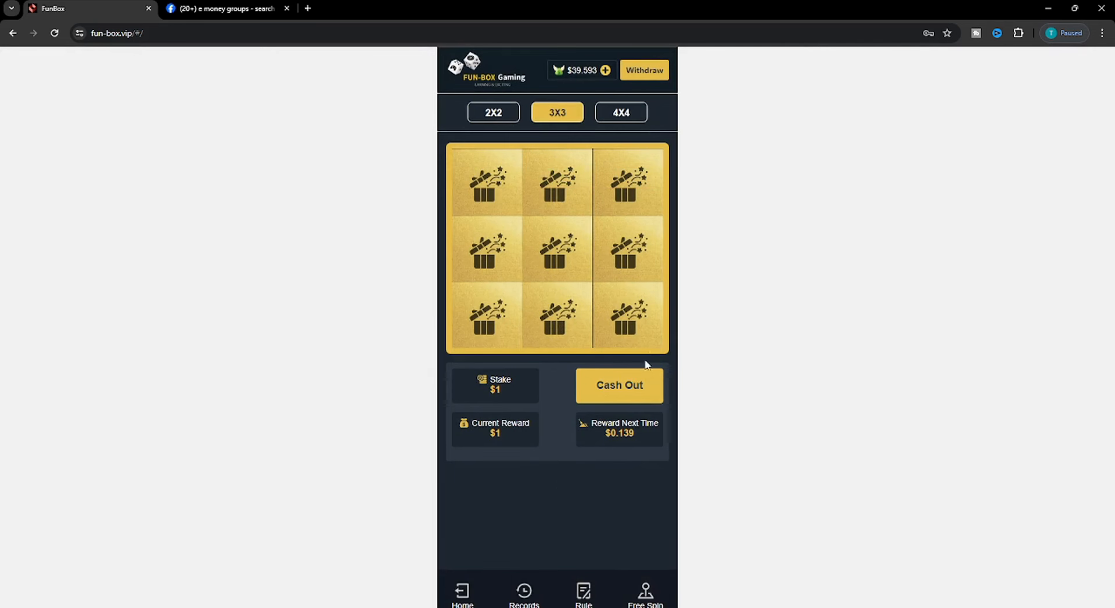
left_click(487, 181)
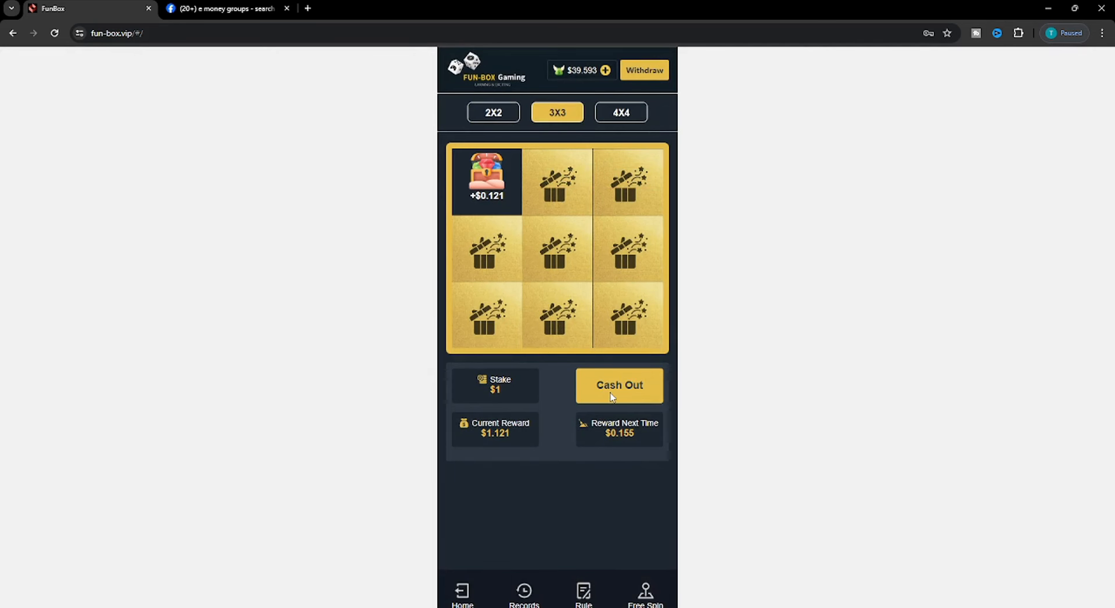
left_click(619, 386)
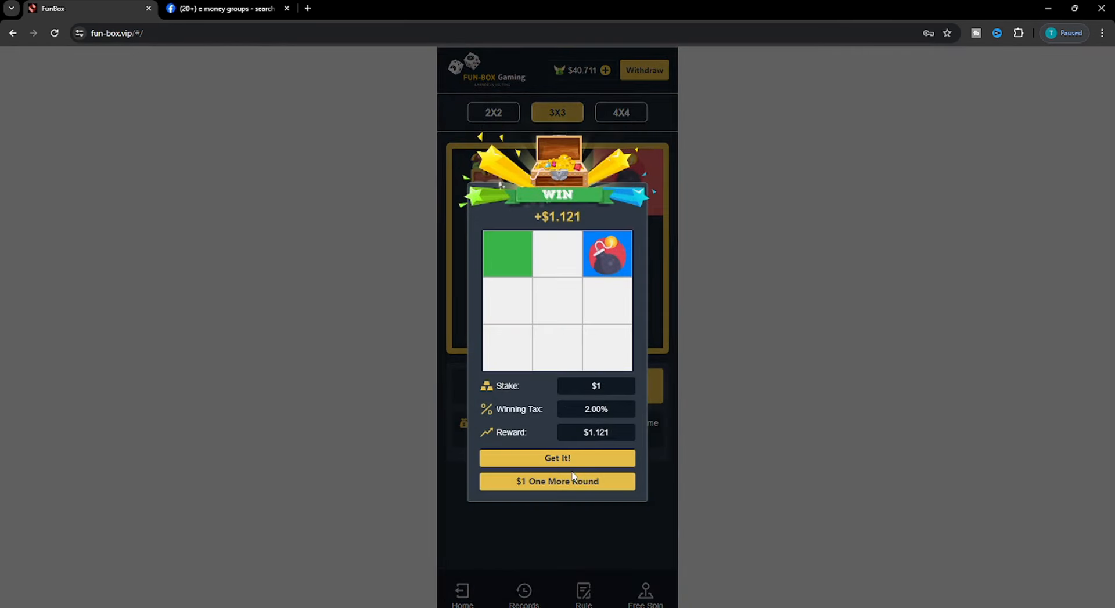
left_click(556, 458)
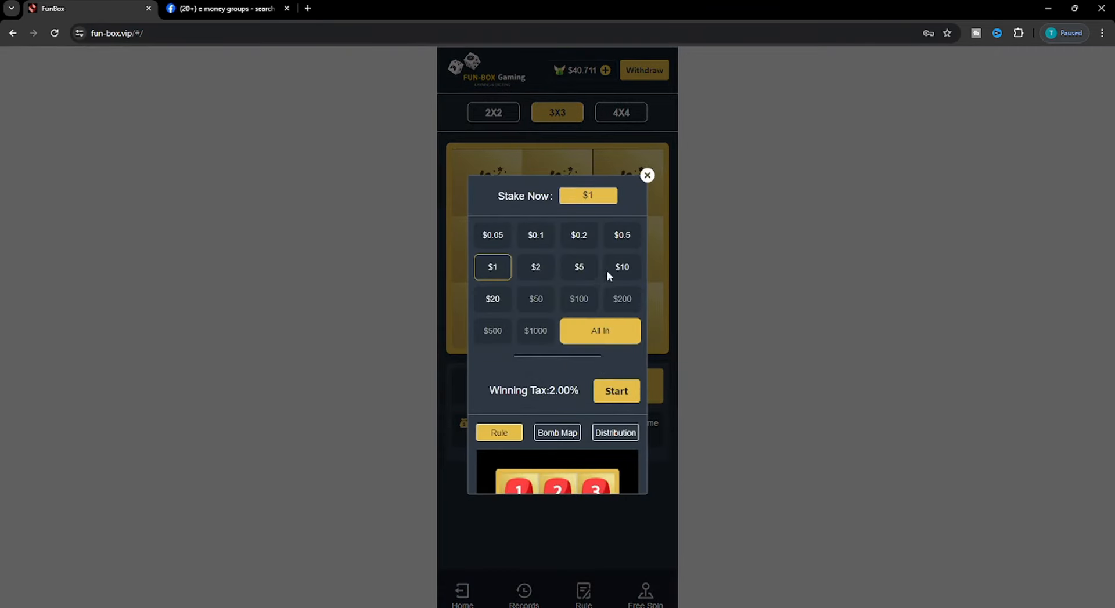
- Win a $10 round of 3x3 Bomb & Treasure and cash out the $11.213 reward
left_click(621, 267)
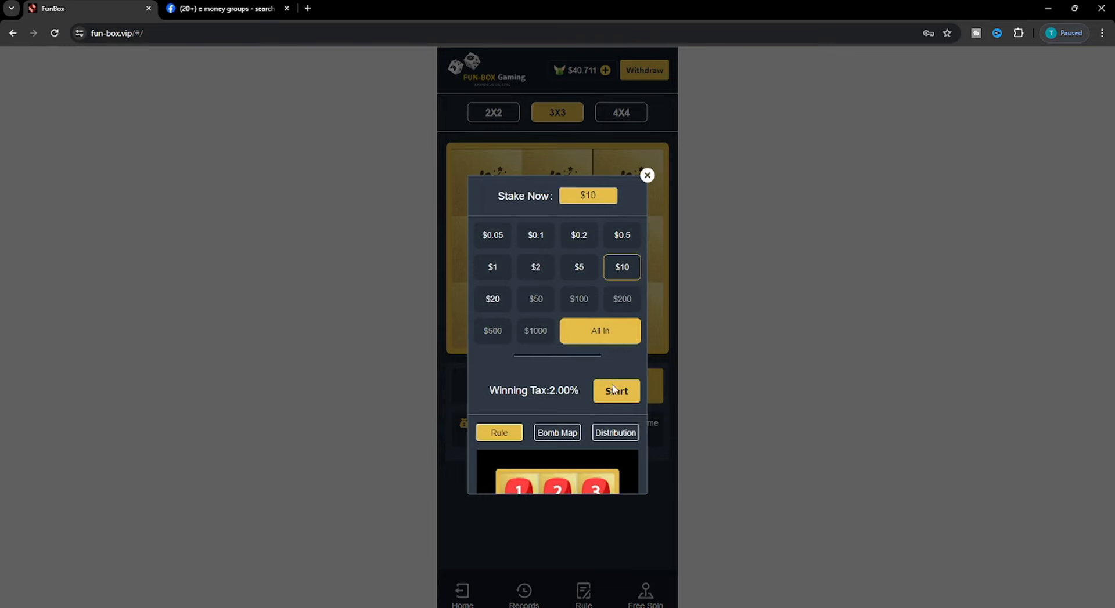
left_click(615, 392)
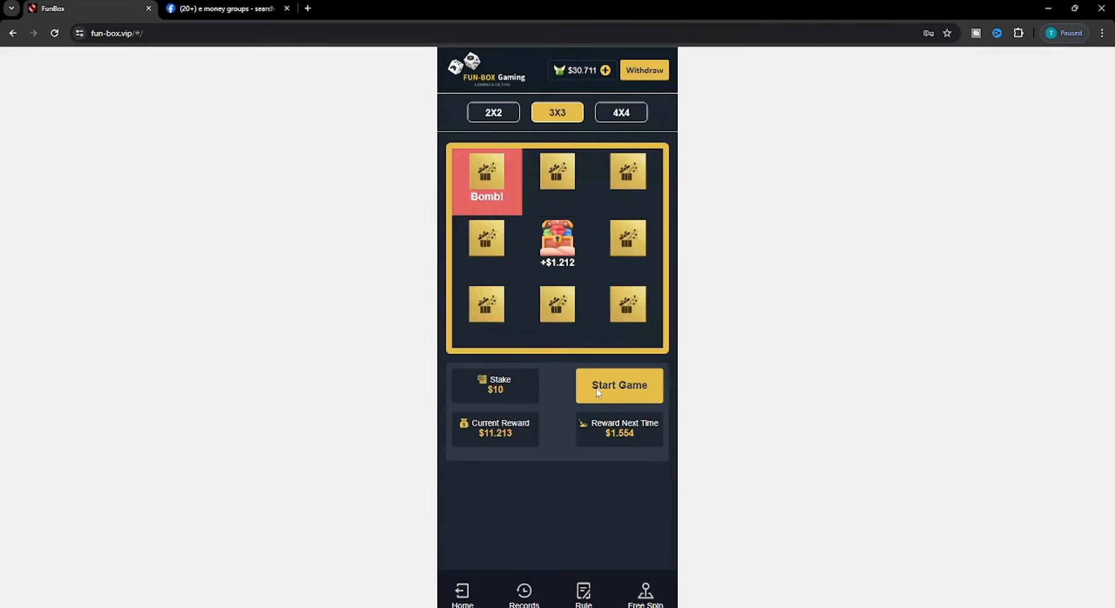
left_click(618, 385)
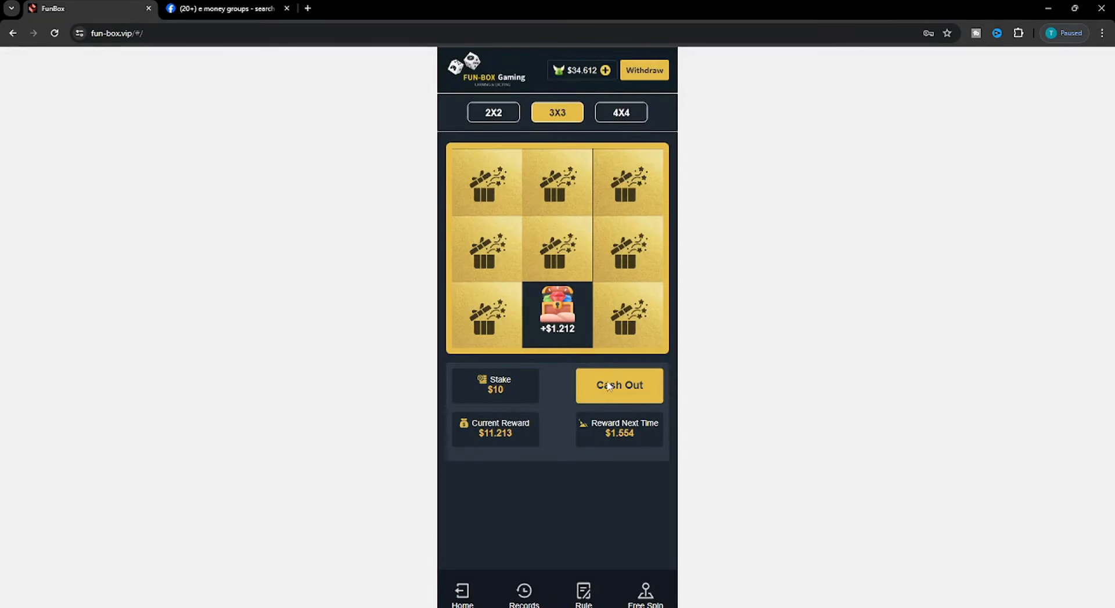
left_click(619, 386)
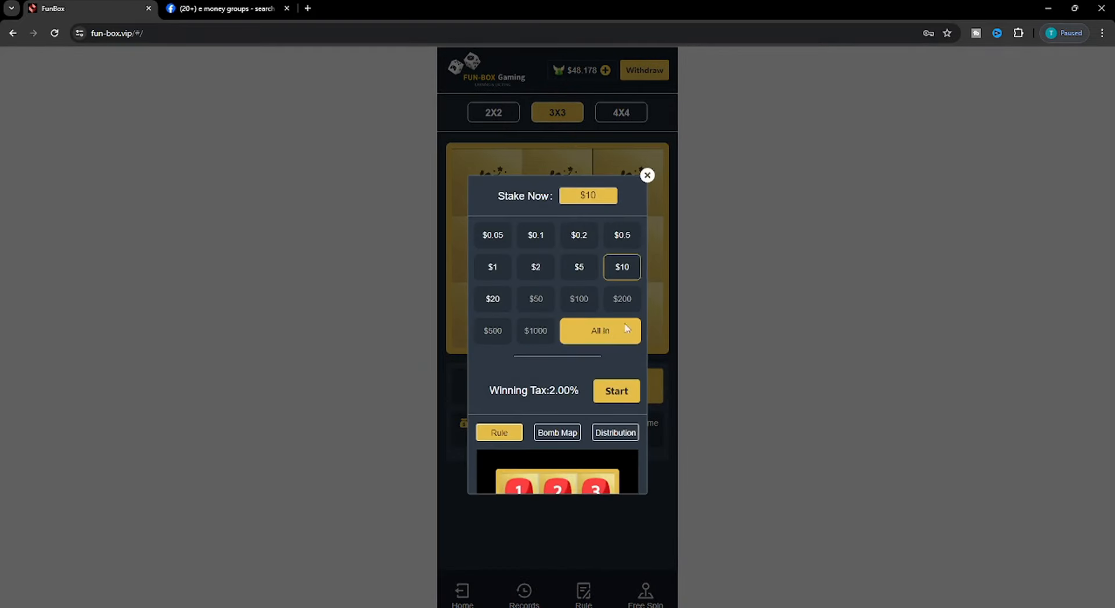
- Stake the whole balance twice and win, collecting $54.02 and then $73.283
left_click(615, 391)
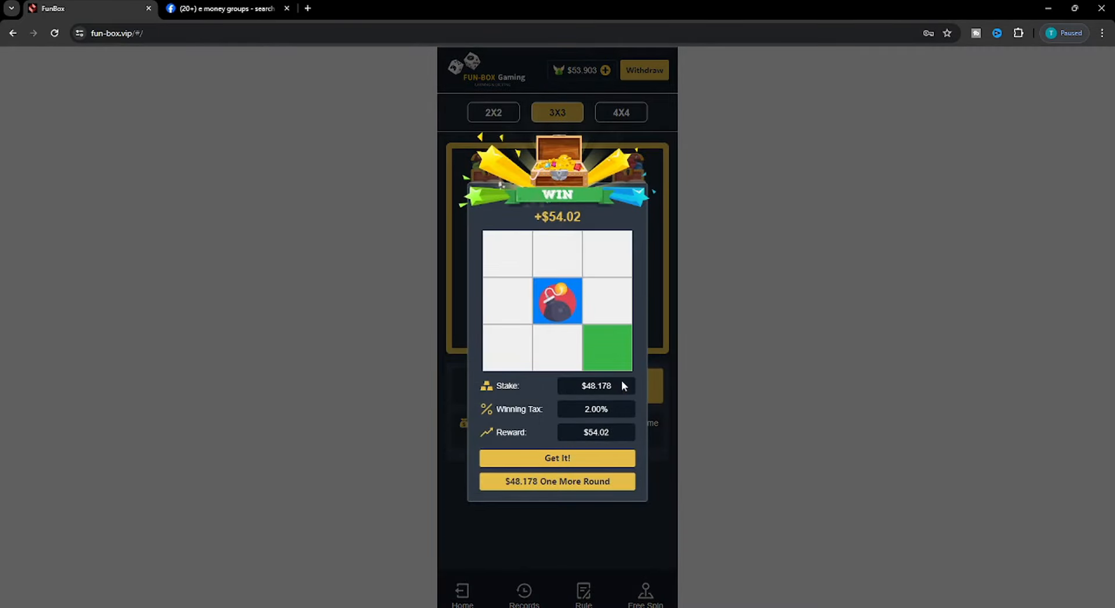
left_click(556, 480)
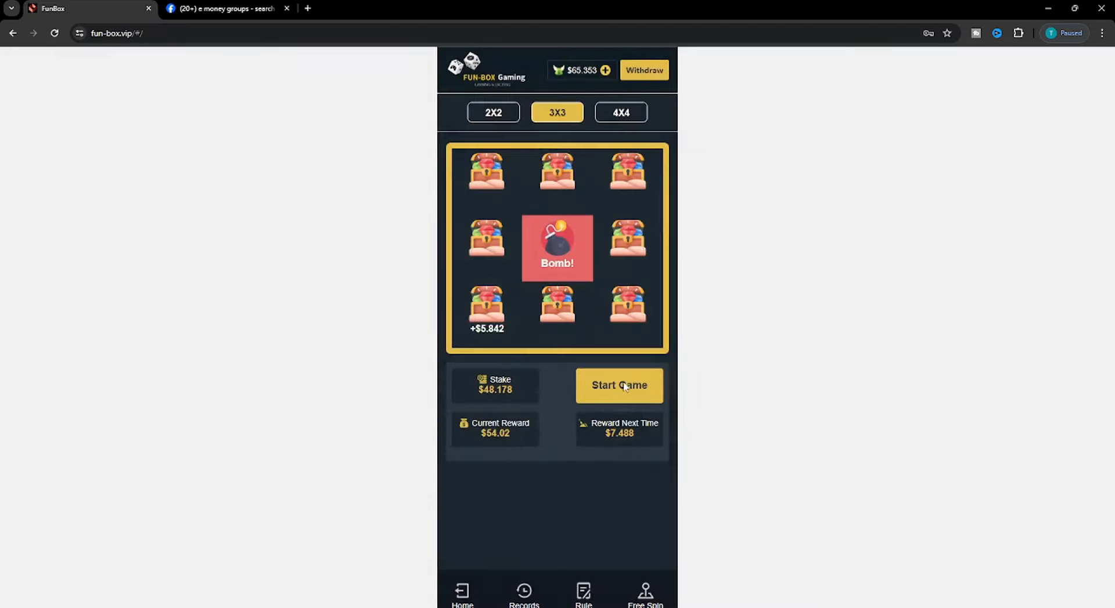
left_click(619, 386)
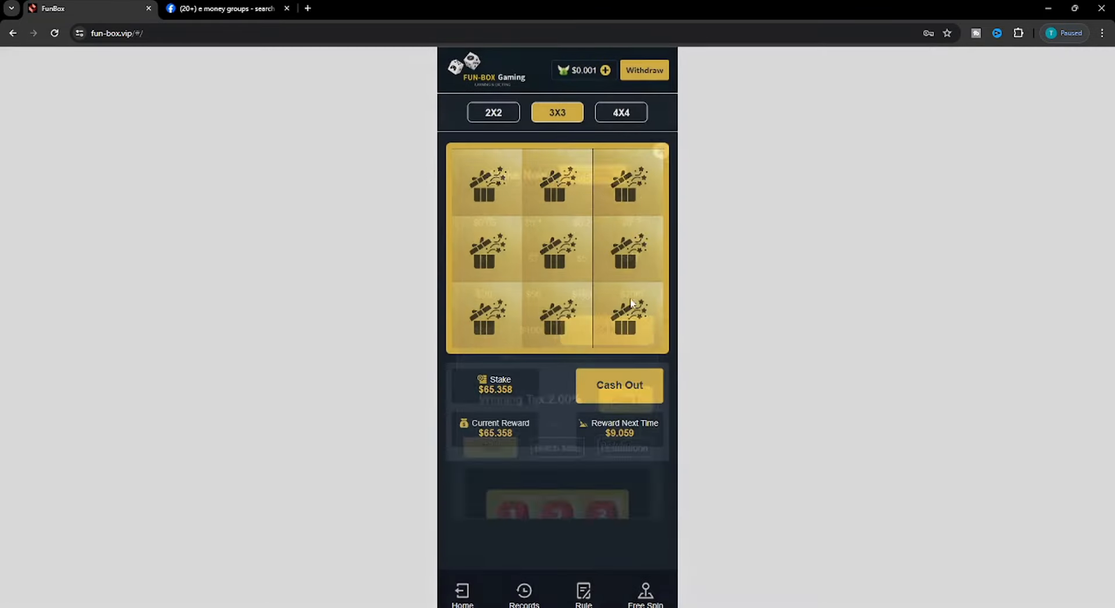
left_click(619, 386)
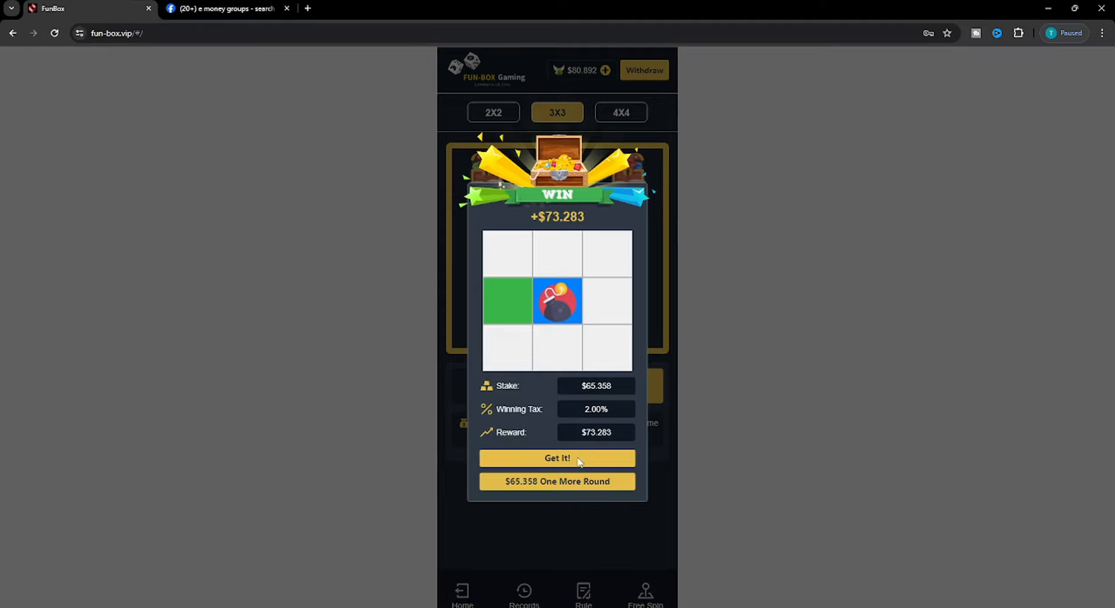
- Collect the $73.283 winnings and win one more $10 round
left_click(556, 458)
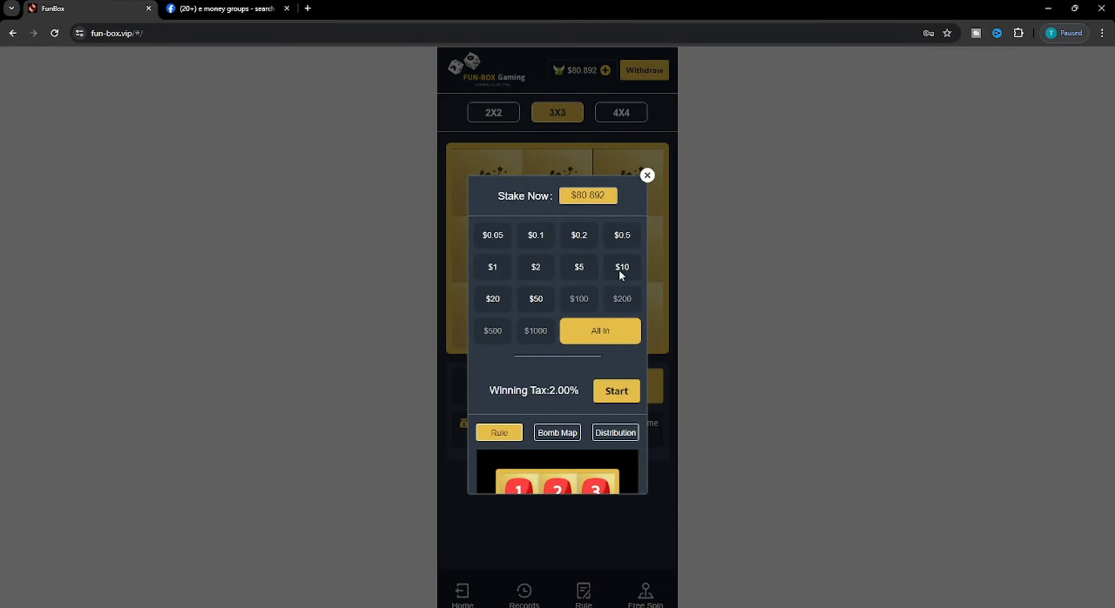
left_click(615, 391)
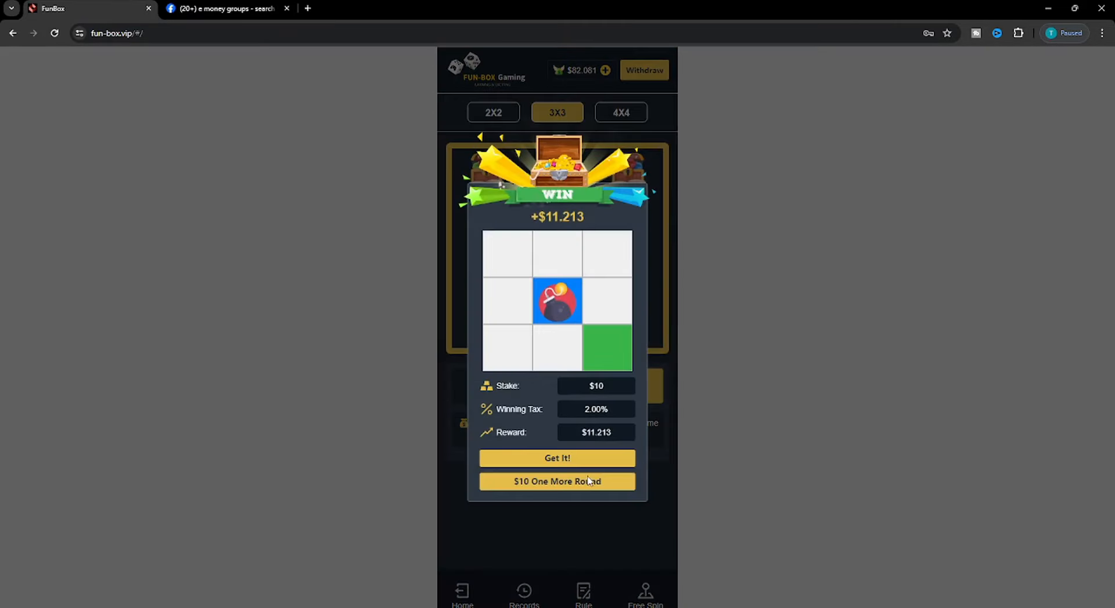
left_click(556, 480)
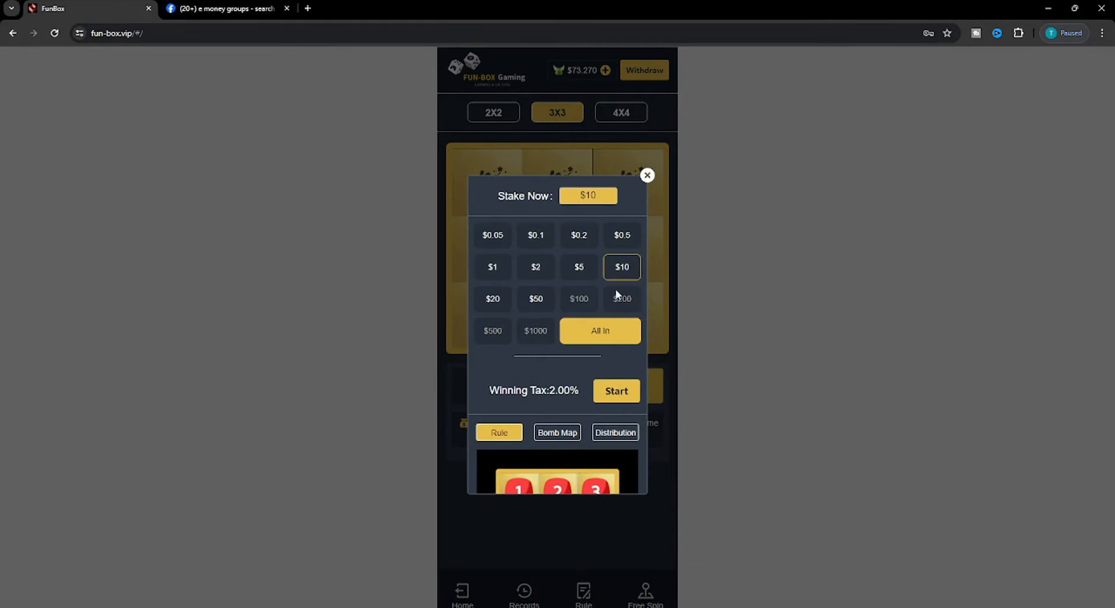
- Play repeated $20 rounds winning $22.425 each, lifting the balance to $85.152
left_click(615, 392)
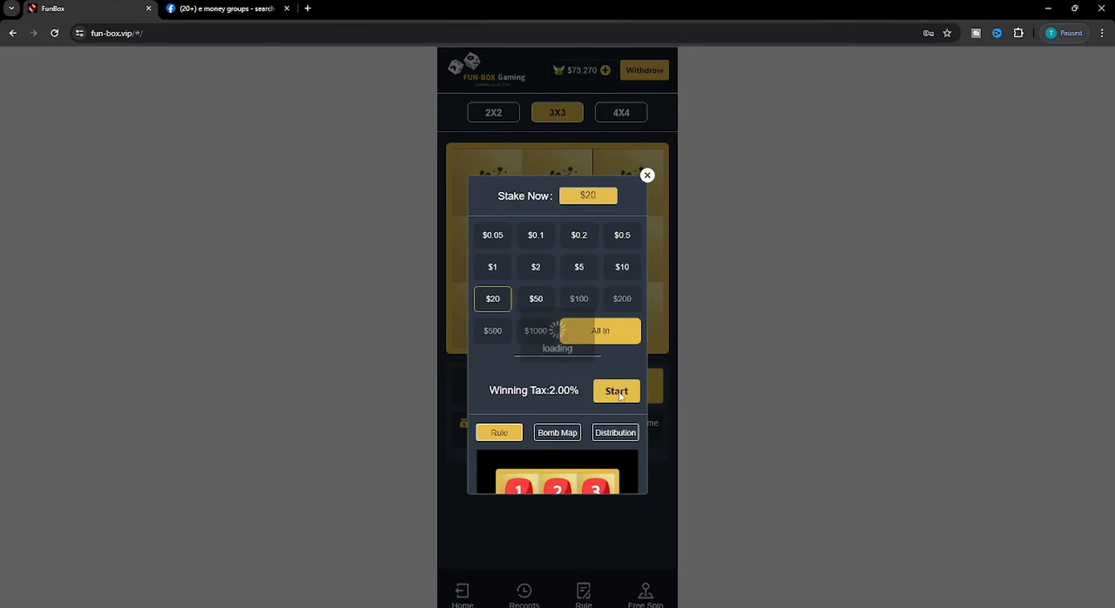
left_click(615, 391)
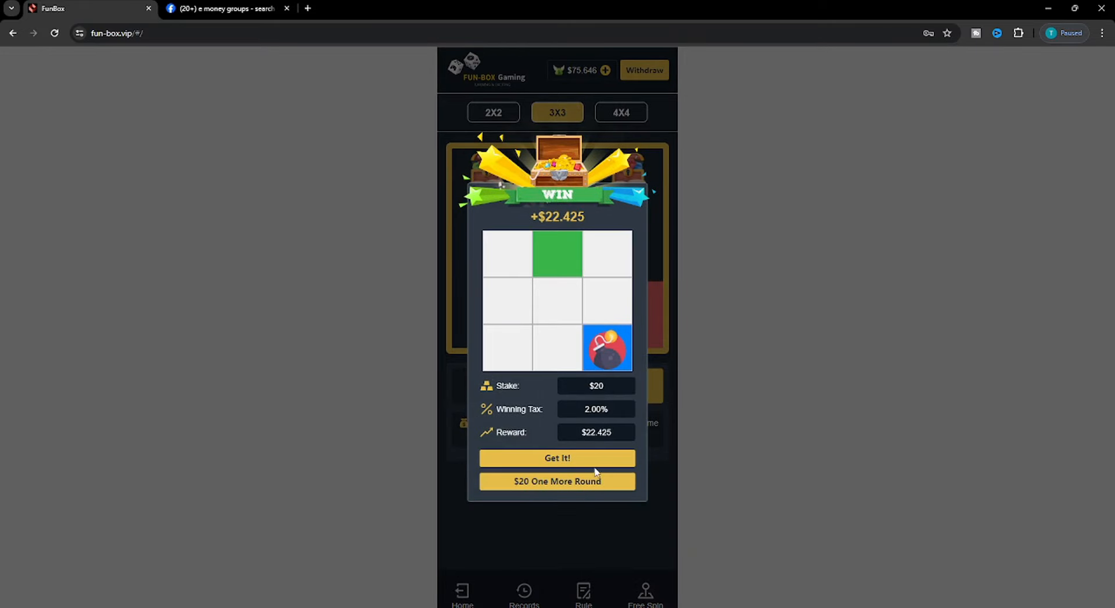
left_click(556, 481)
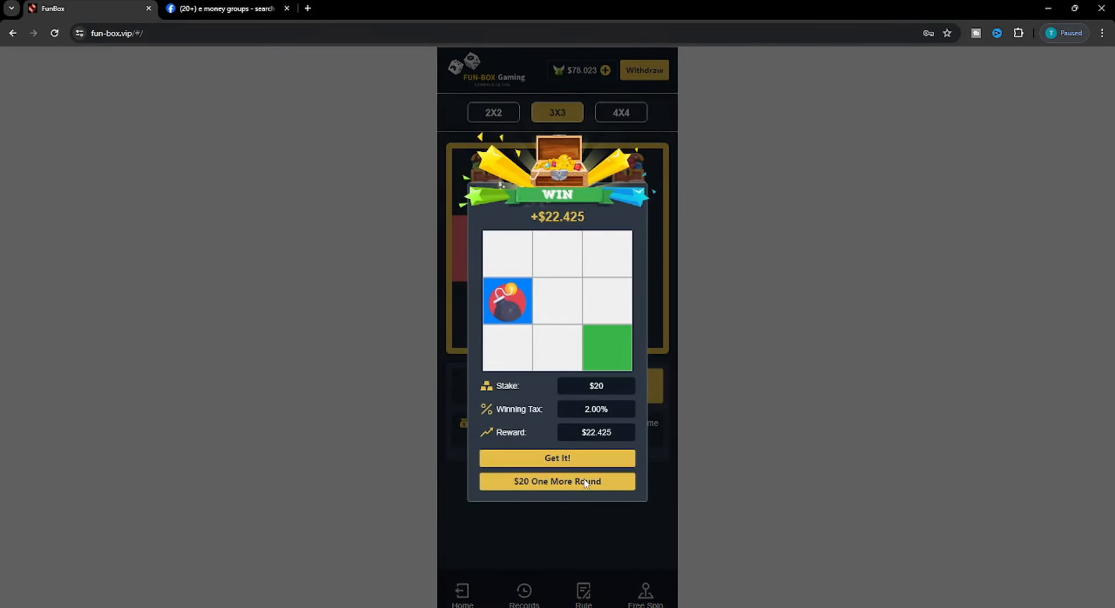
left_click(557, 481)
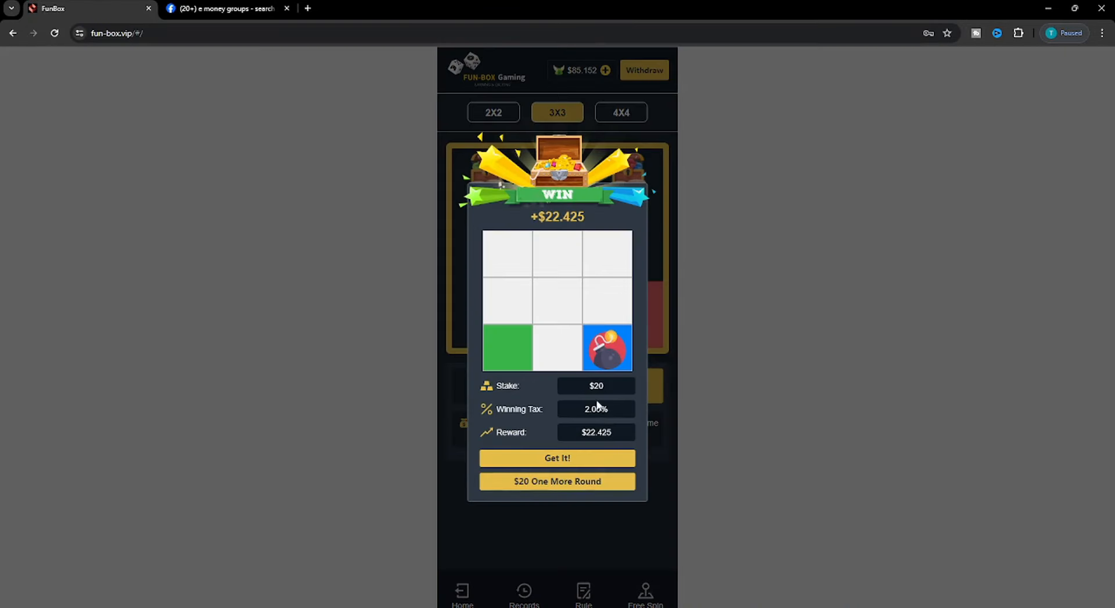
left_click(556, 458)
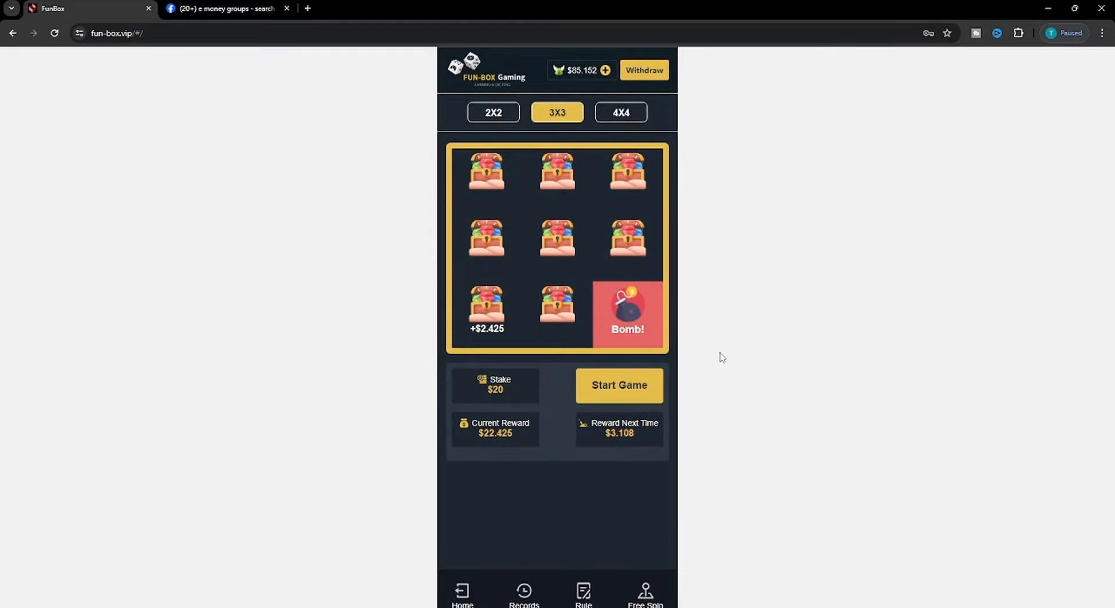
mouse_move(679, 399)
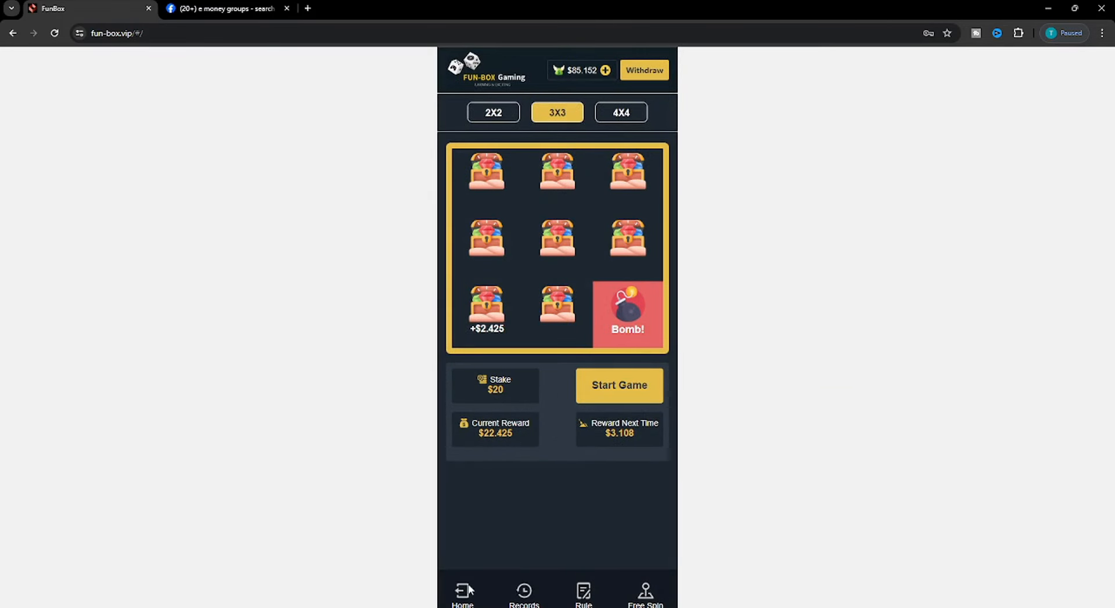
- Return to the Gaming Zone home list of Bomb & Treasure and Lucky Wheels games
left_click(461, 593)
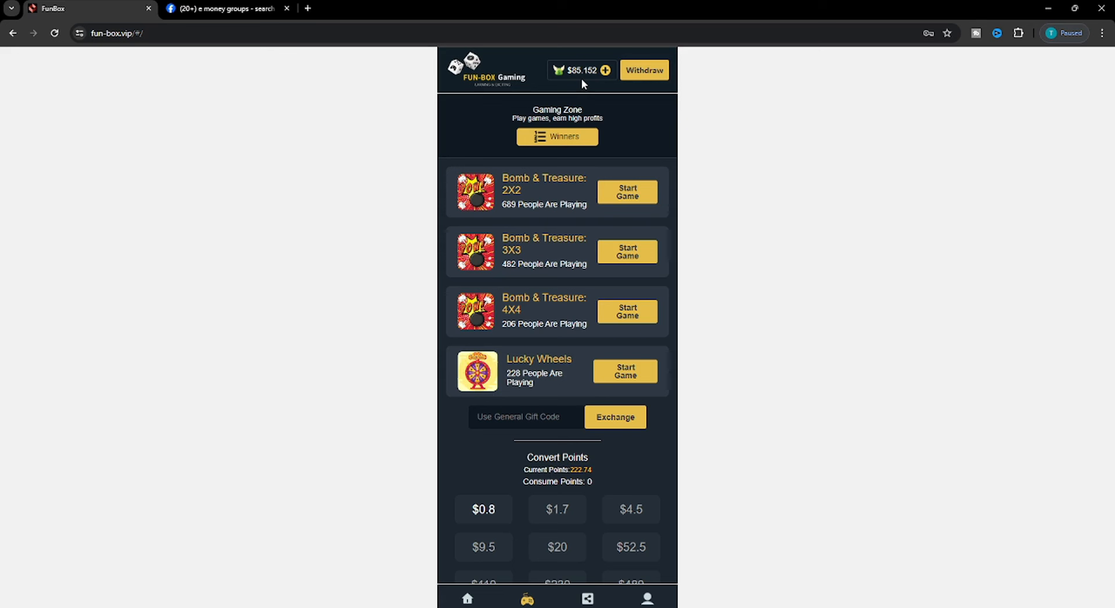
mouse_move(620, 206)
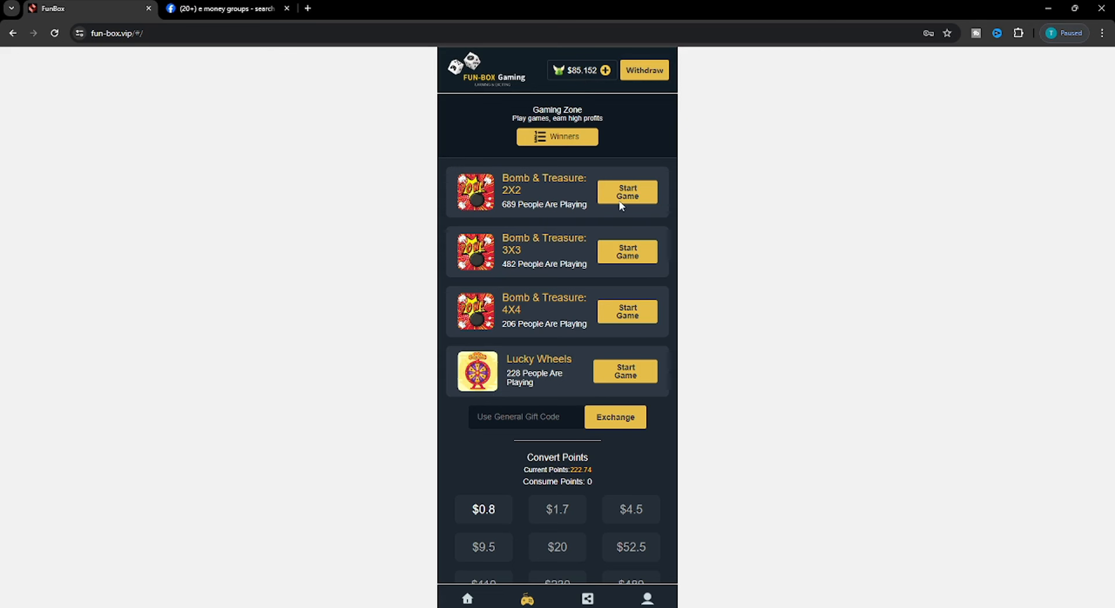
mouse_move(619, 116)
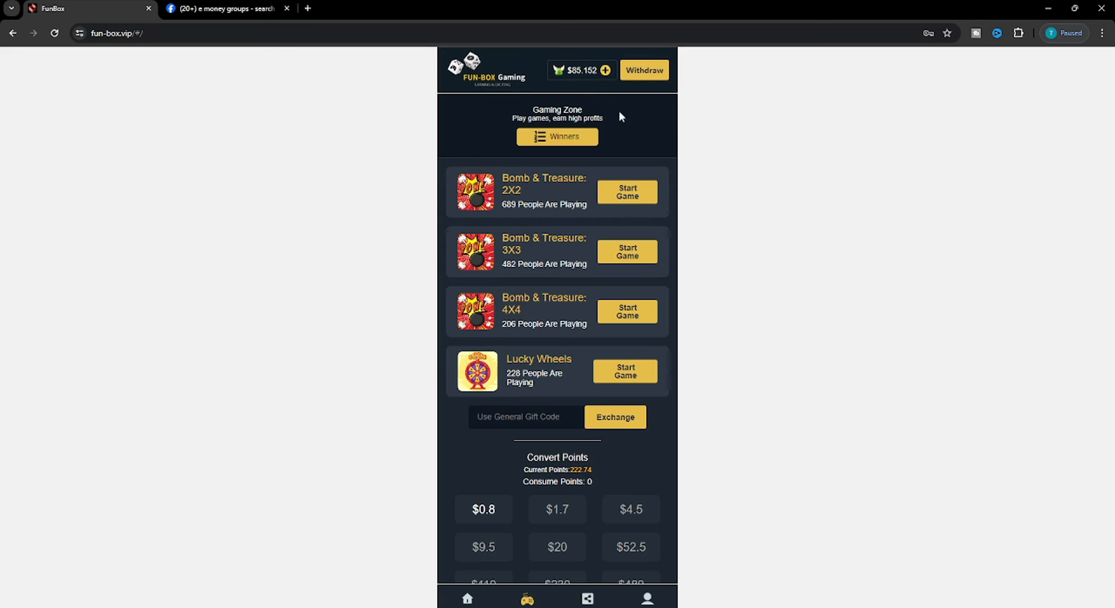
mouse_move(573, 85)
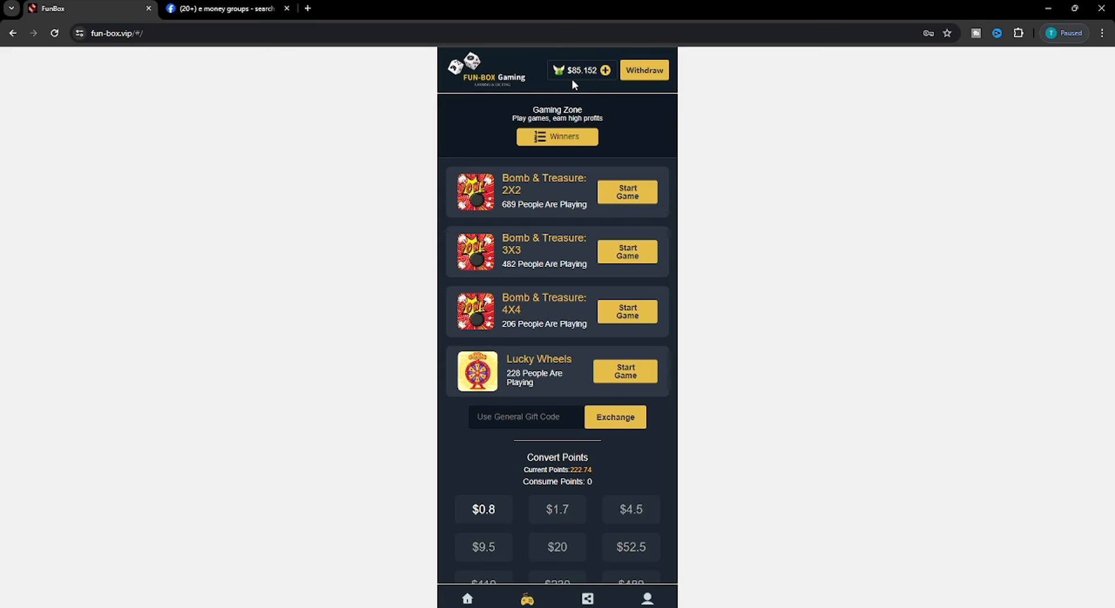
mouse_move(625, 191)
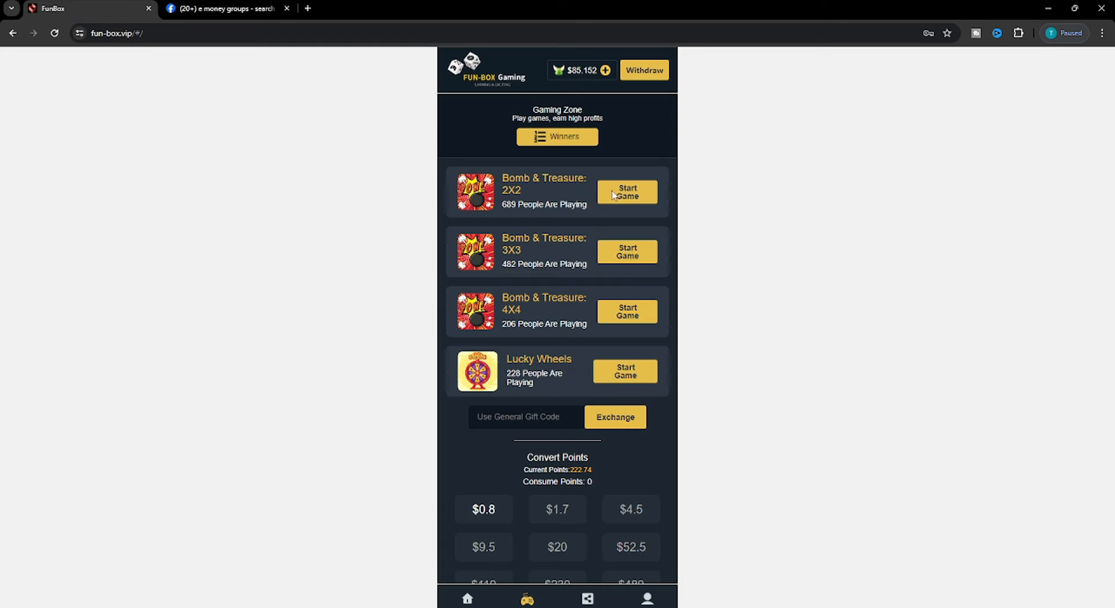
- Win a $10 round of 3x3 Bomb & Treasure for $11.213, bringing the balance to $91.096
left_click(626, 251)
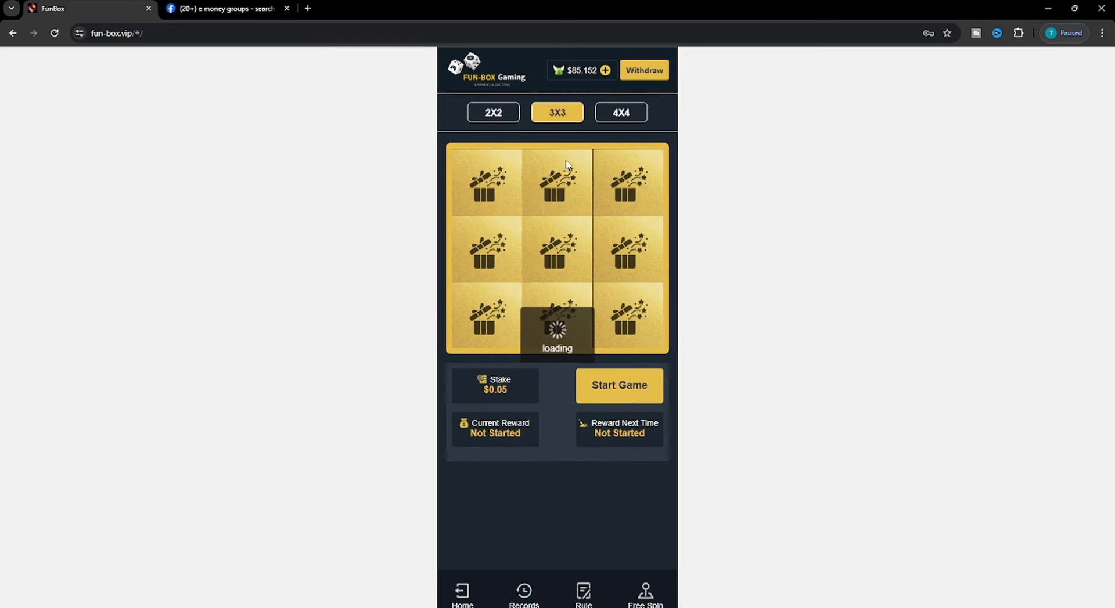
left_click(619, 386)
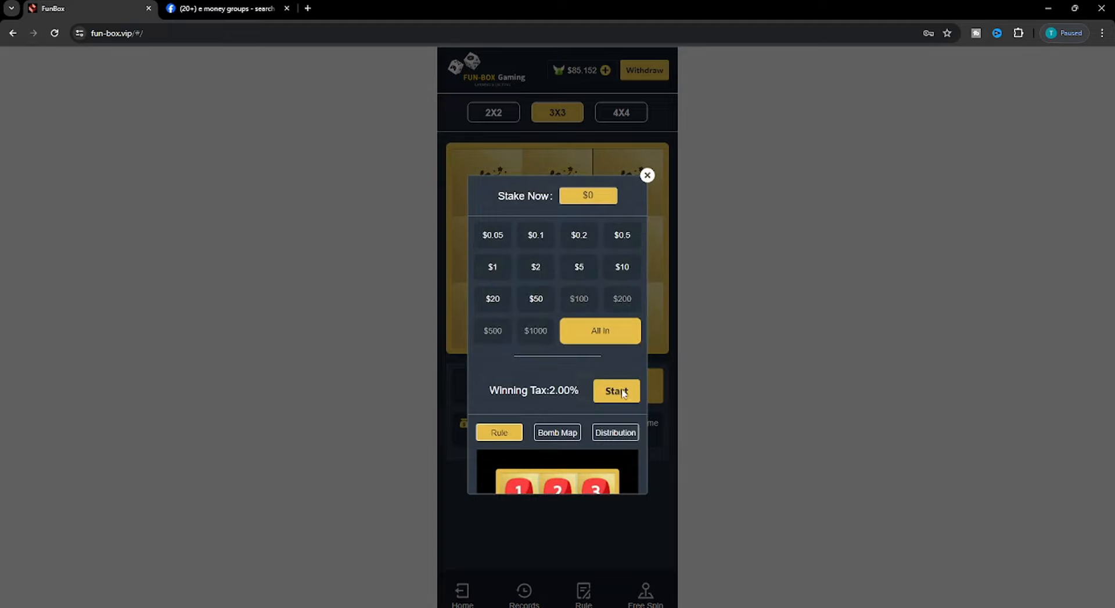
left_click(616, 392)
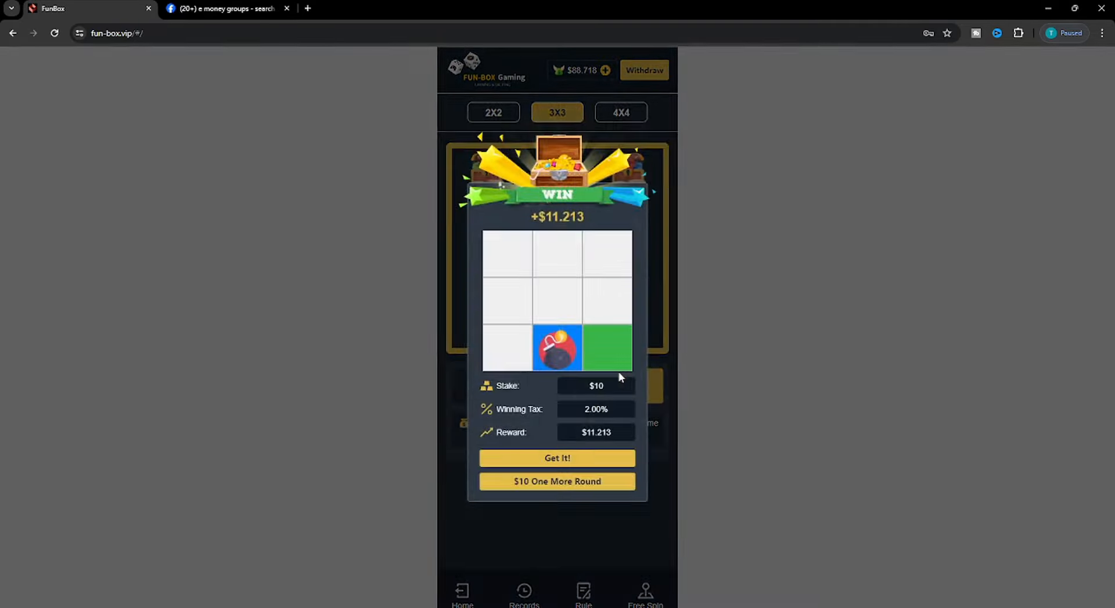
left_click(557, 481)
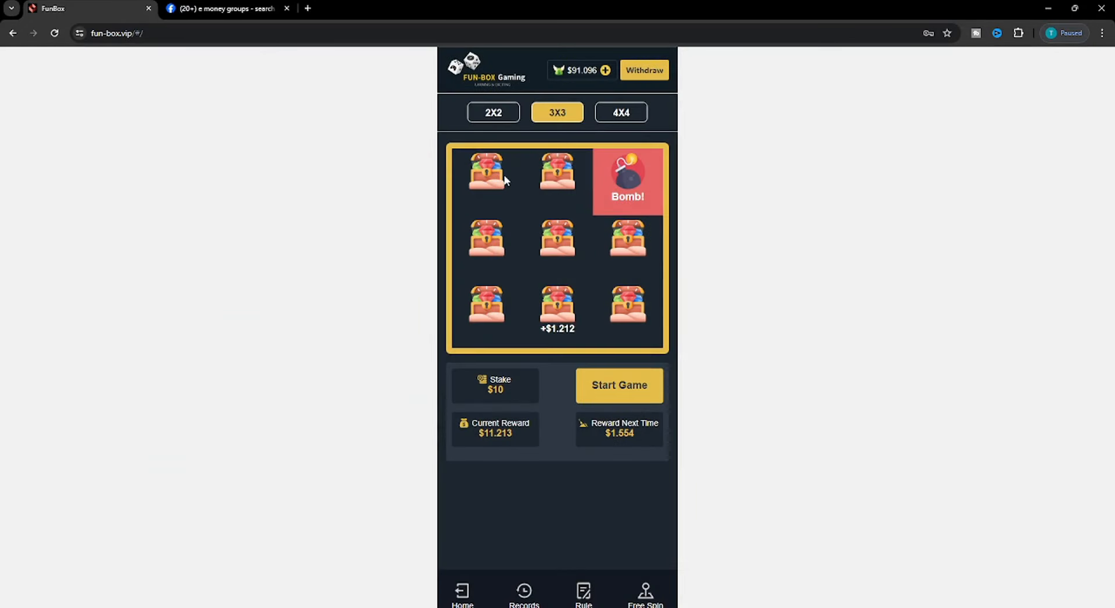
mouse_move(506, 184)
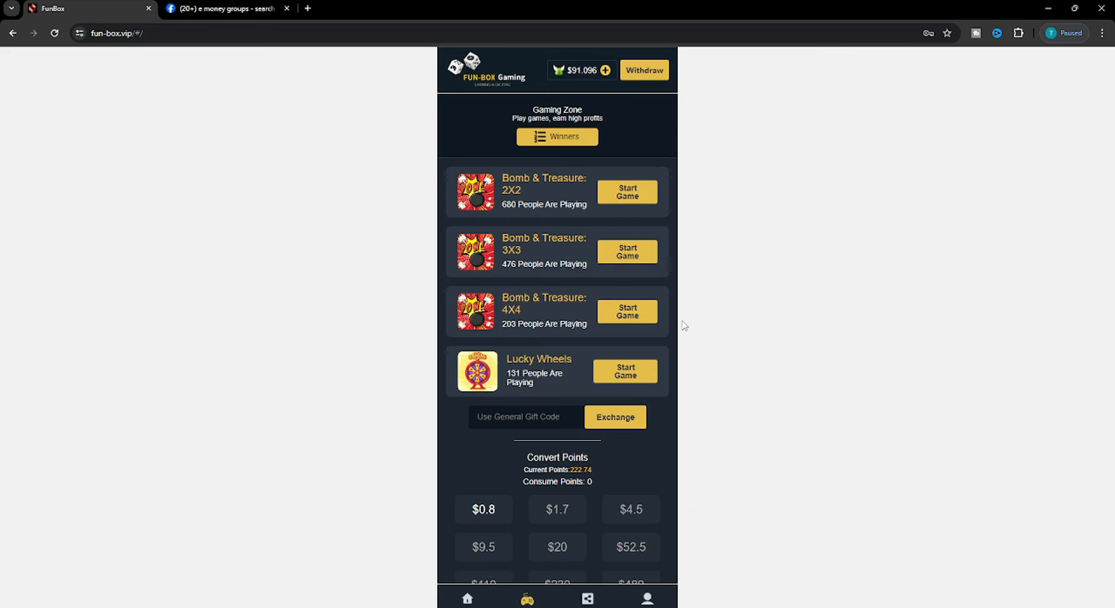
mouse_move(666, 364)
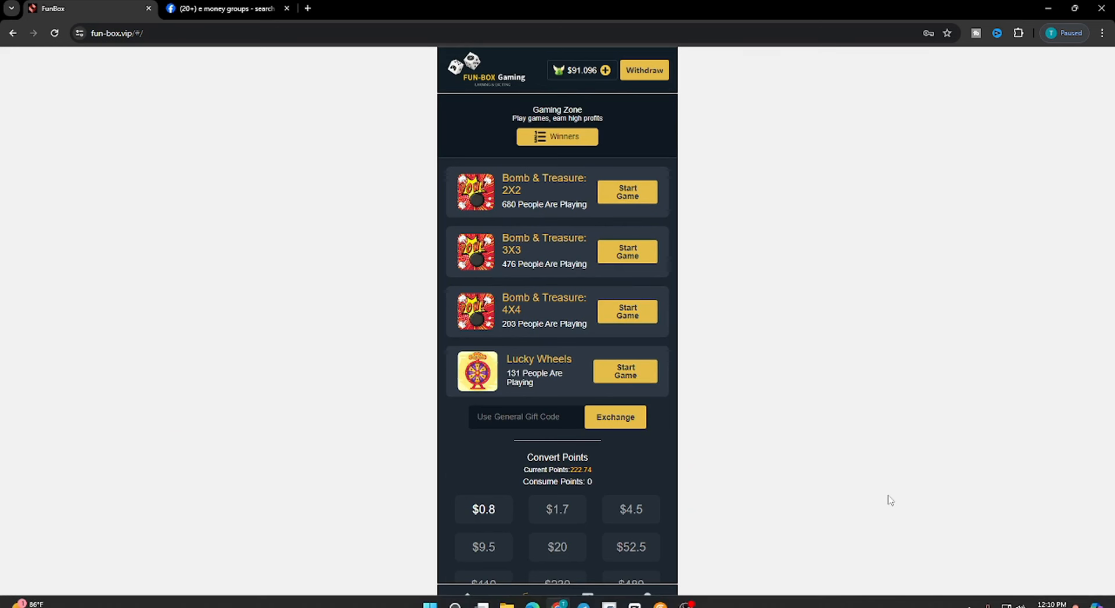
- Withdraw $50 as USDT-TRC20, receiving 47.3 USDT and leaving $41.096
left_click(642, 69)
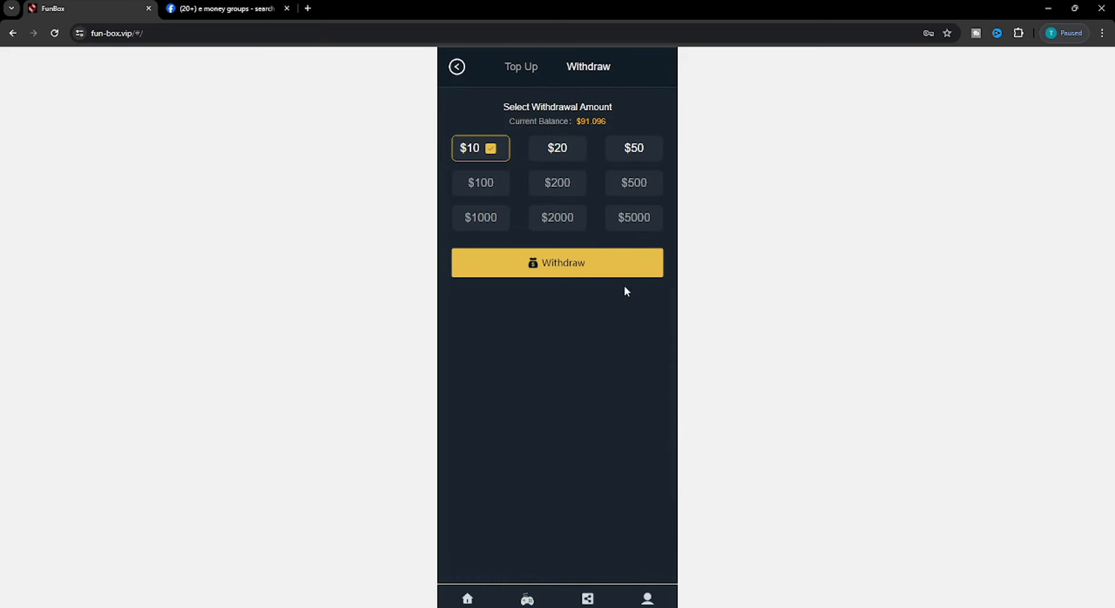
mouse_move(496, 284)
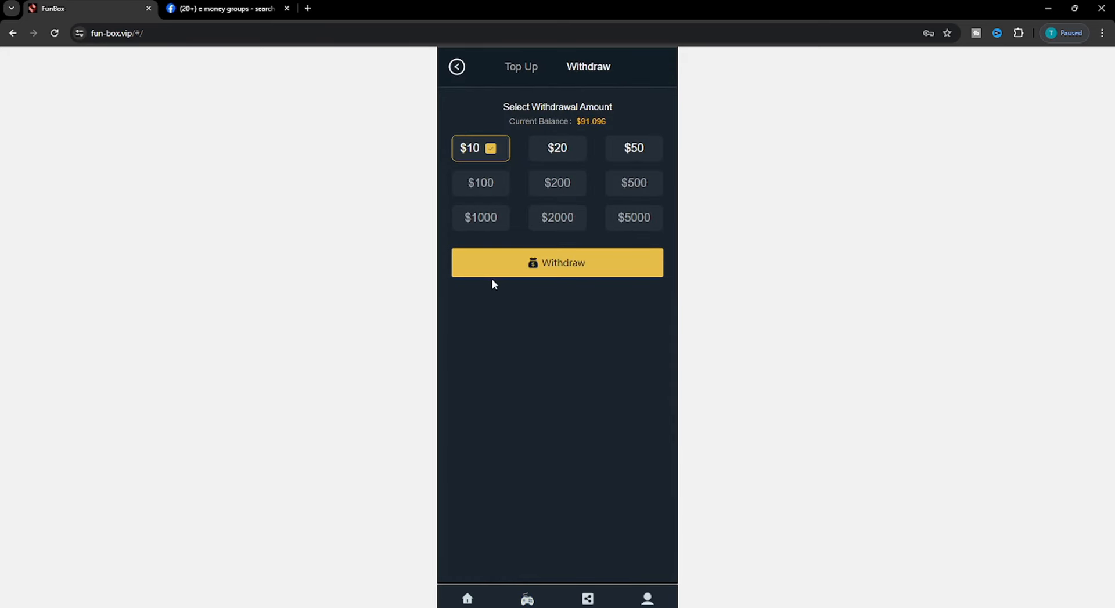
mouse_move(641, 155)
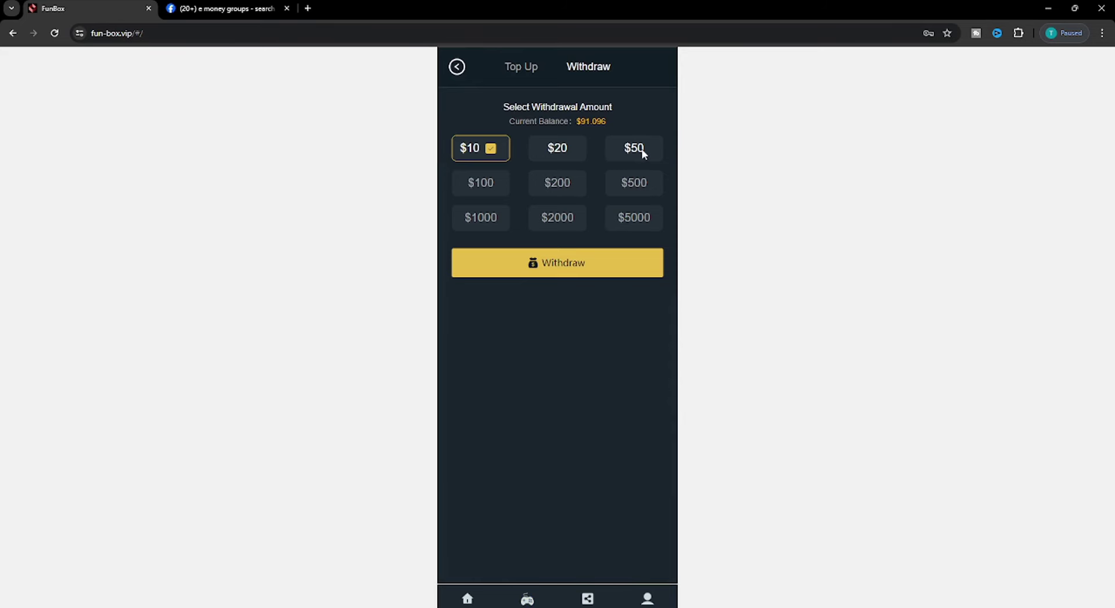
left_click(632, 147)
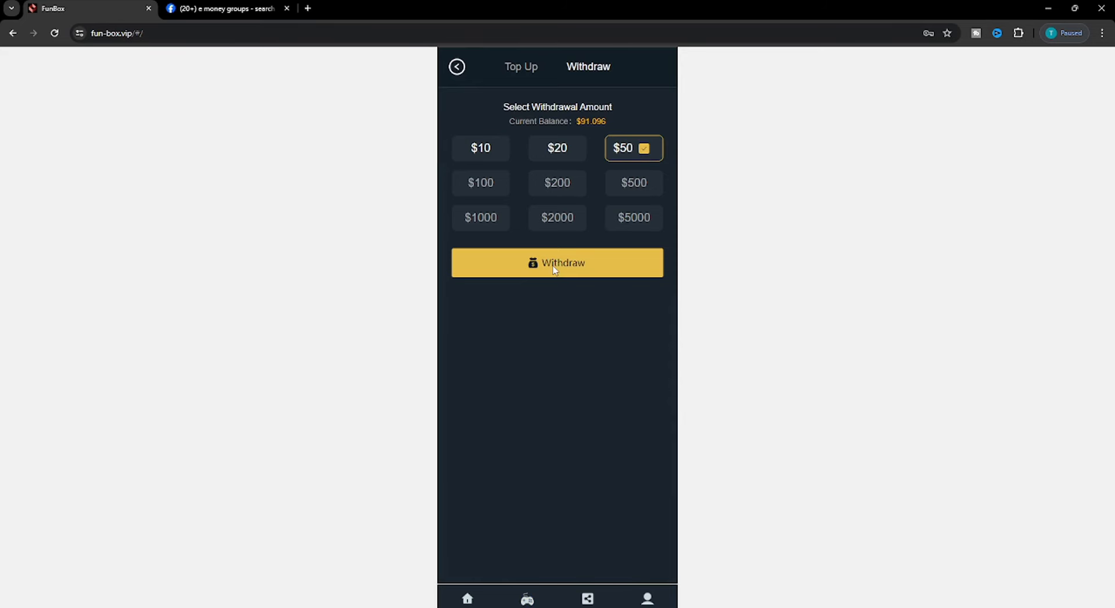
left_click(556, 263)
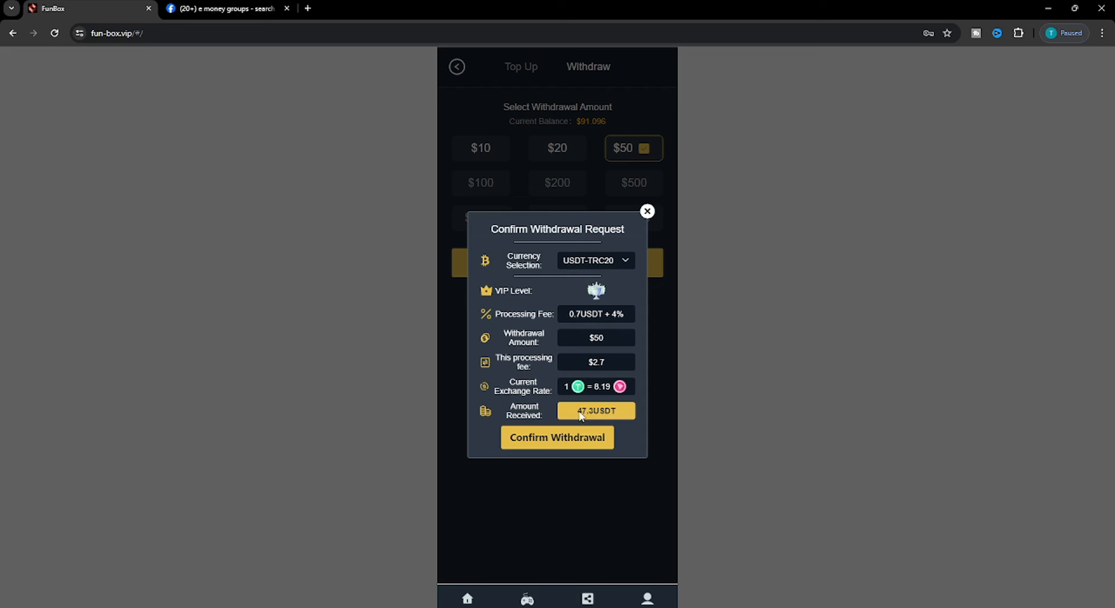
left_click(594, 261)
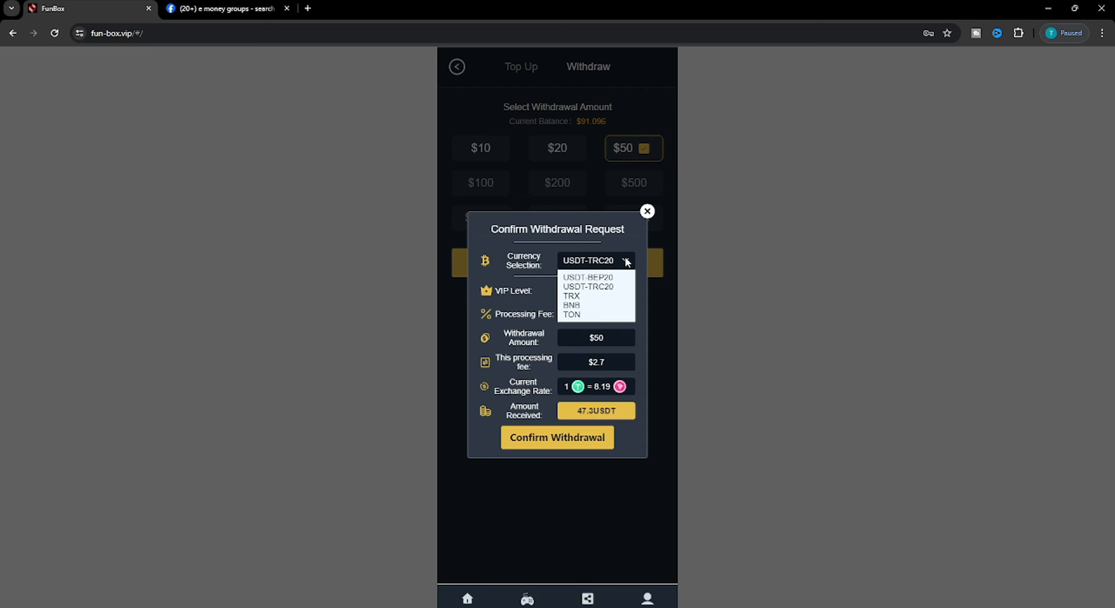
left_click(588, 286)
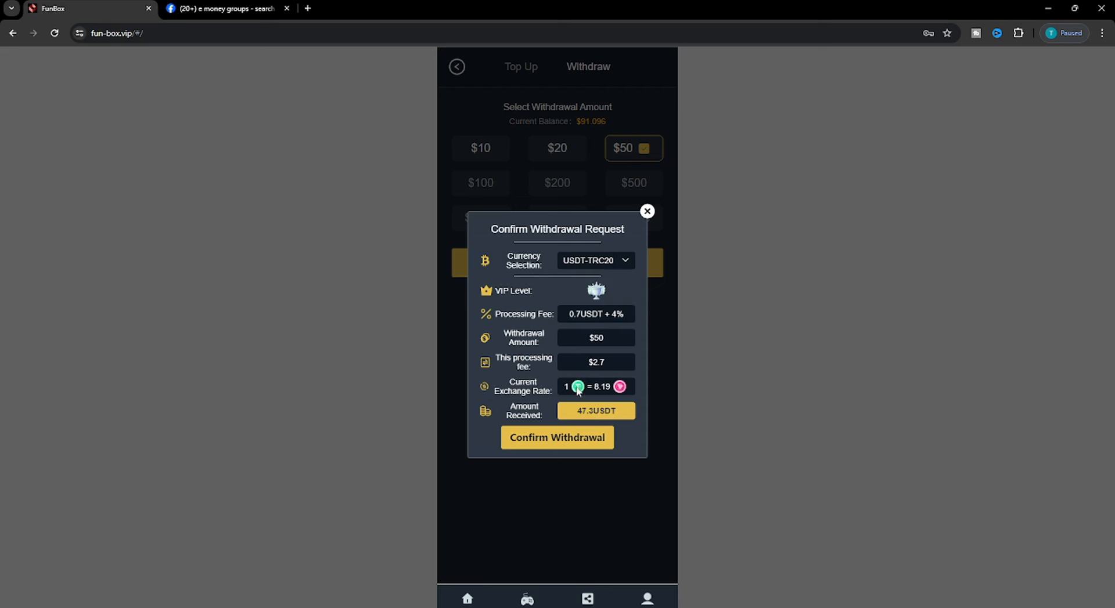
mouse_move(540, 437)
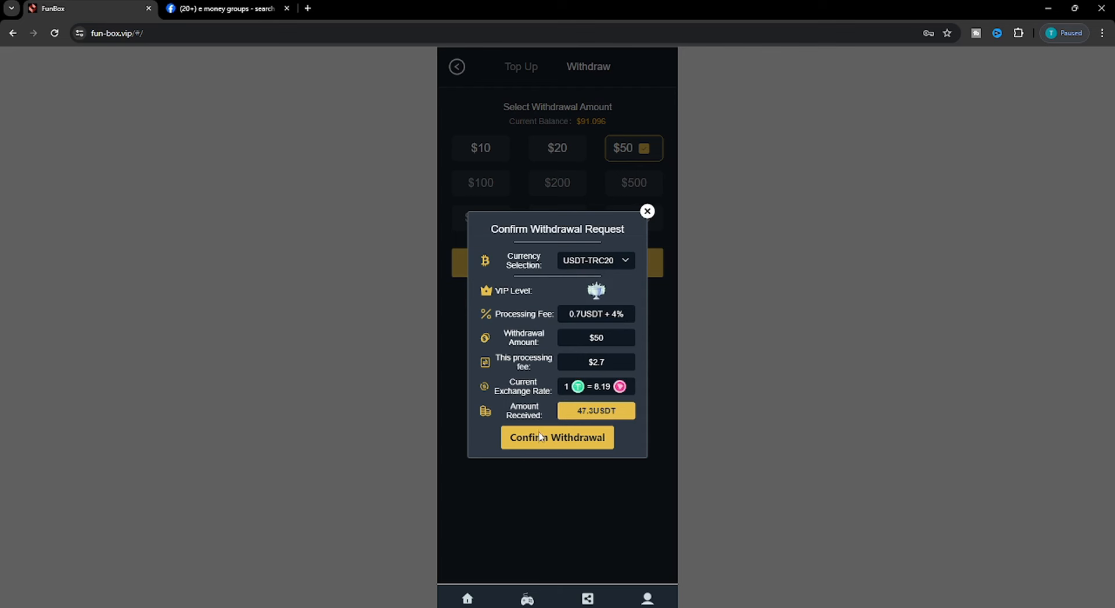
left_click(556, 437)
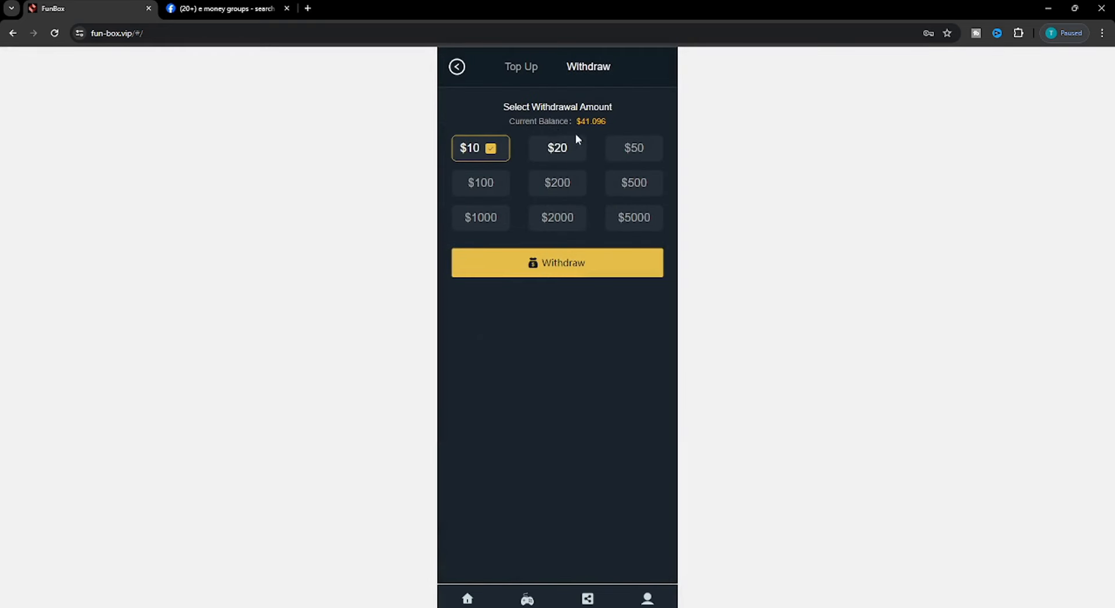
- Submit two more $20 USDT withdrawals, leaving a balance of $1.096
left_click(556, 147)
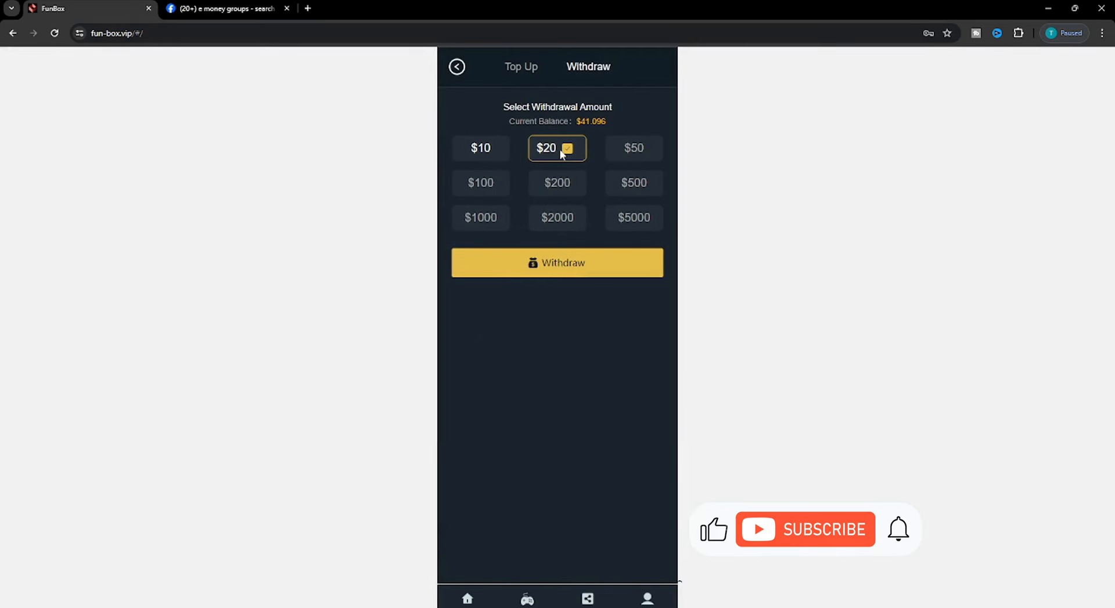
left_click(556, 263)
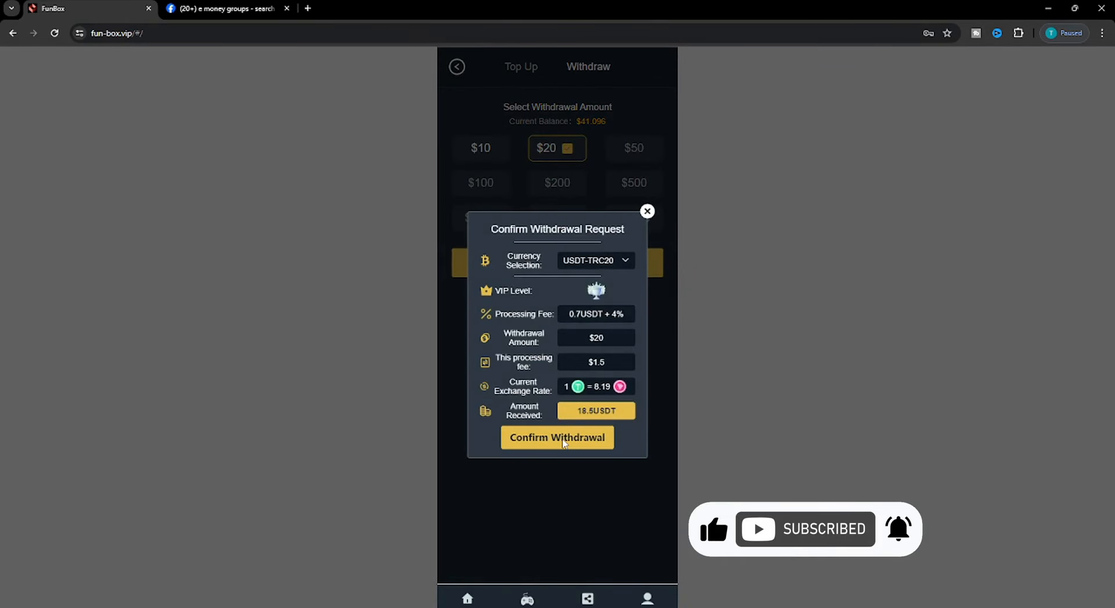
left_click(556, 436)
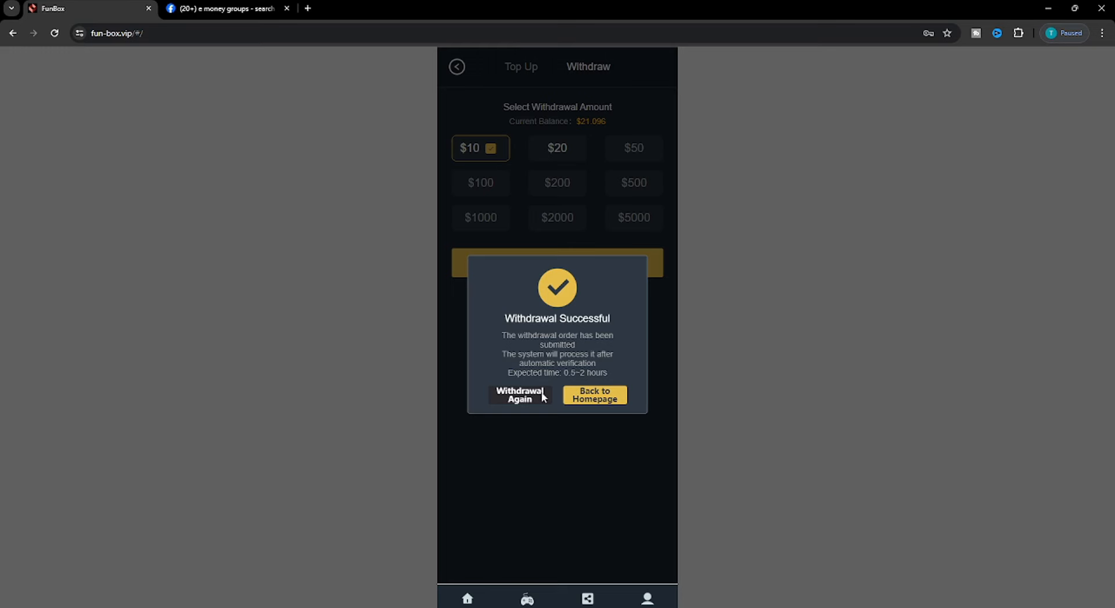
left_click(517, 395)
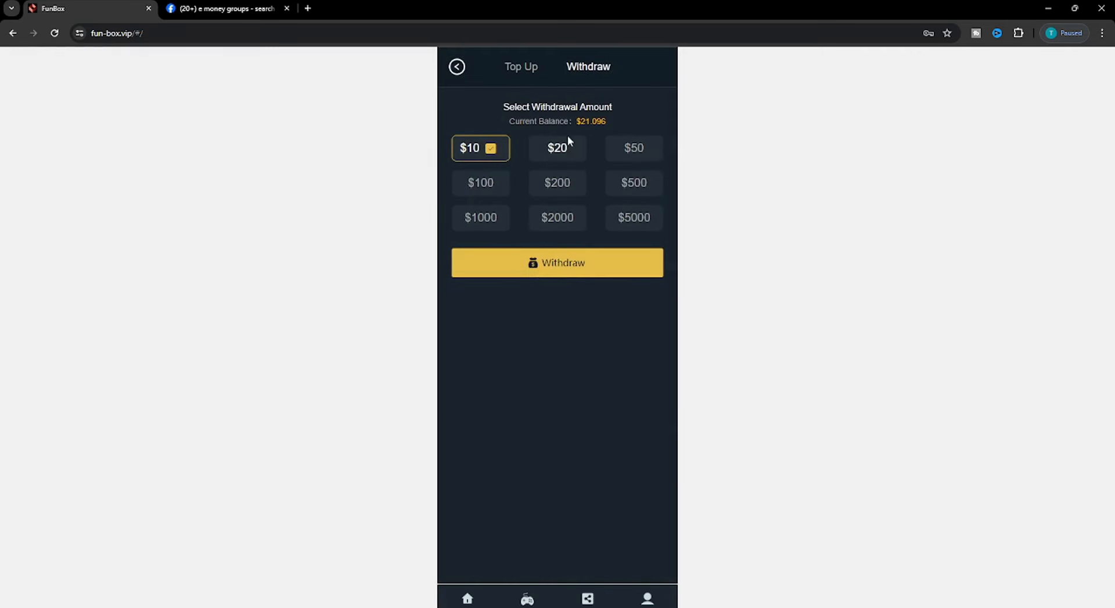
left_click(557, 262)
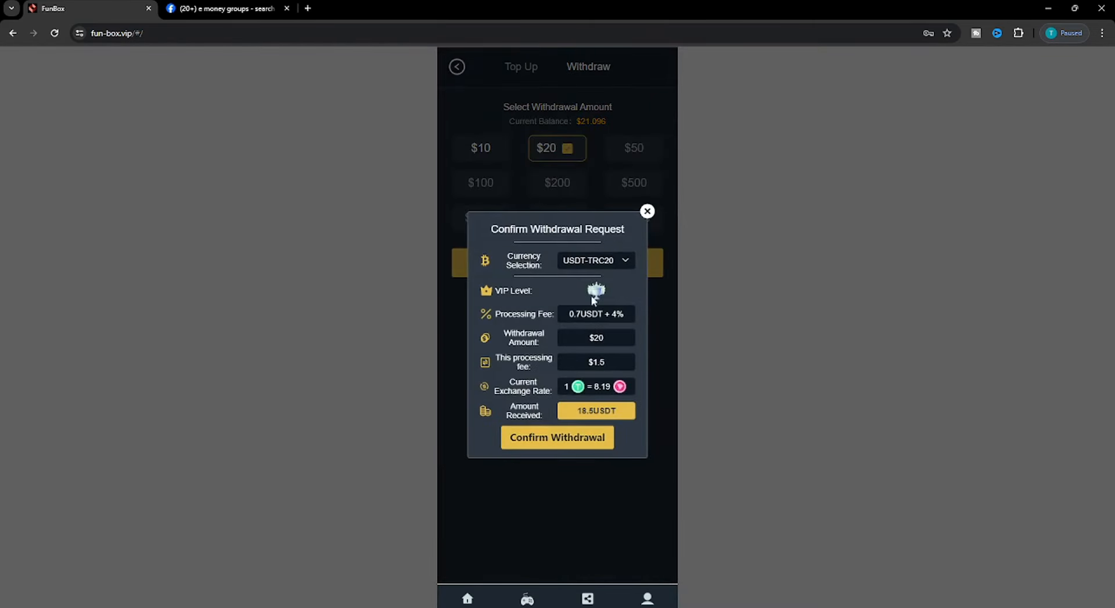
left_click(556, 436)
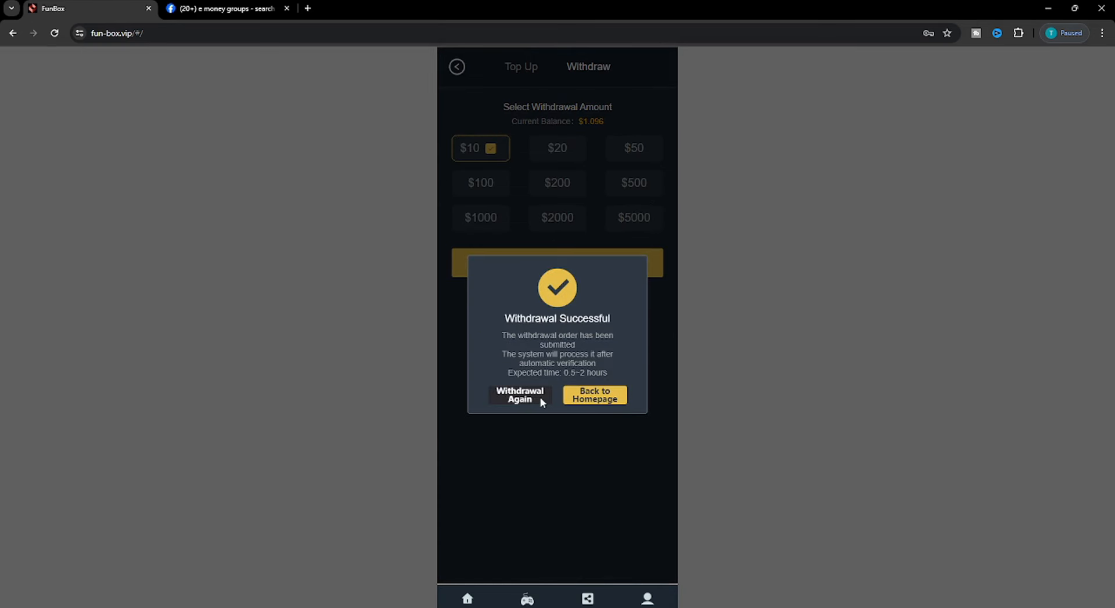
left_click(594, 395)
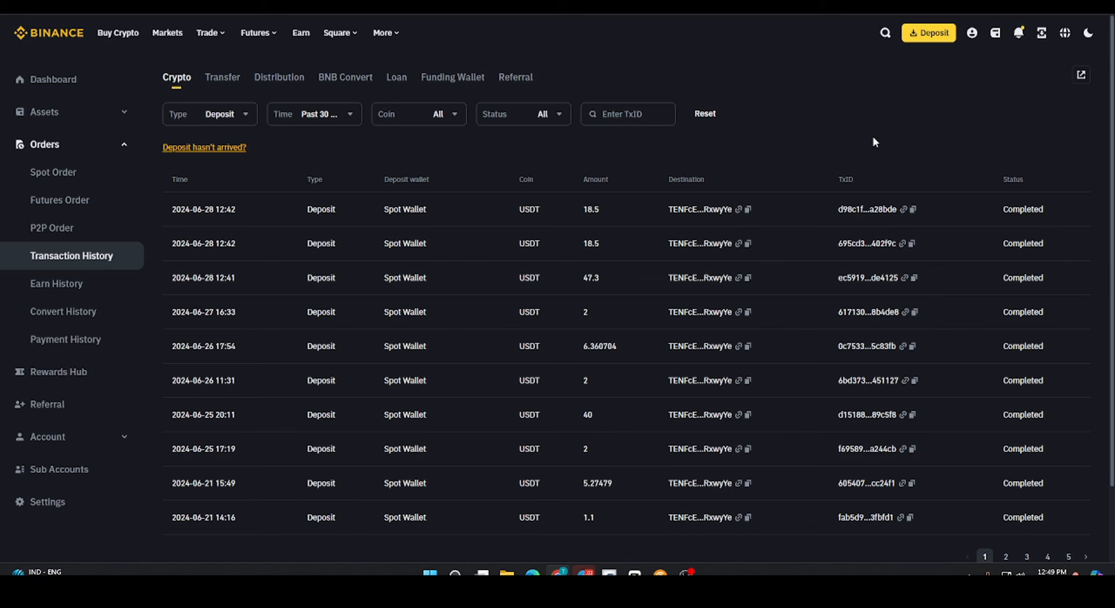
mouse_move(845, 154)
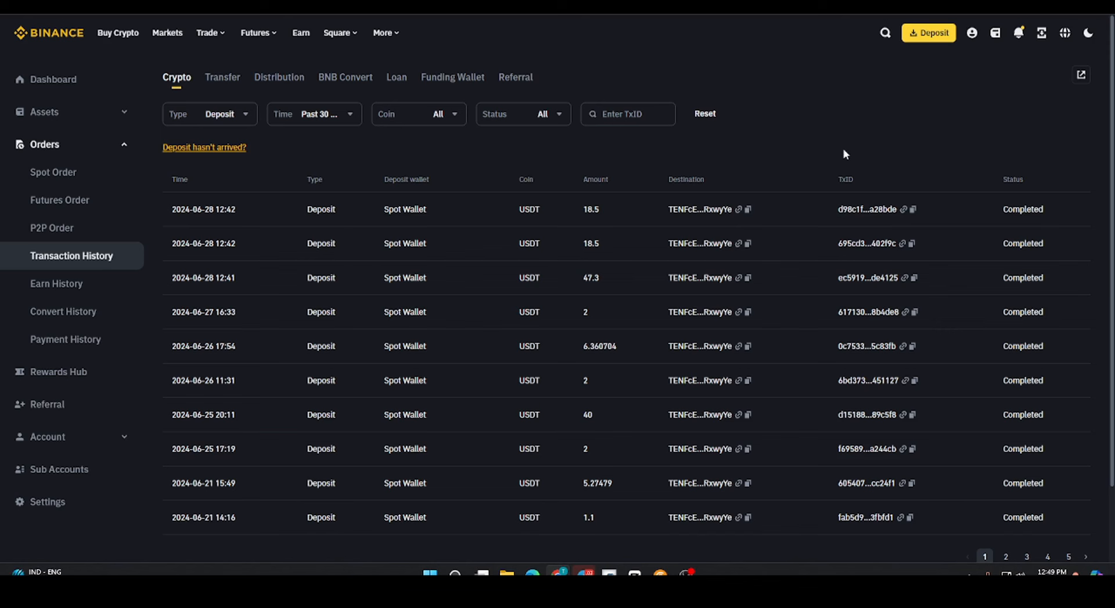
mouse_move(614, 216)
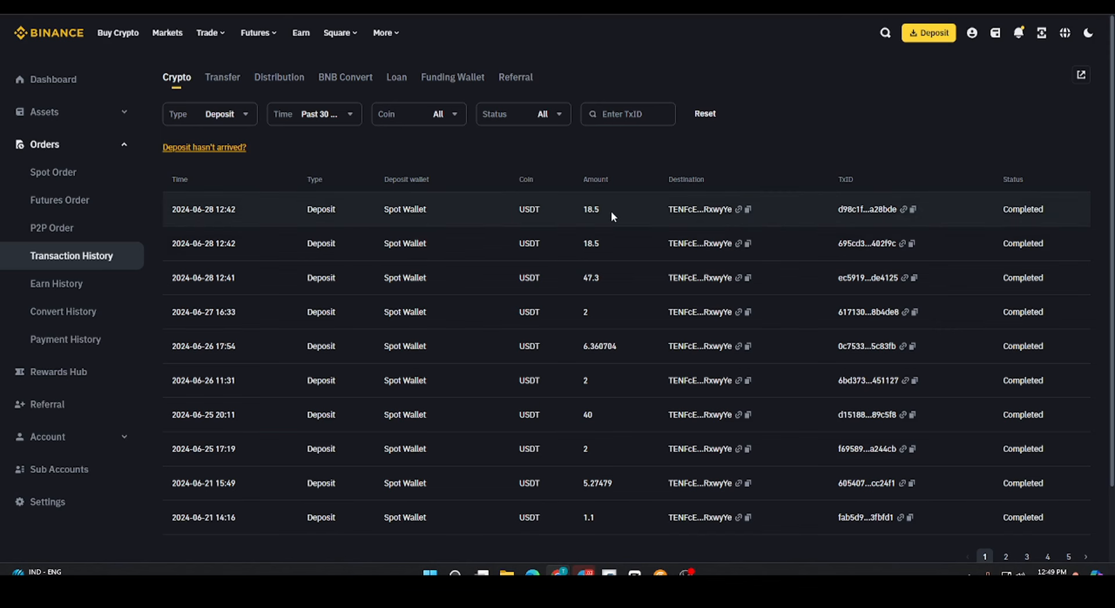
mouse_move(615, 277)
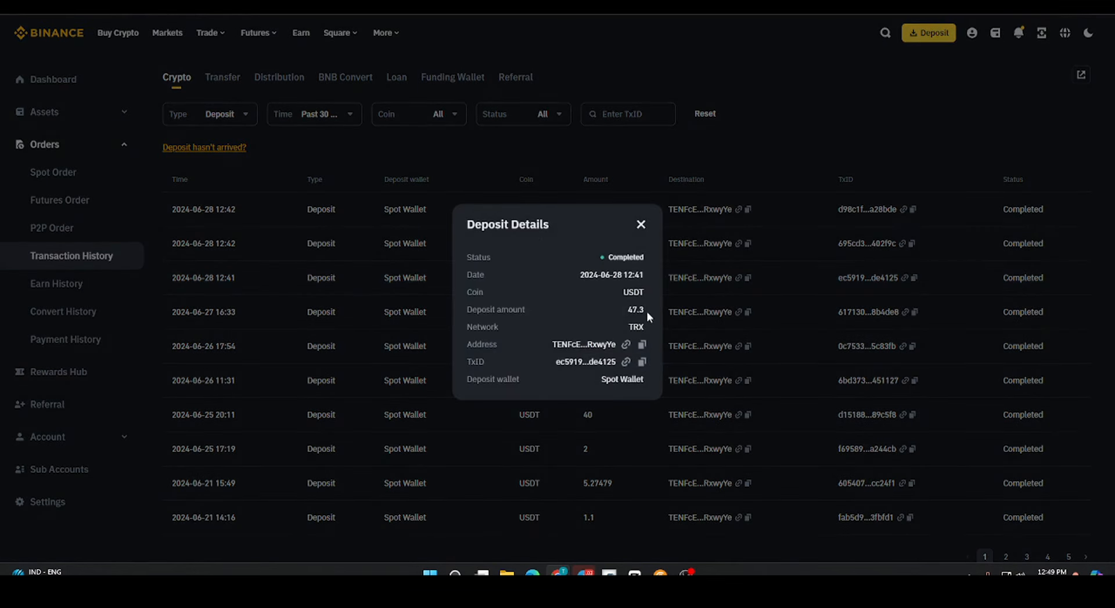
double_click(634, 308)
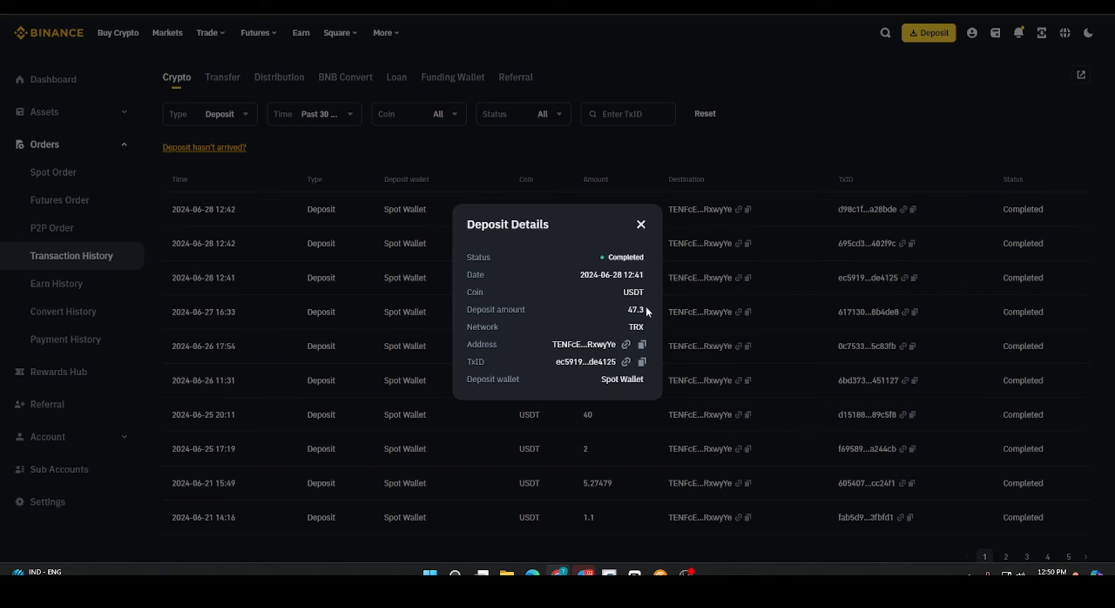
mouse_move(646, 312)
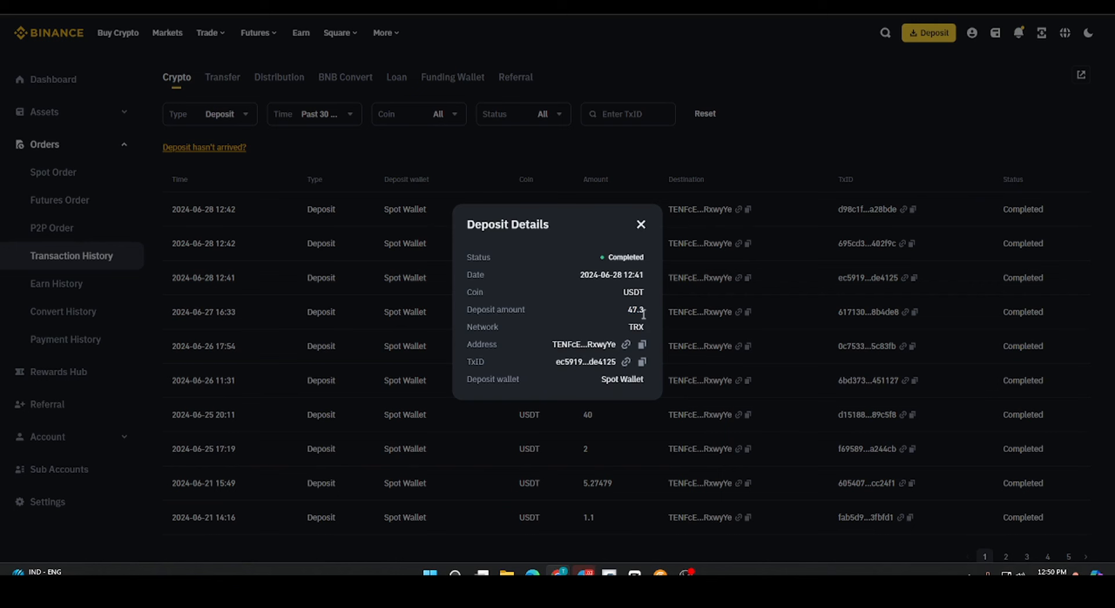
mouse_move(628, 461)
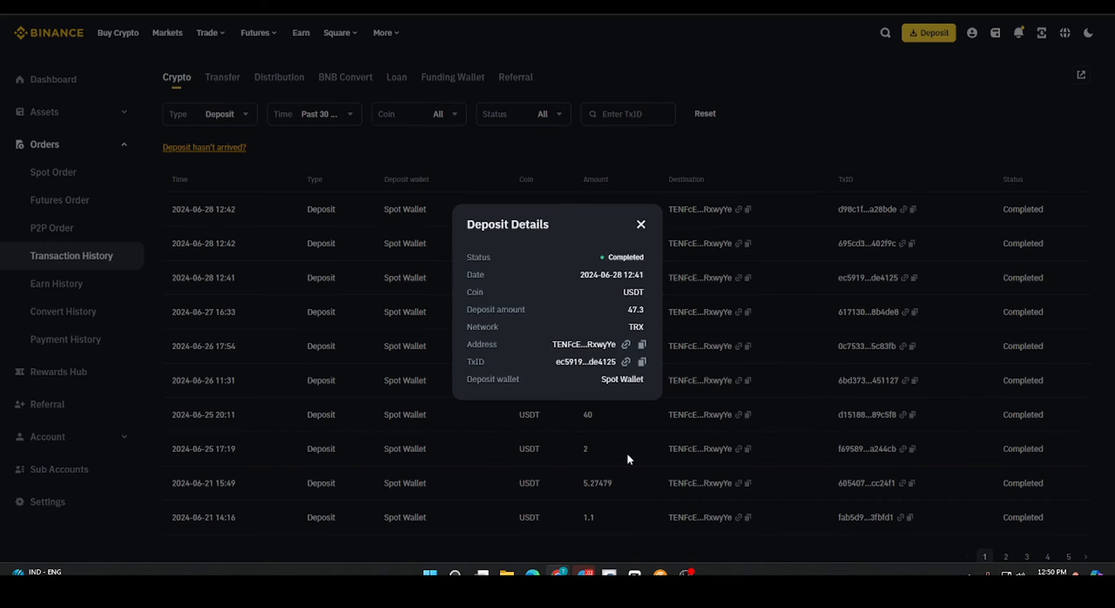
left_click(429, 572)
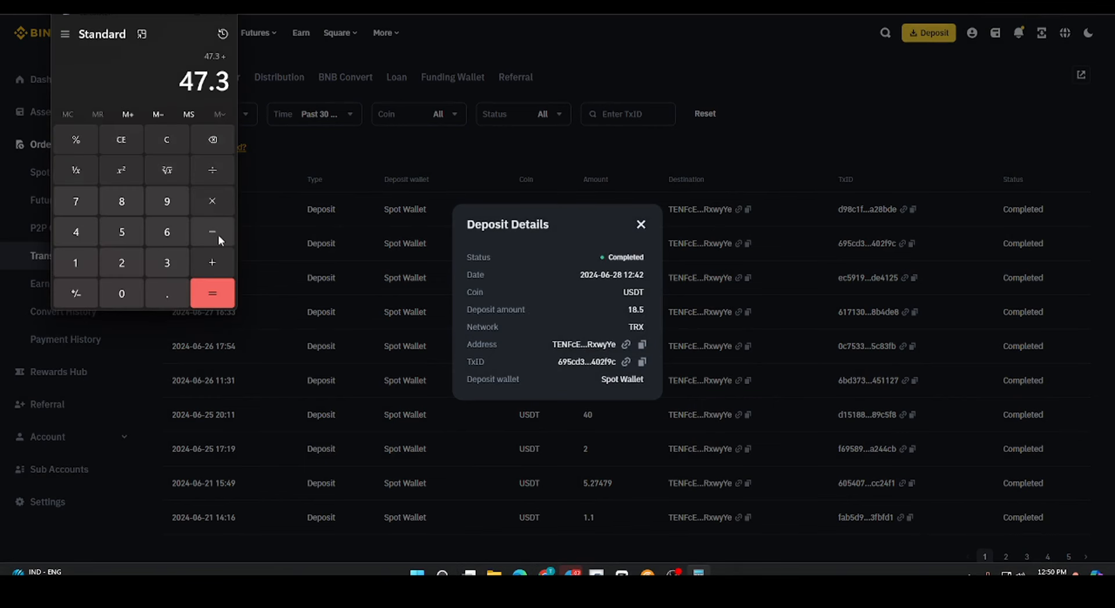
mouse_move(240, 262)
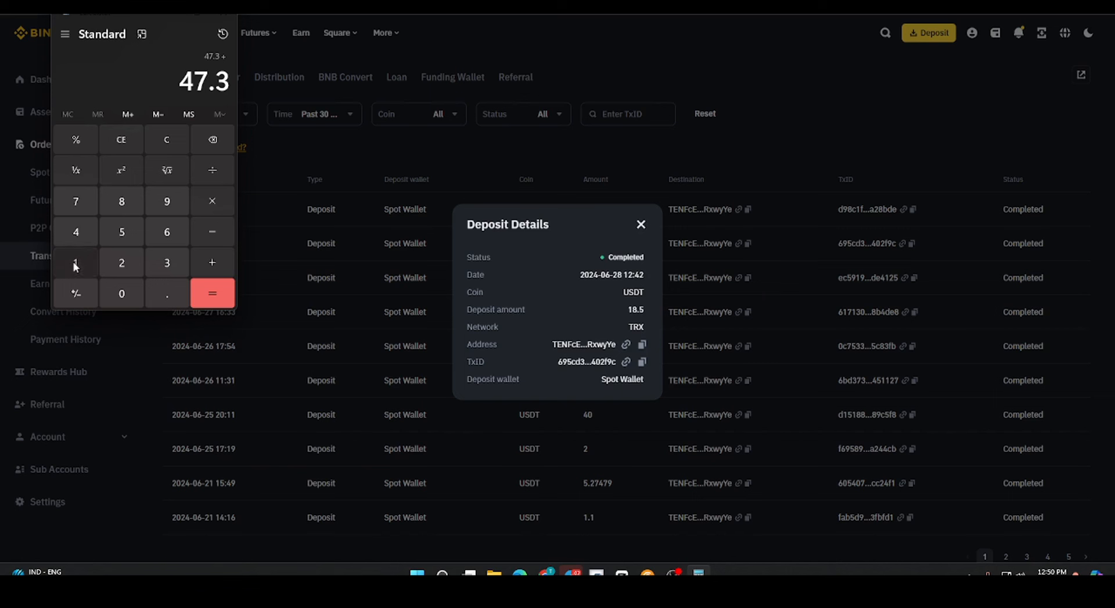
- Sum 47.3 + 18.5 + 18.5 to 84.3 in Calculator, then multiply by 311 for 26,217.3
left_click(74, 263)
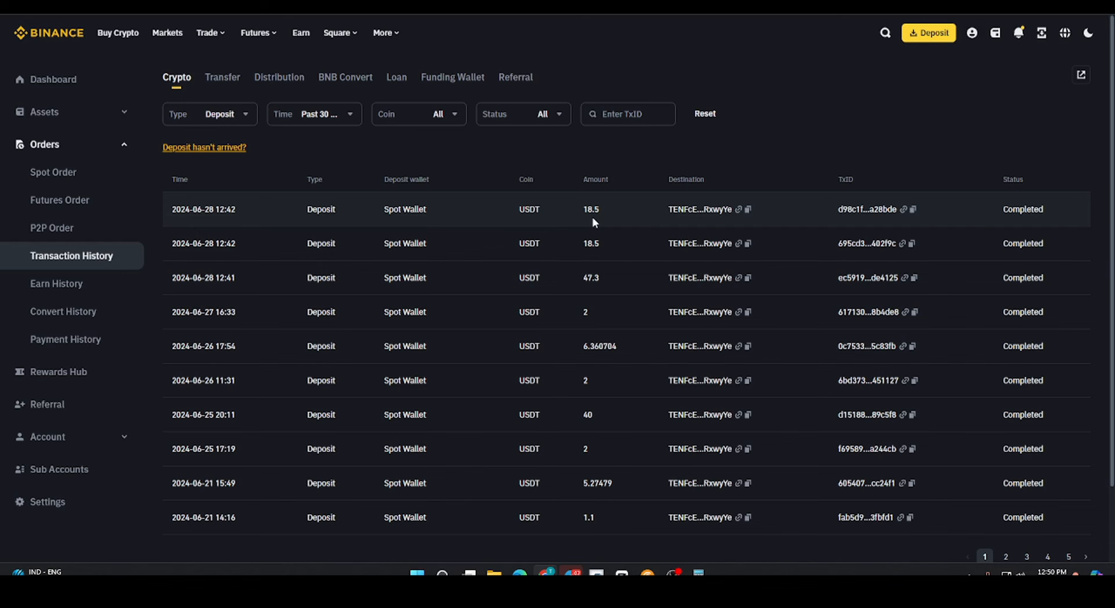
mouse_move(603, 277)
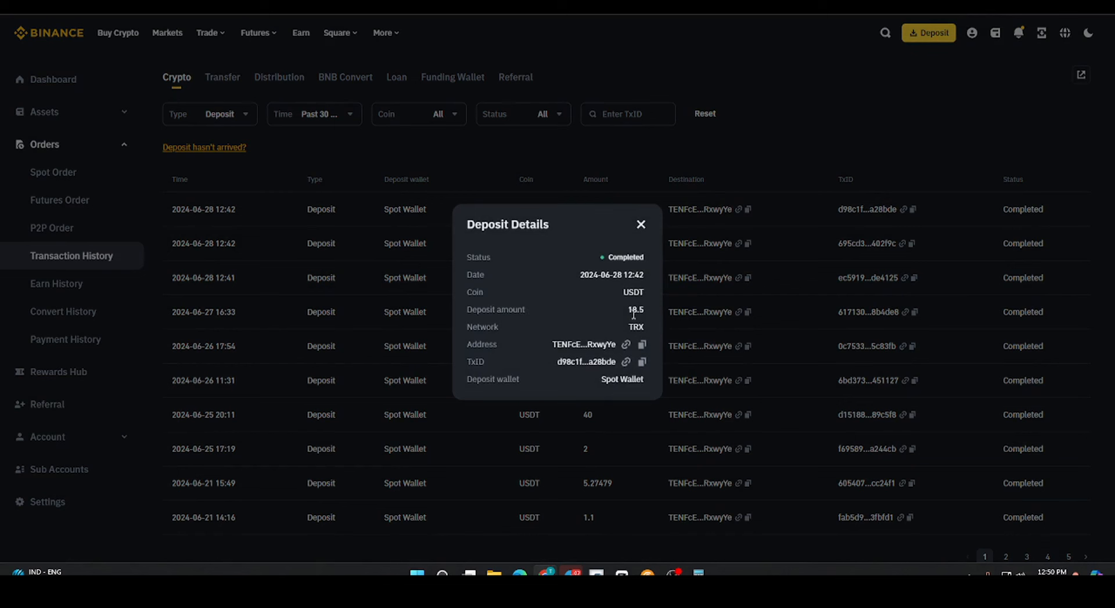
mouse_move(617, 418)
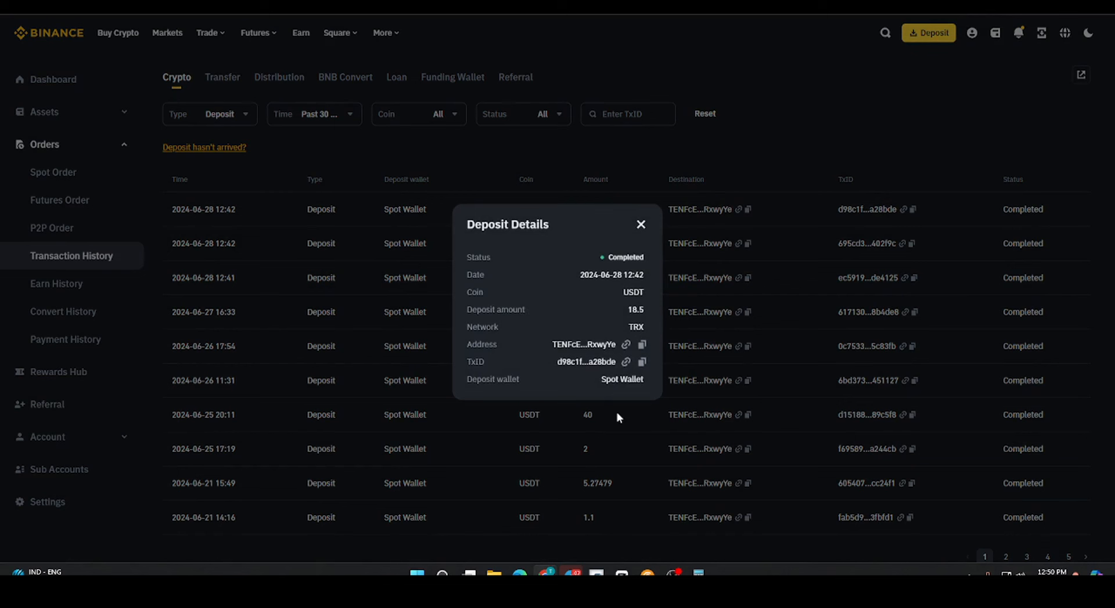
left_click(640, 224)
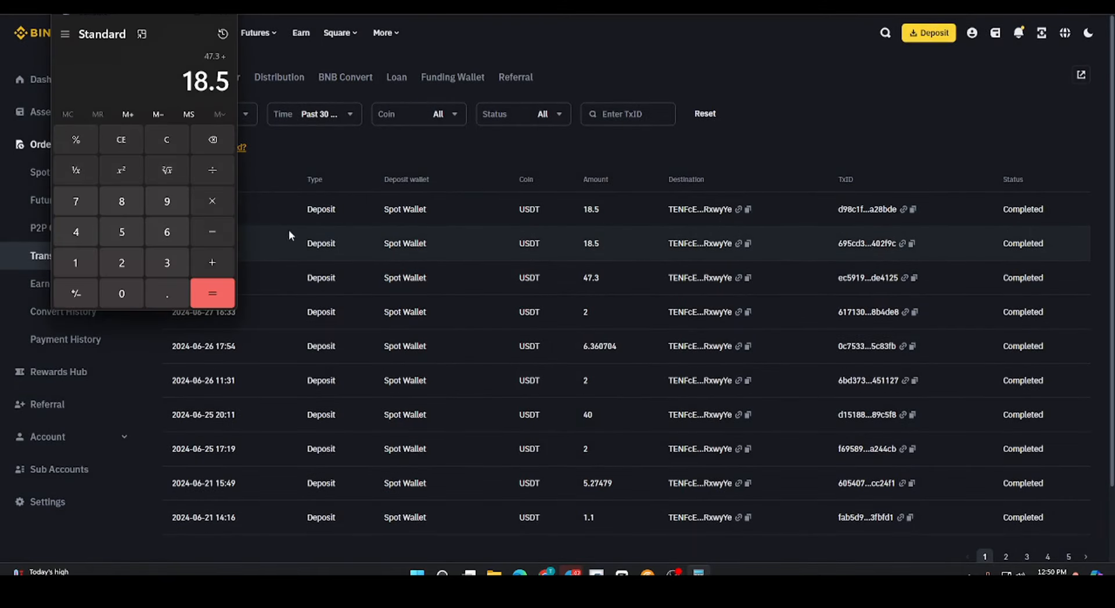
mouse_move(211, 262)
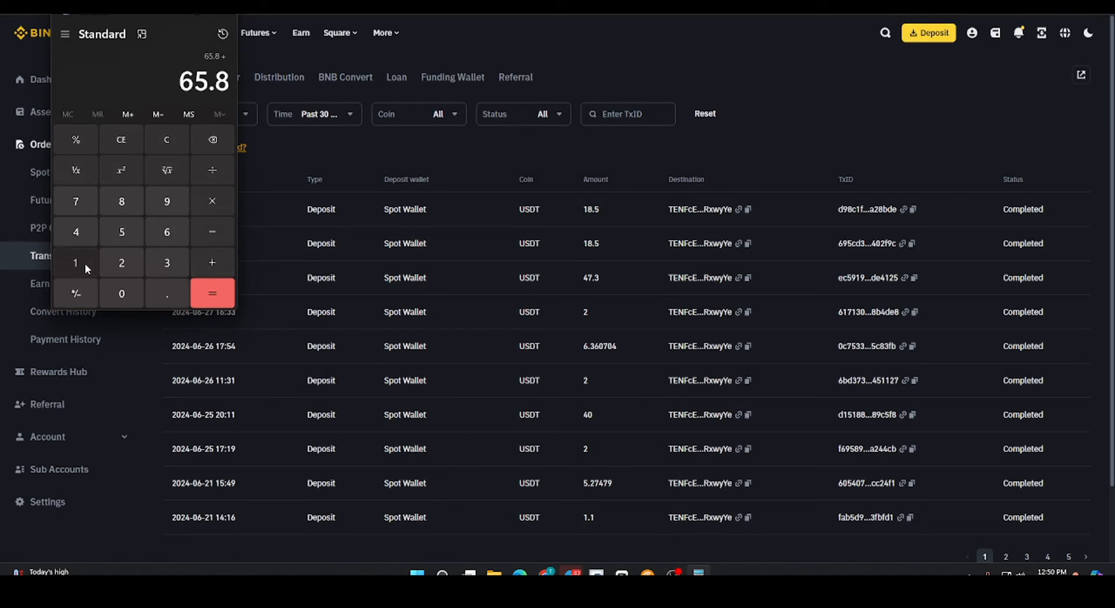
left_click(121, 232)
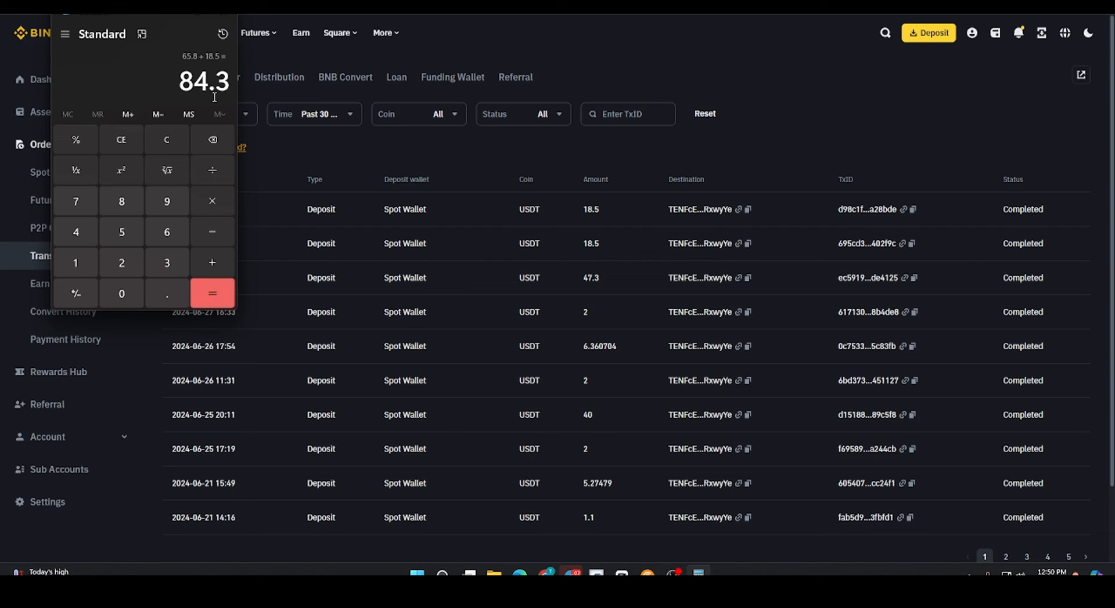
mouse_move(121, 166)
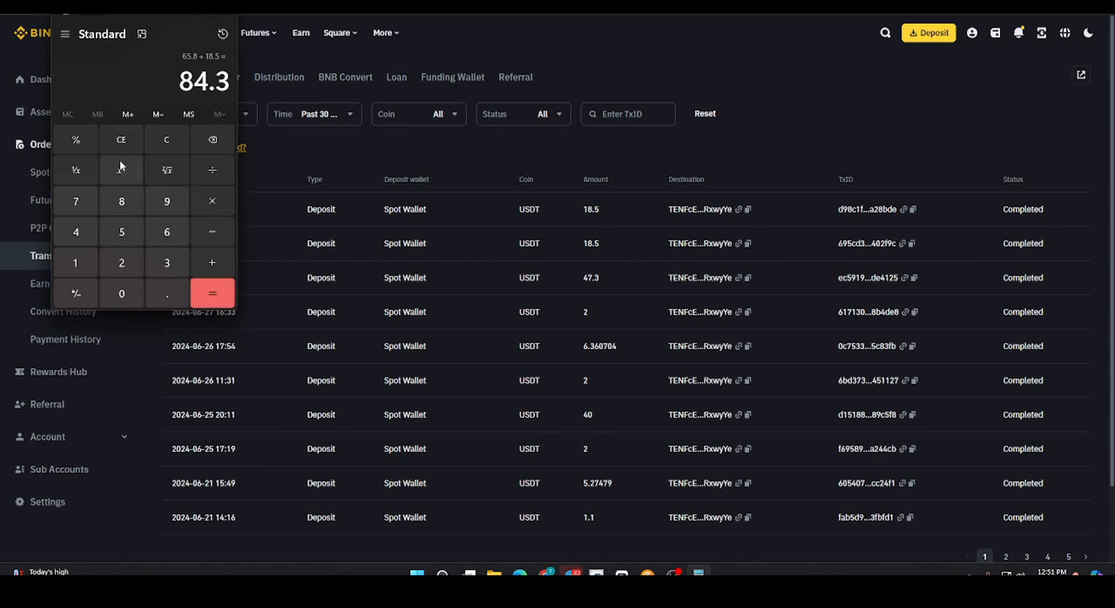
mouse_move(144, 272)
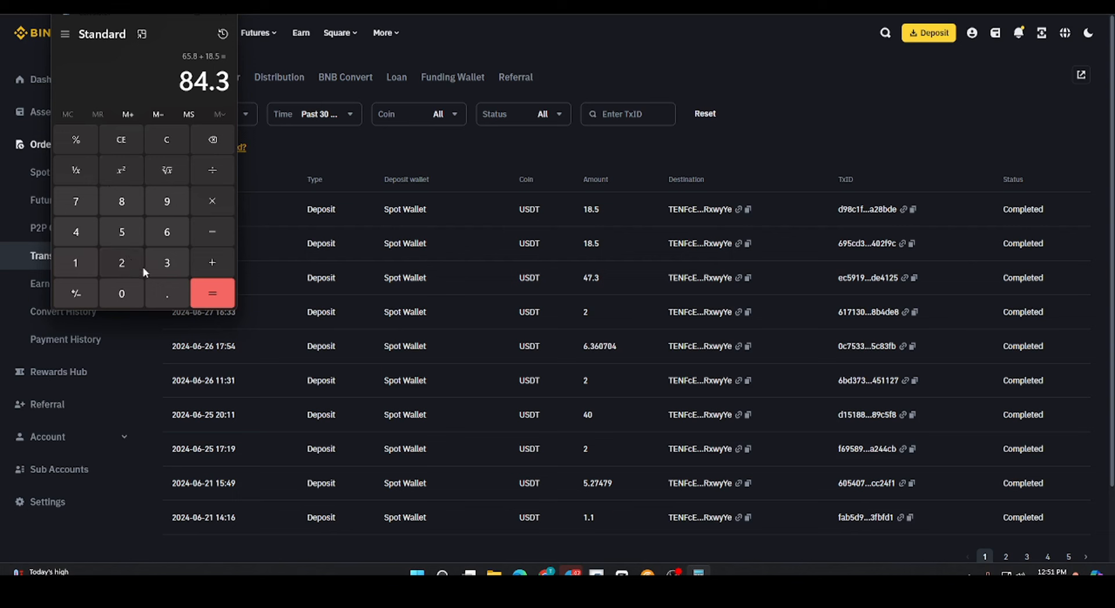
mouse_move(211, 201)
type("3")
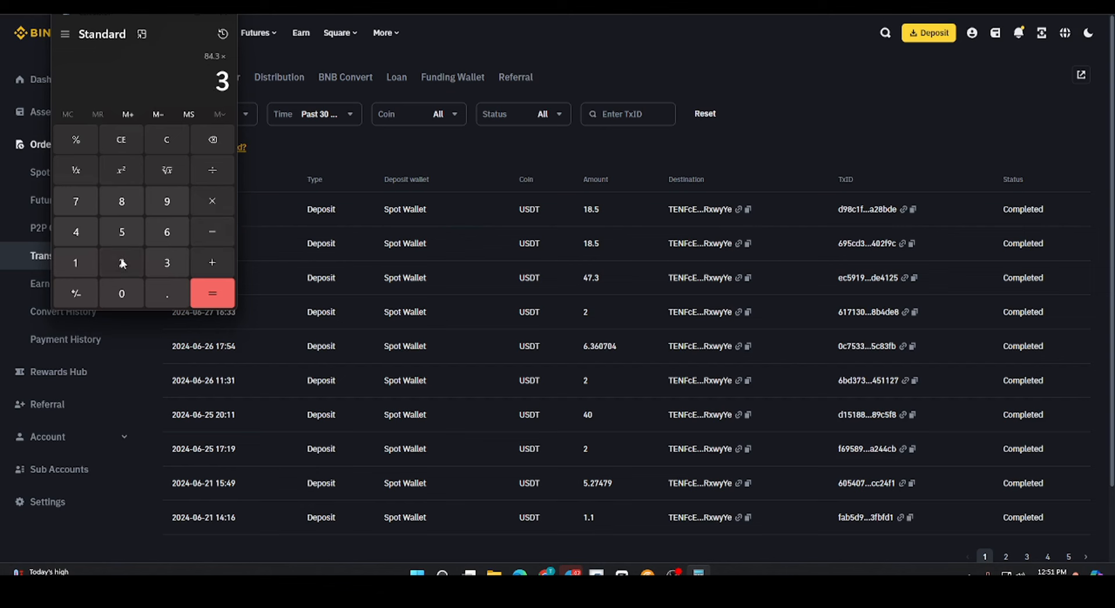
left_click(212, 293)
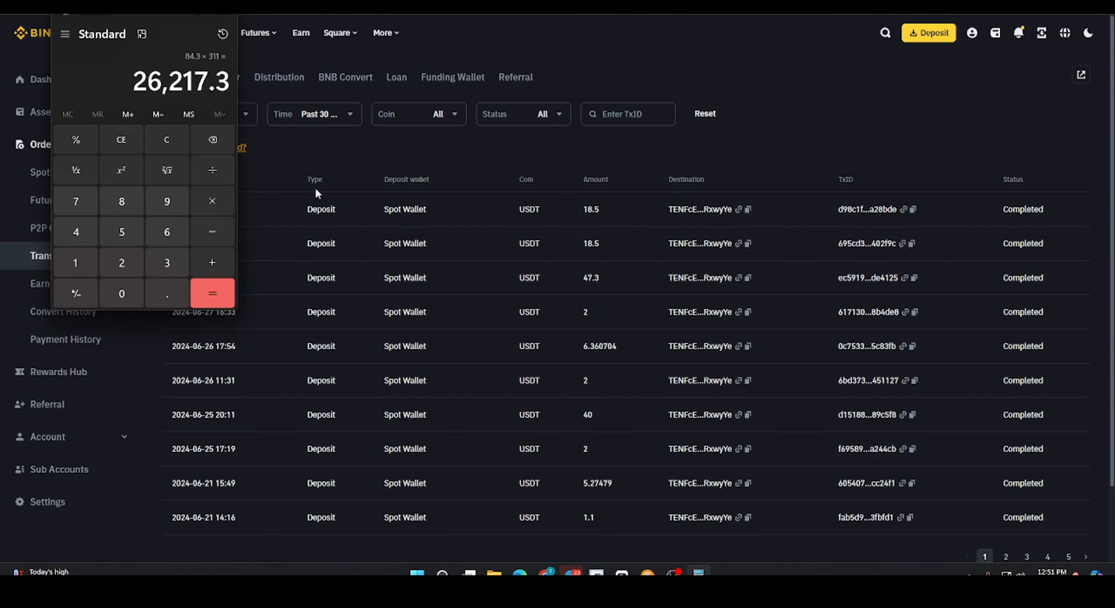
mouse_move(261, 176)
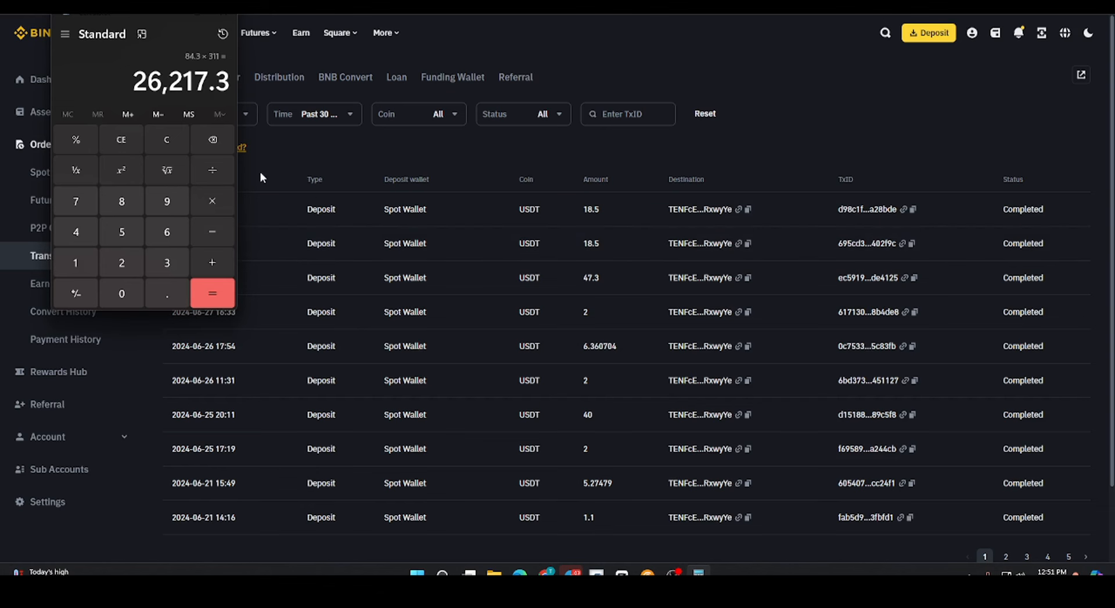
left_click(207, 33)
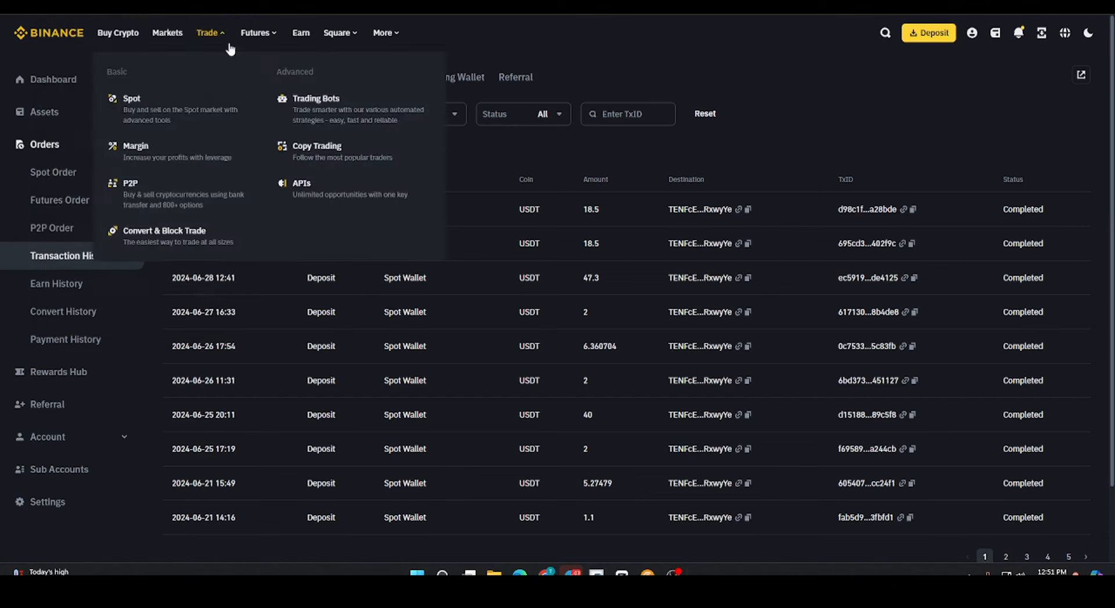
left_click(526, 157)
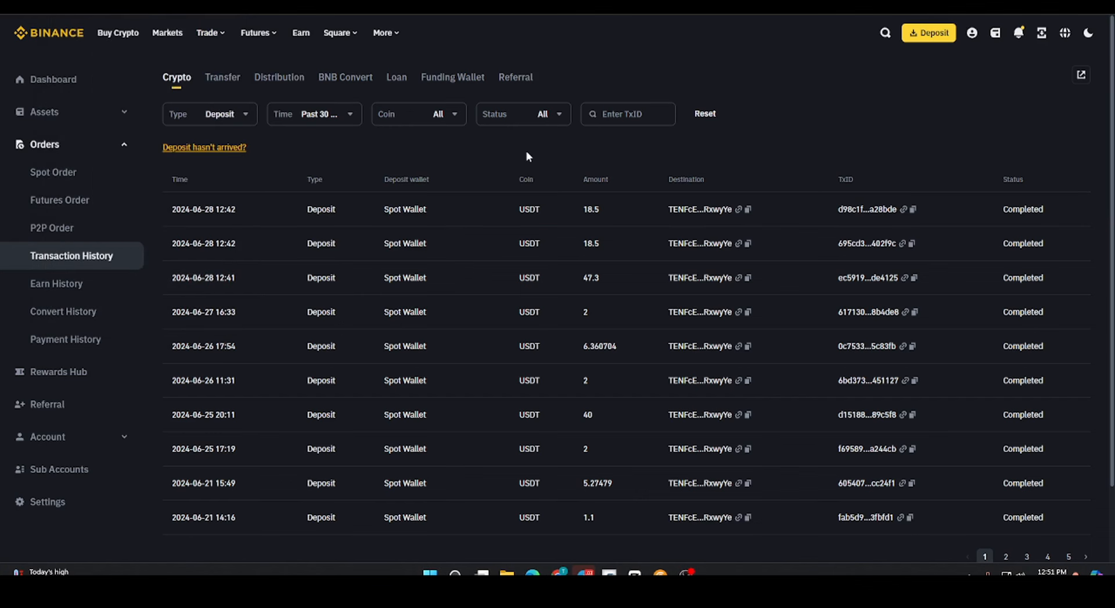
mouse_move(812, 243)
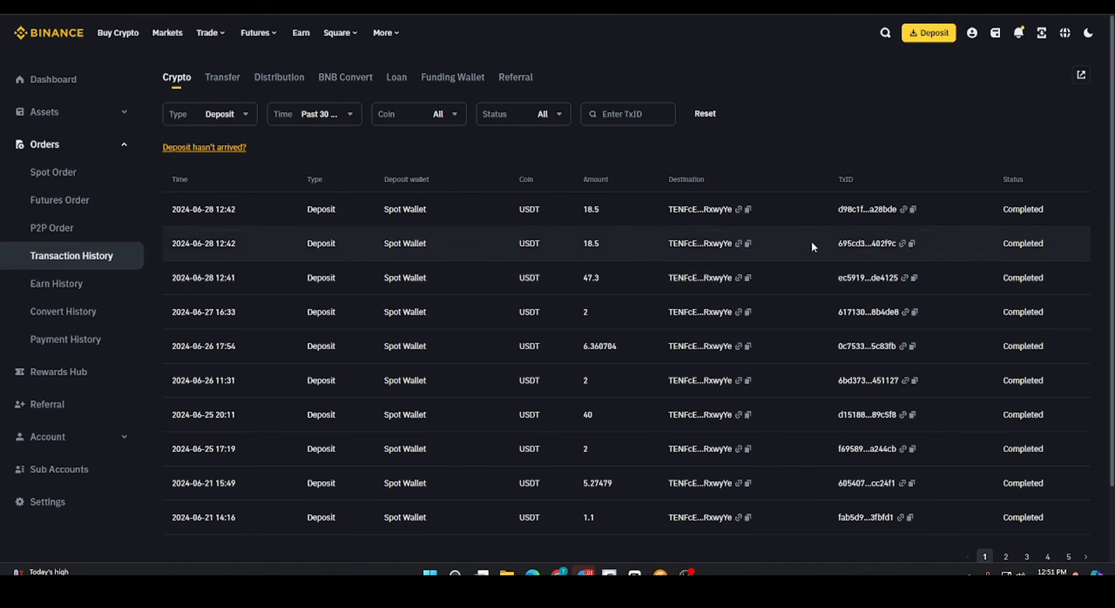
mouse_move(791, 140)
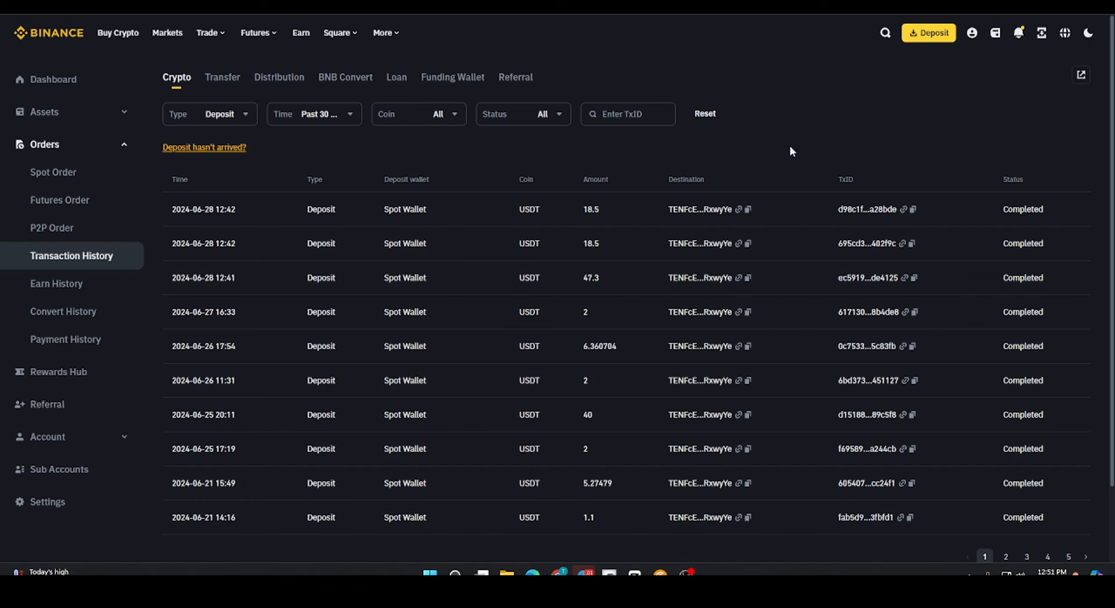
mouse_move(708, 188)
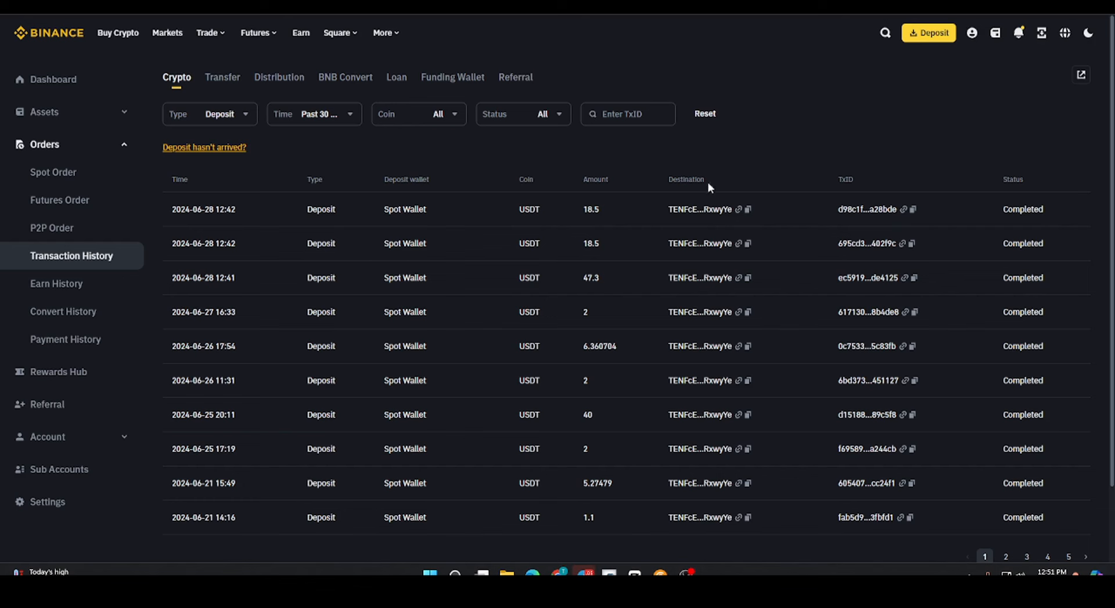